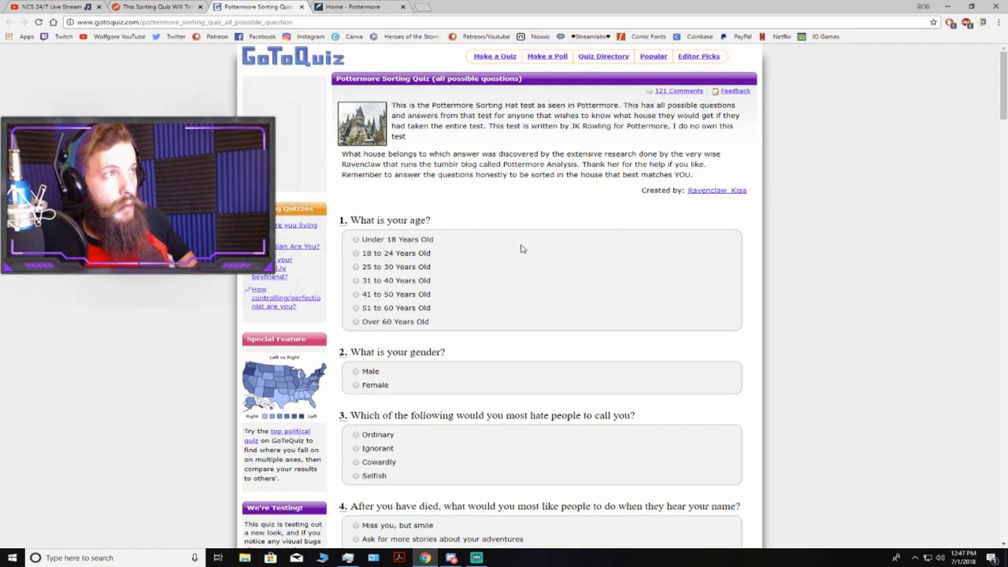
mouse_move(605, 235)
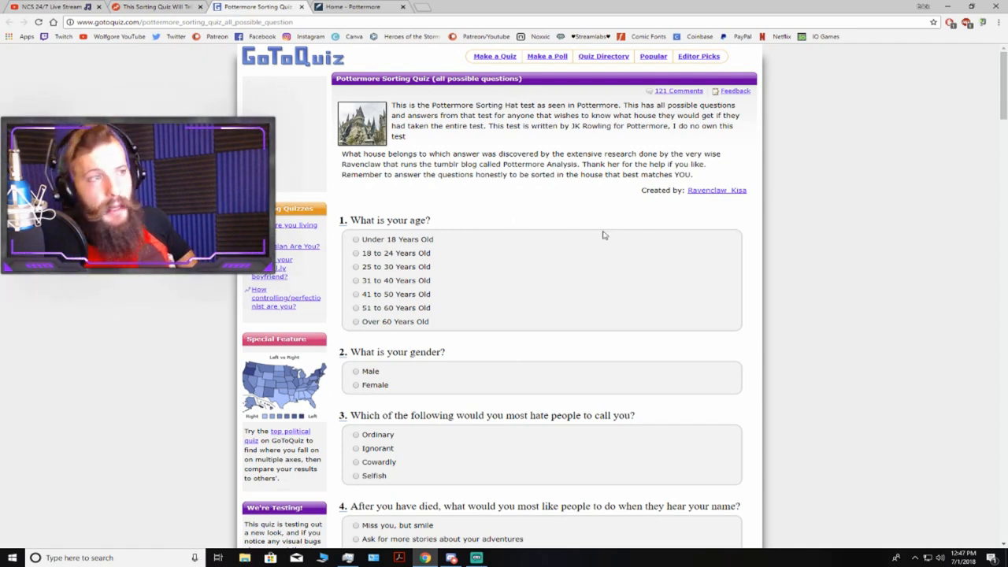
mouse_move(675, 233)
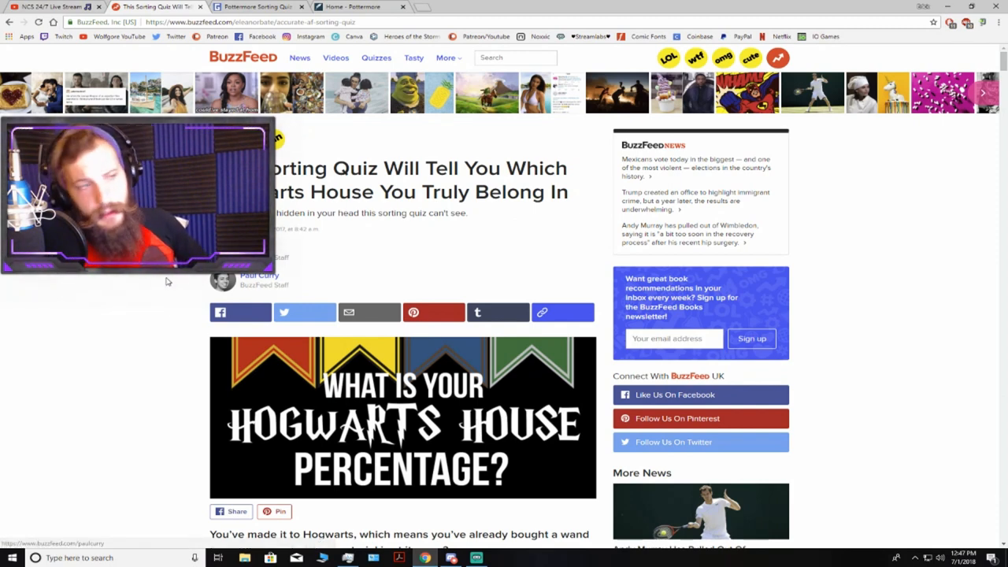
- Answer the wand core question with Dragon Heartstring
scroll(down, 3)
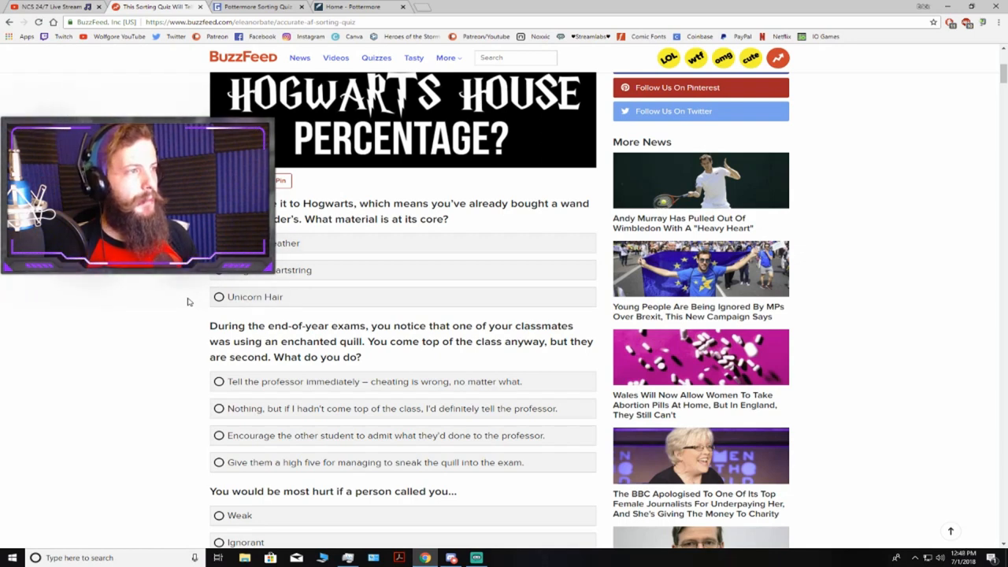
click(315, 242)
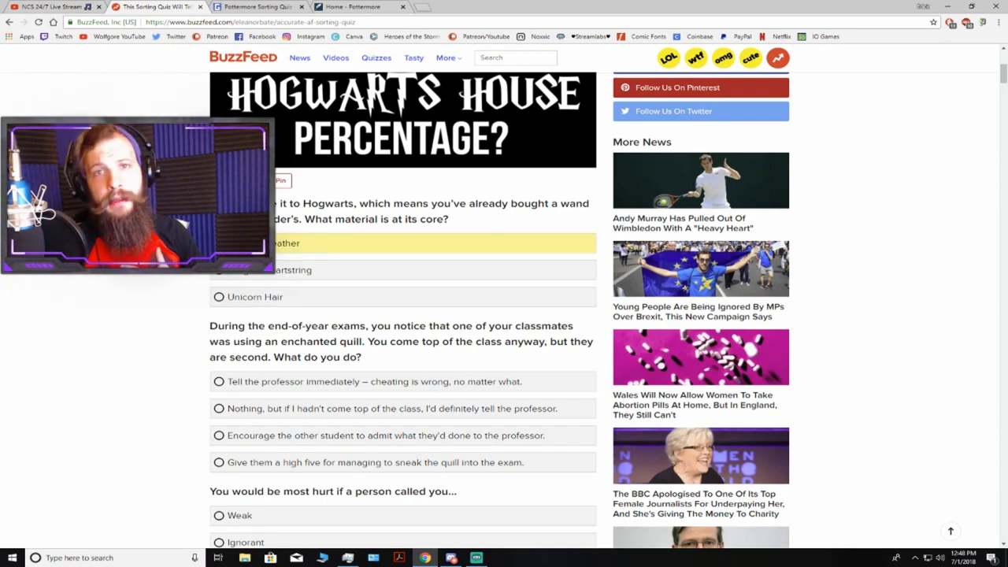
click(402, 242)
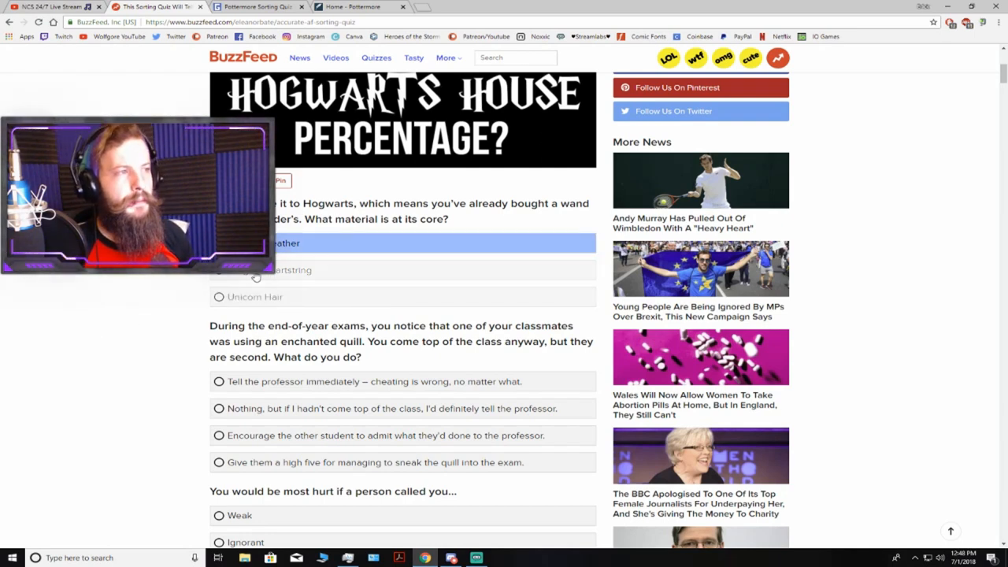
- Choose high-fiving the student who sneaked the quill into the exam
scroll(down, 3)
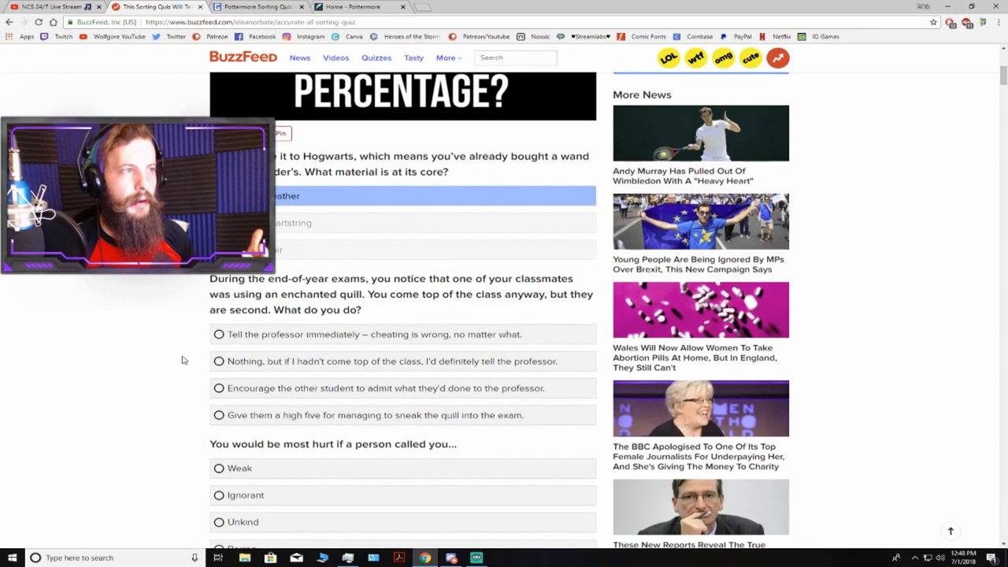
scroll(down, 3)
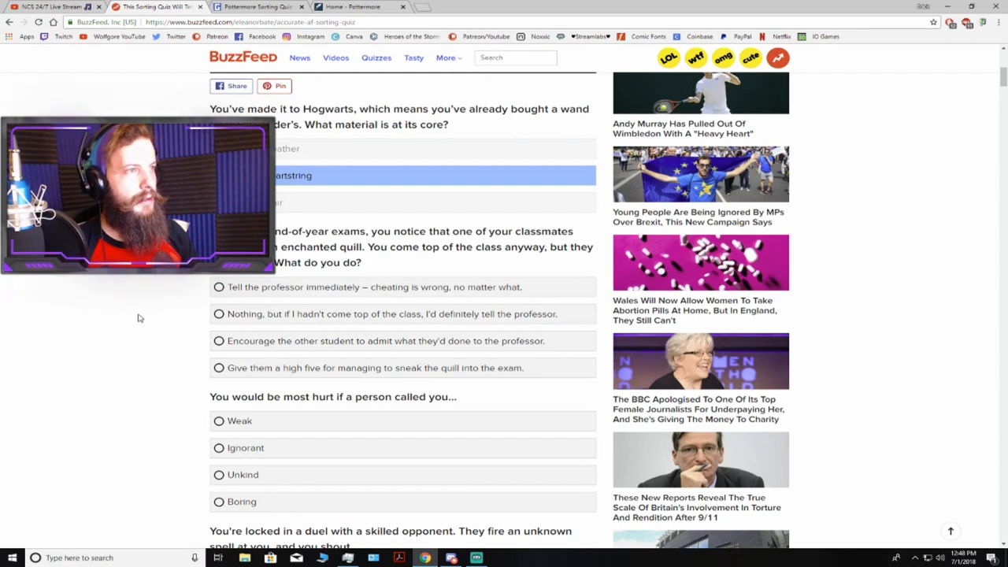
scroll(down, 3)
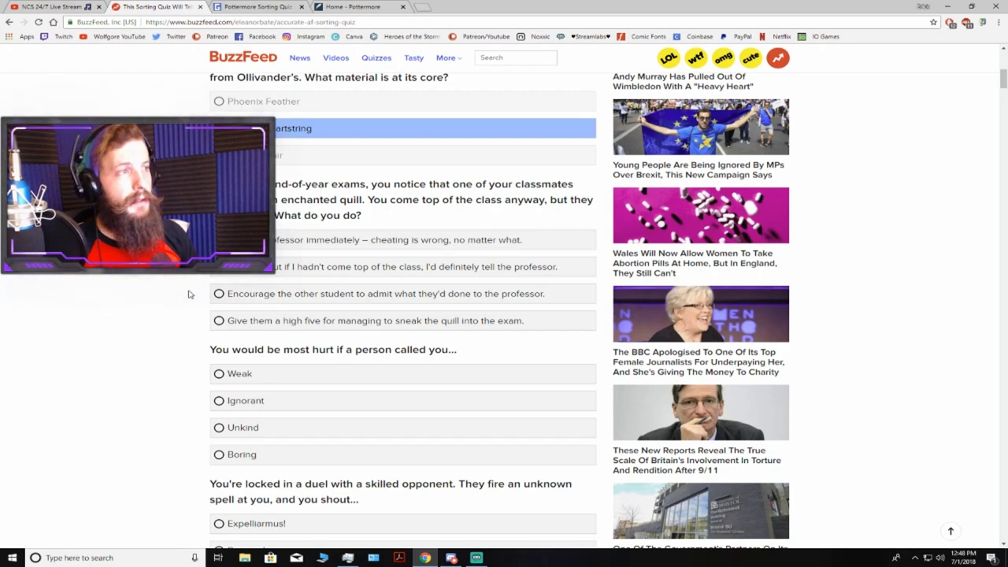
mouse_move(66, 311)
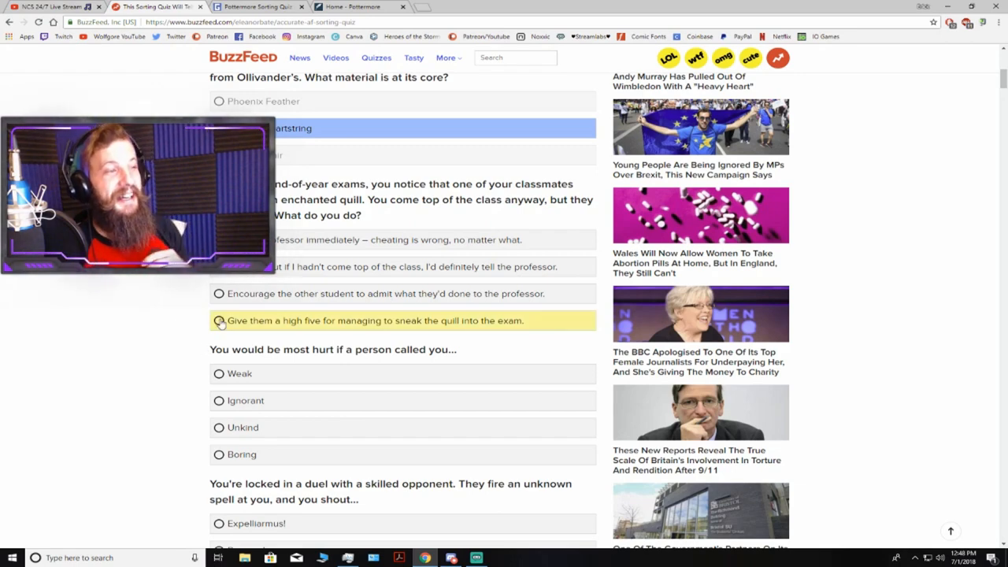
click(219, 322)
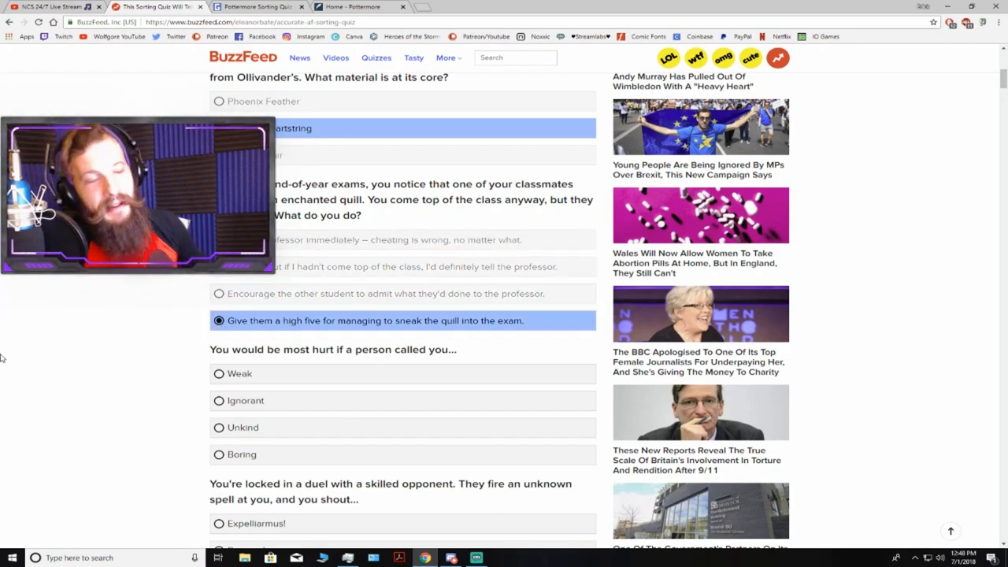
- Pick Crucio! for the duel and sneaking into the Forbidden Forest for the Howler
scroll(down, 3)
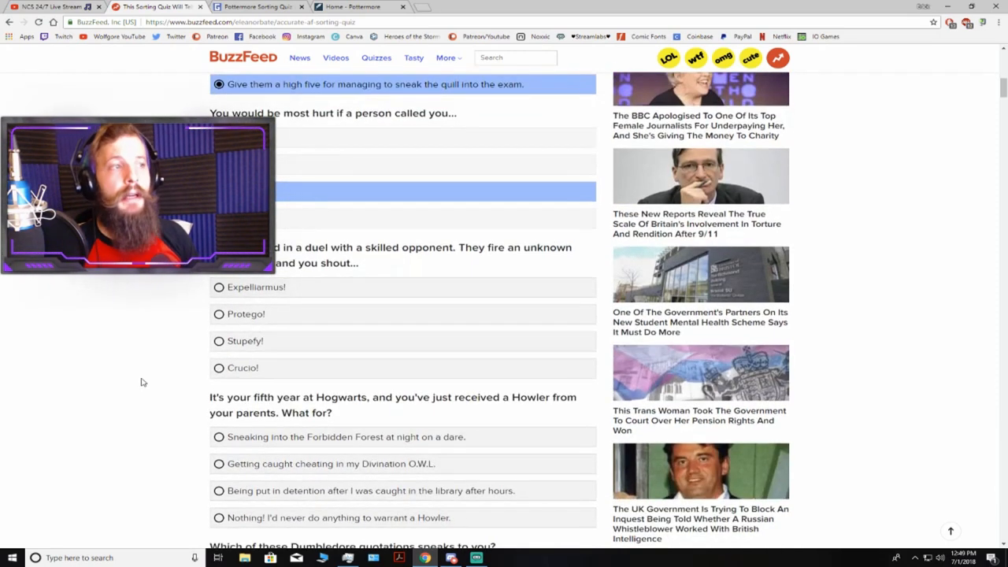
mouse_move(129, 362)
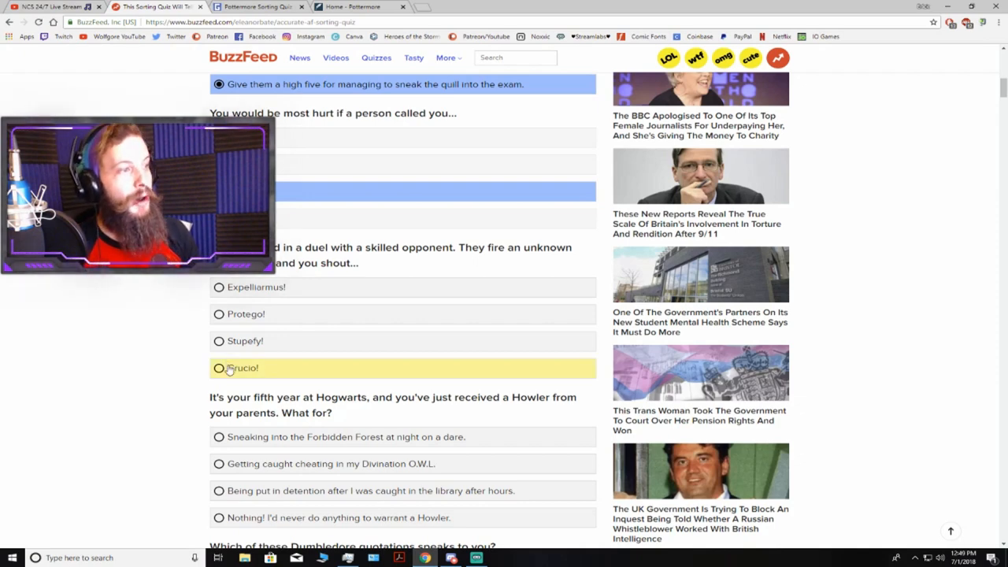
click(219, 369)
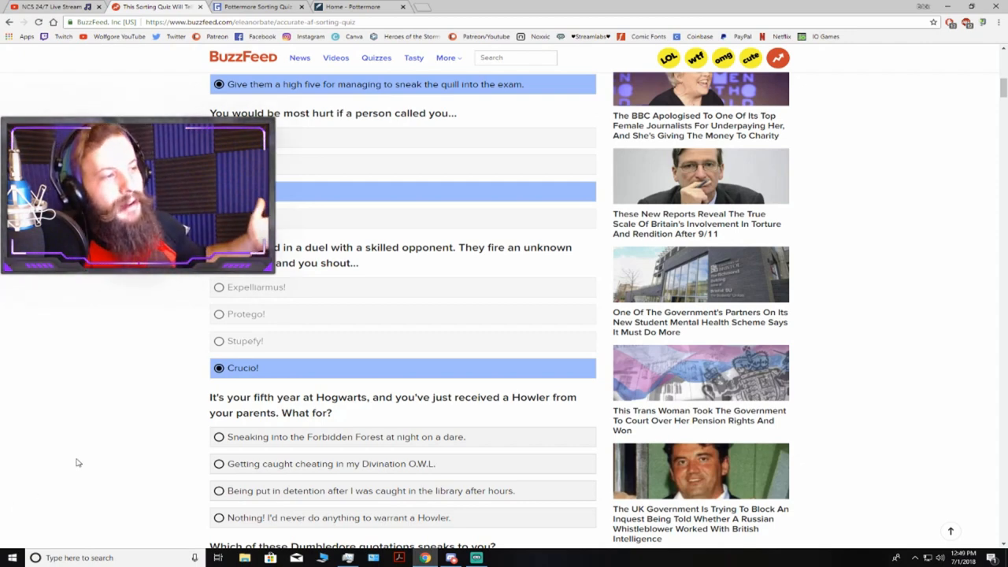
scroll(down, 3)
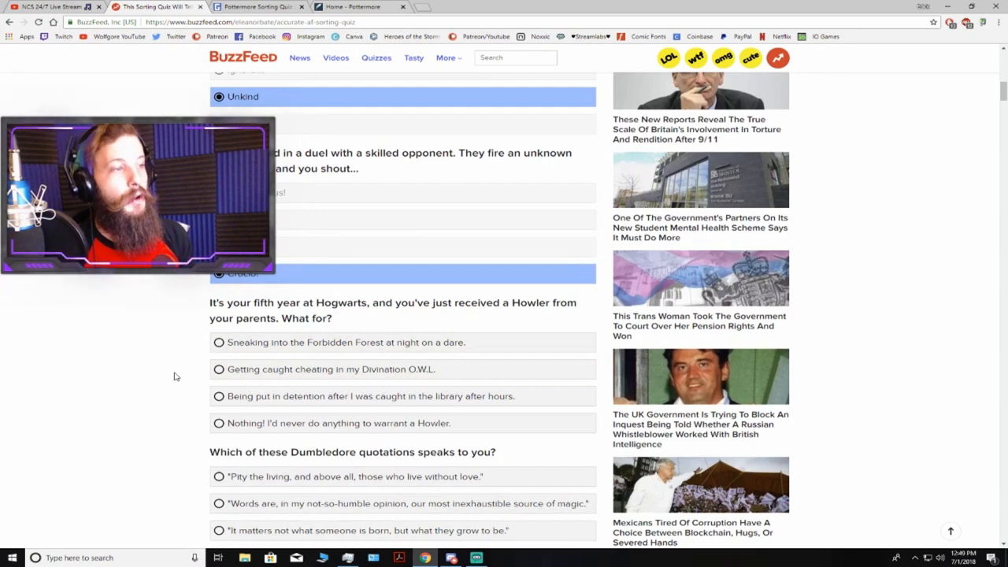
click(219, 342)
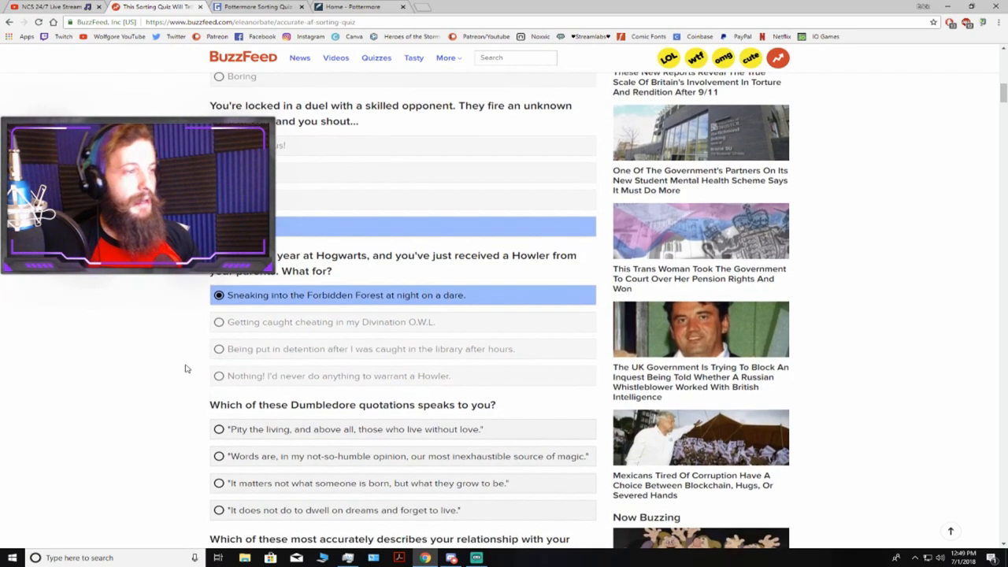
- Answer that you tend to be wary around new people
scroll(down, 3)
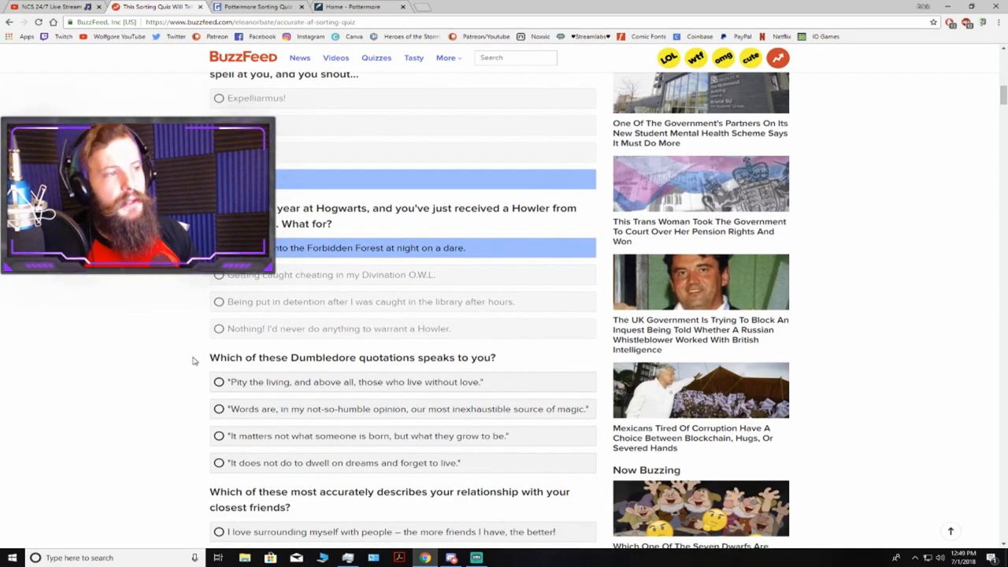
mouse_move(177, 346)
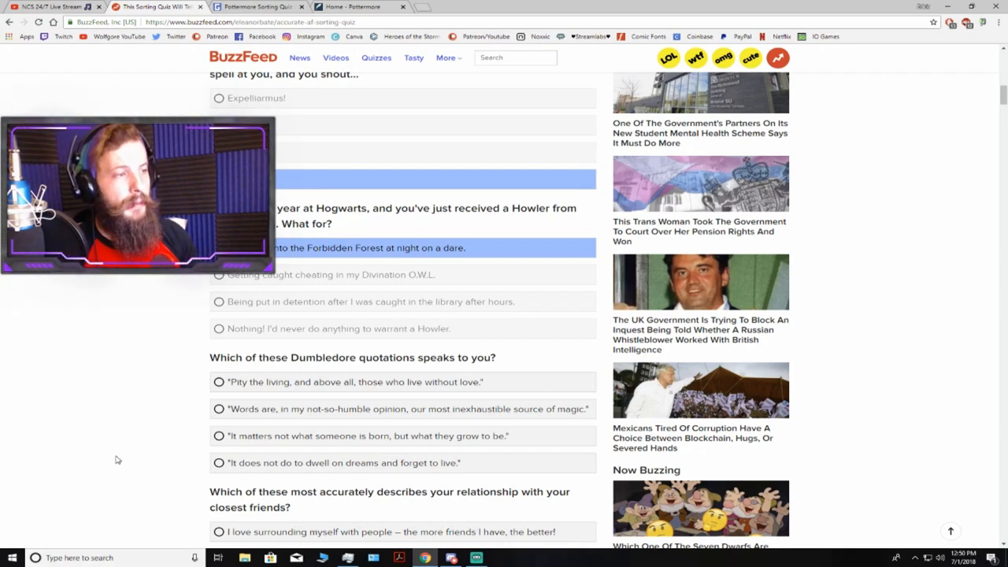
mouse_move(151, 427)
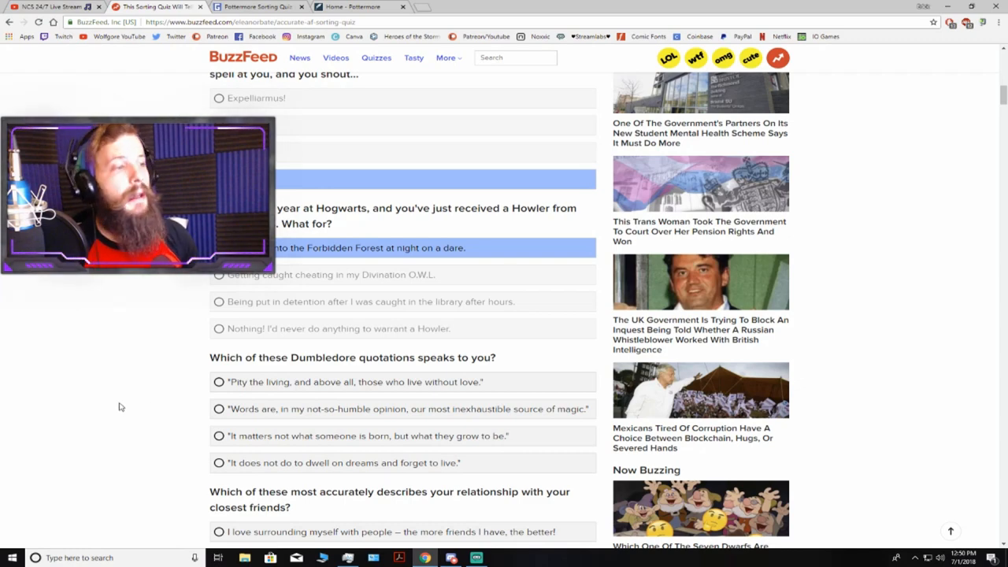
mouse_move(134, 401)
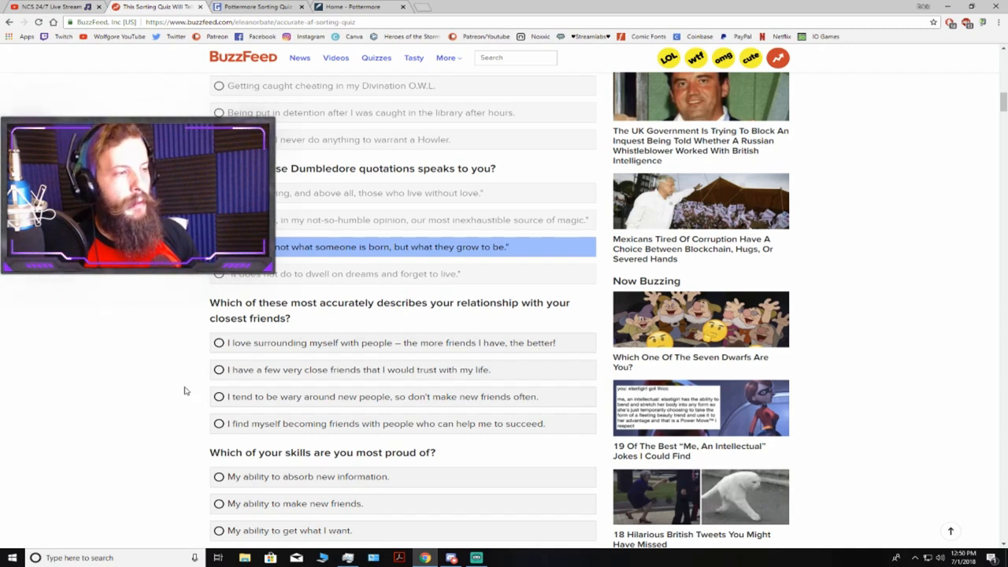
click(219, 396)
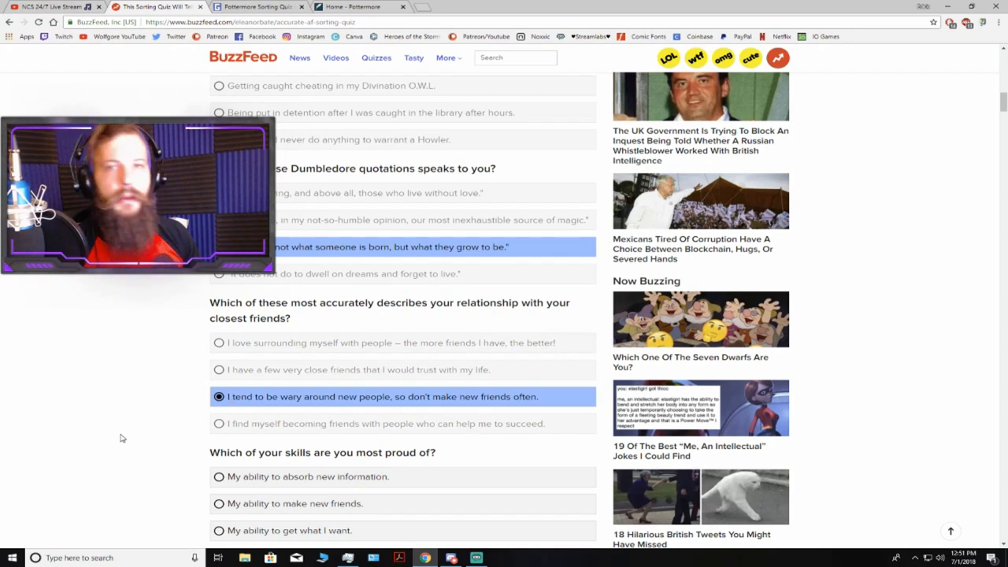
mouse_move(142, 425)
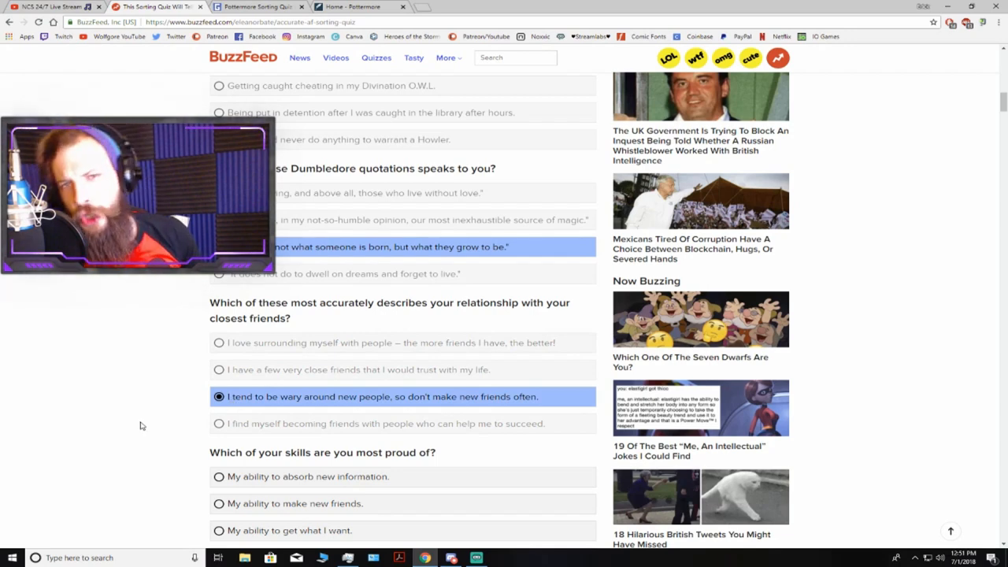
scroll(down, 3)
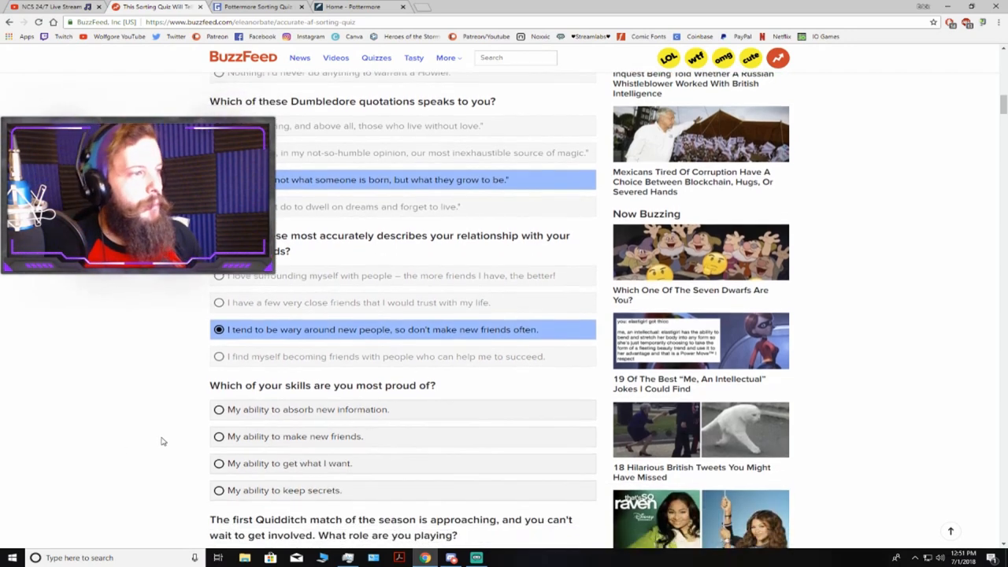
- Choose Beater as the preferred Quidditch role and move on to the next questions
scroll(down, 3)
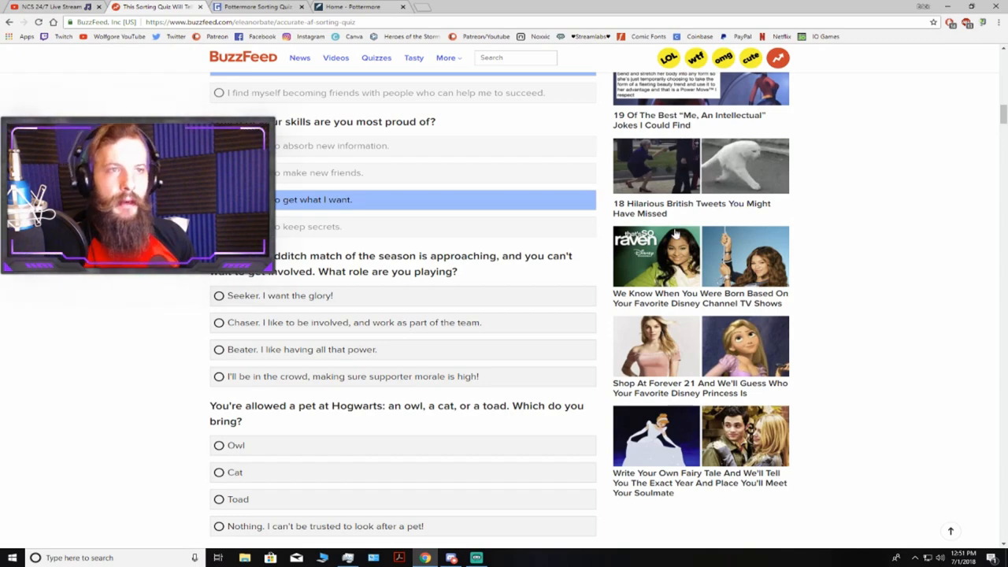
mouse_move(147, 384)
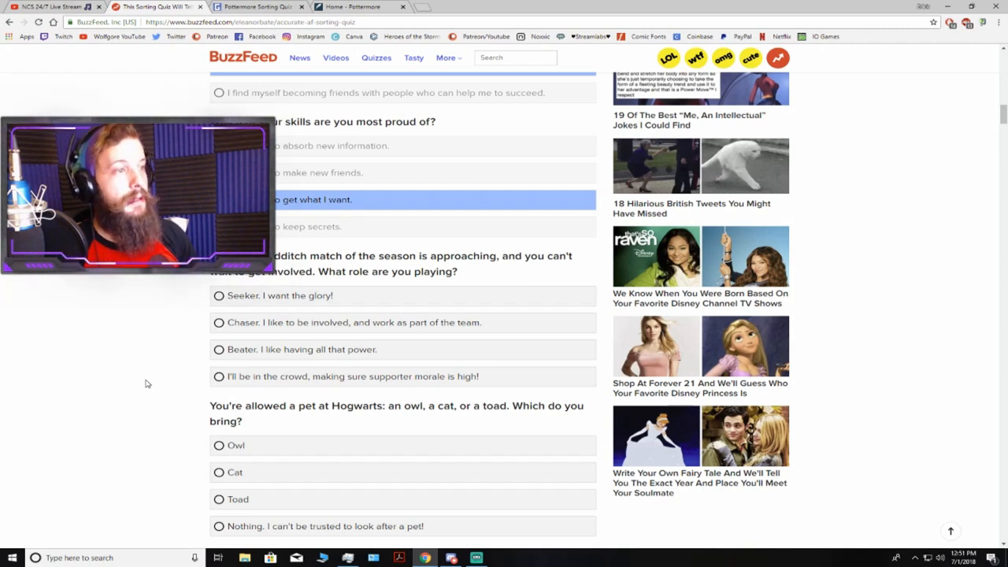
mouse_move(135, 380)
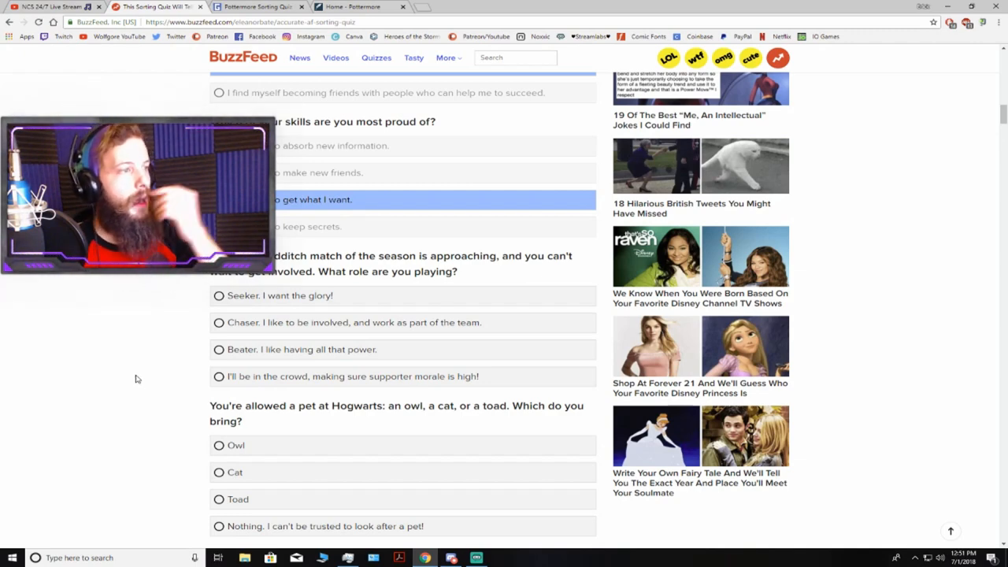
click(219, 349)
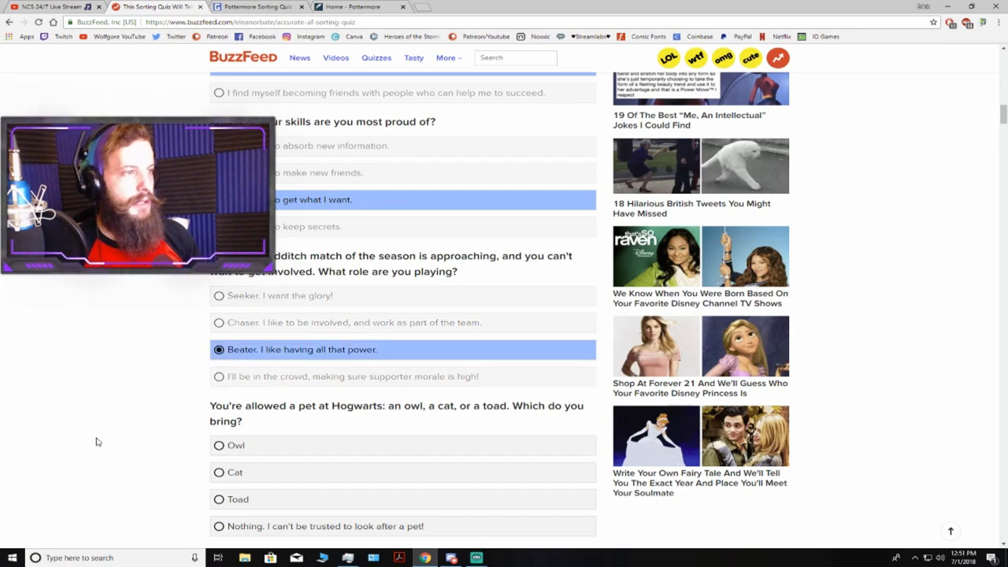
scroll(down, 3)
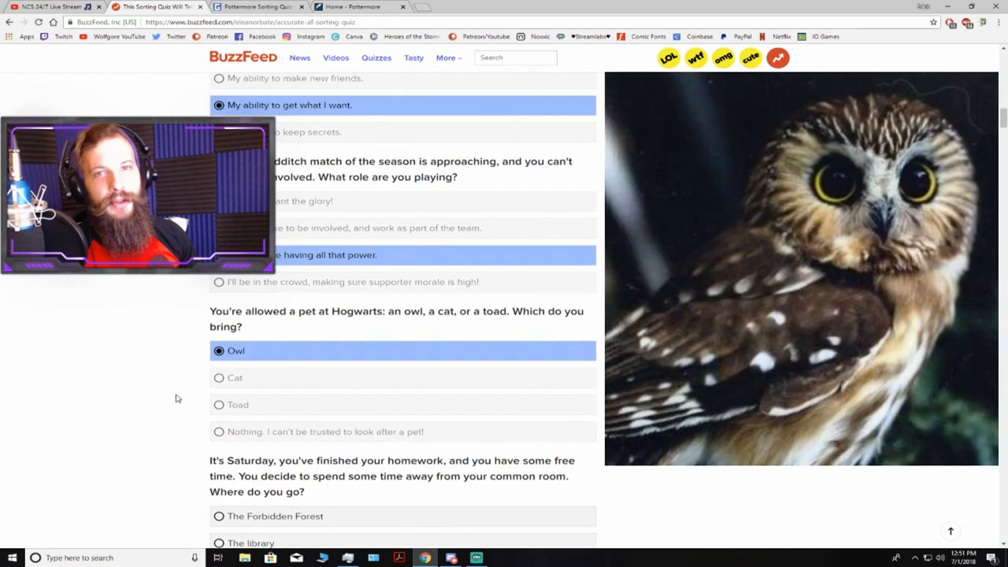
scroll(down, 3)
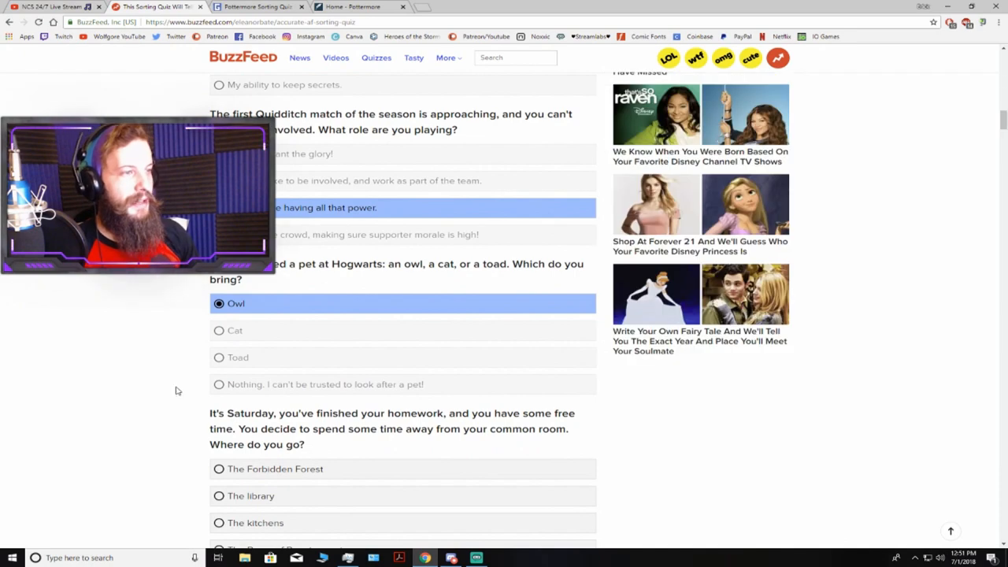
scroll(down, 3)
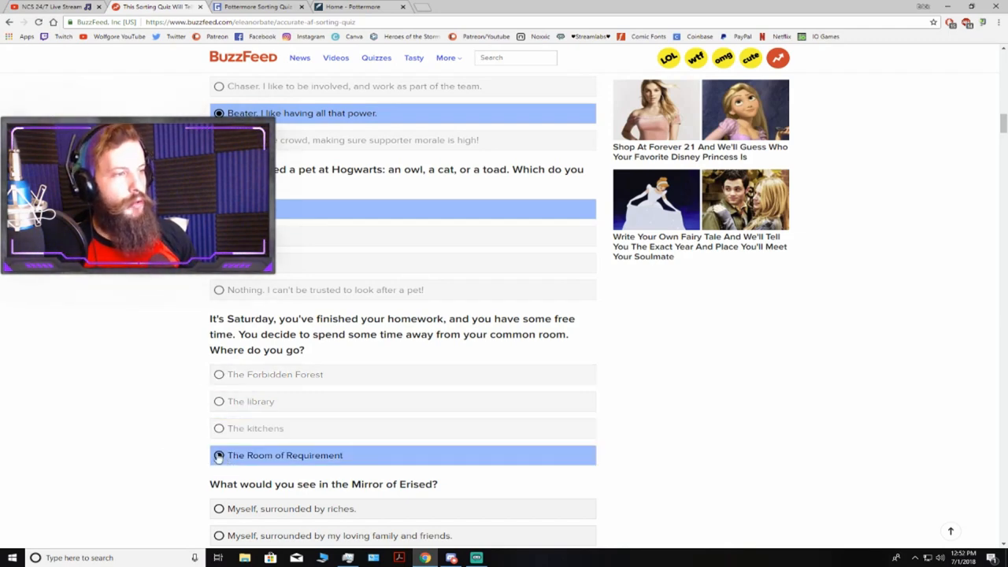
- Choose continuing to work hard for success after Hogwarts
scroll(down, 3)
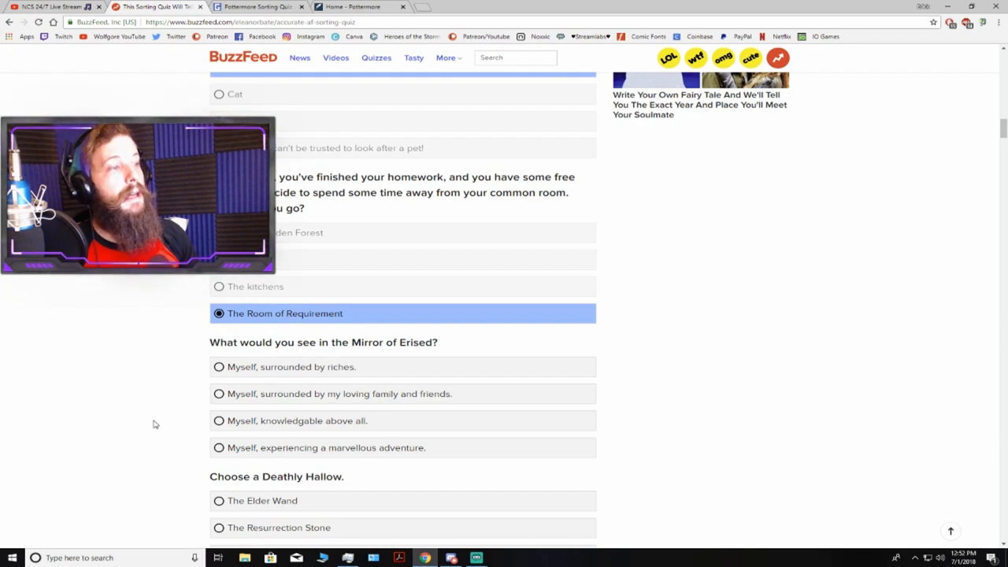
mouse_move(267, 394)
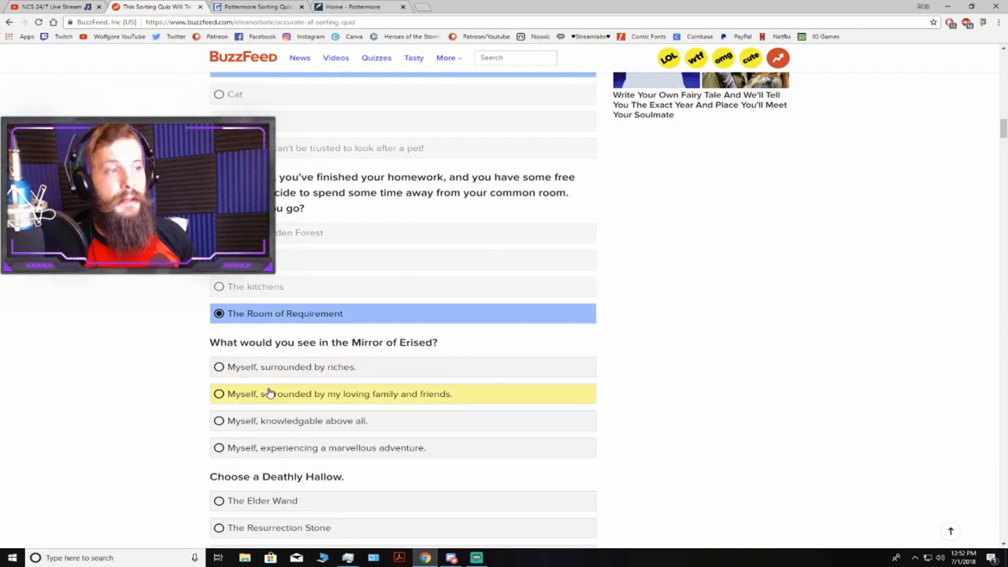
mouse_move(280, 415)
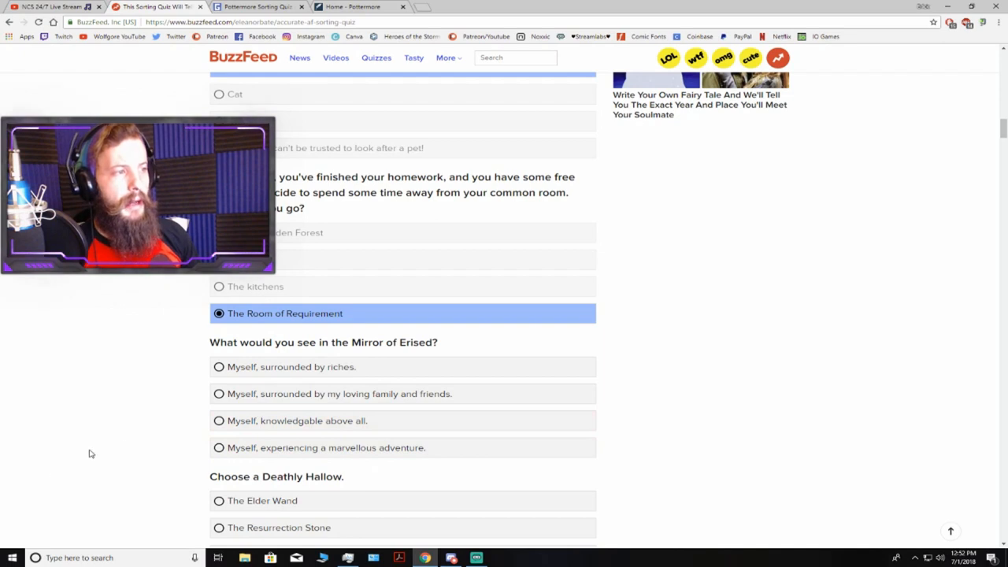
mouse_move(161, 415)
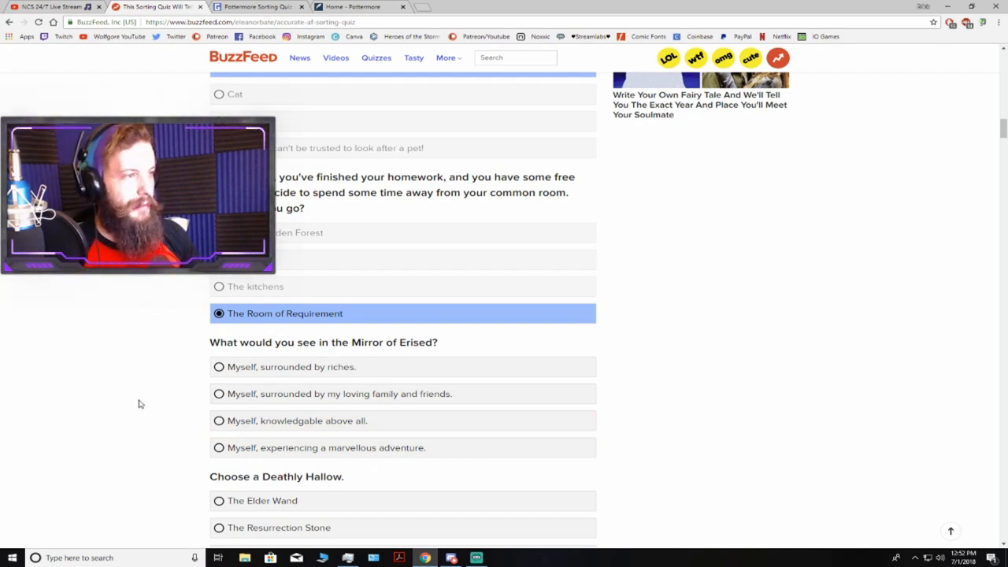
mouse_move(260, 404)
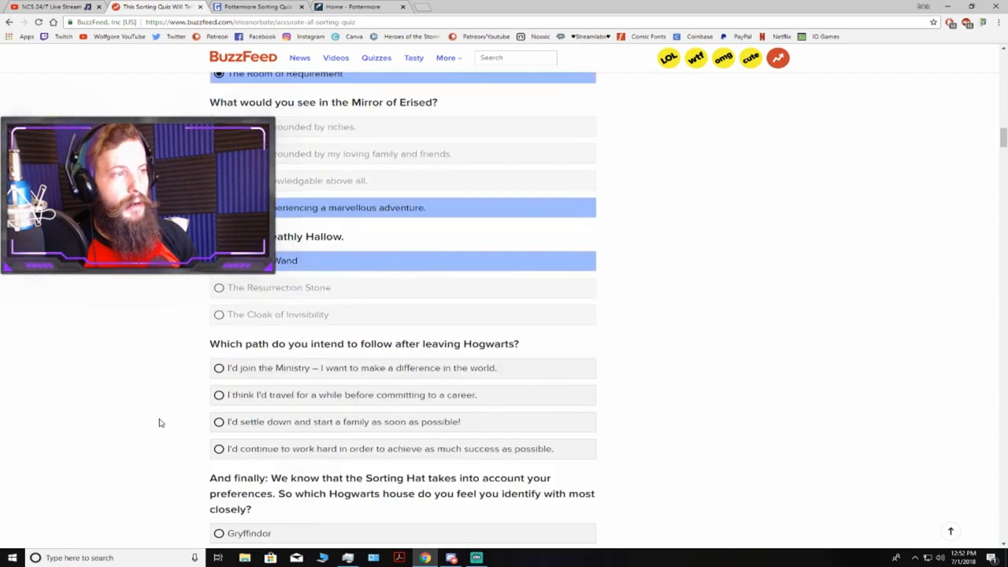
scroll(down, 3)
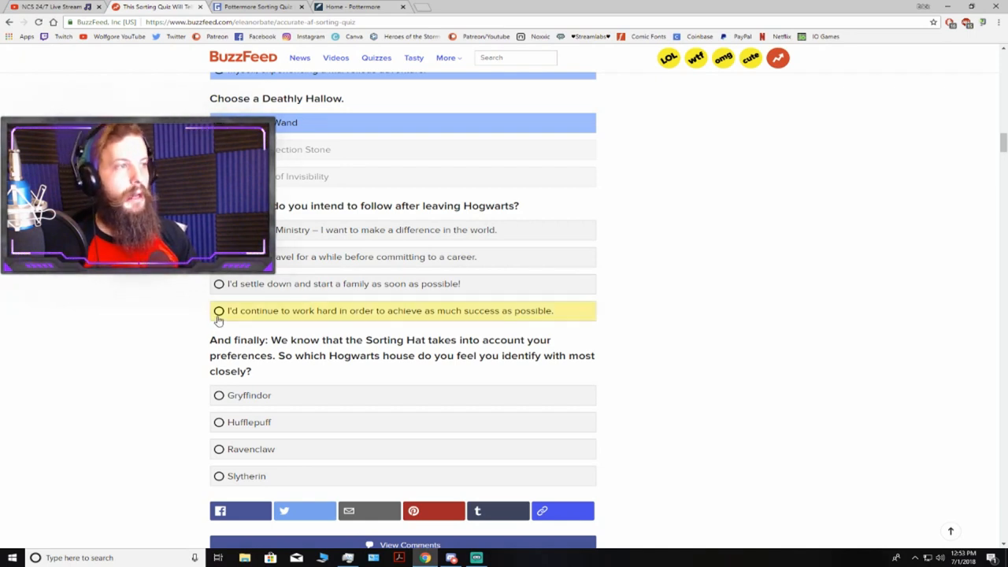
click(219, 310)
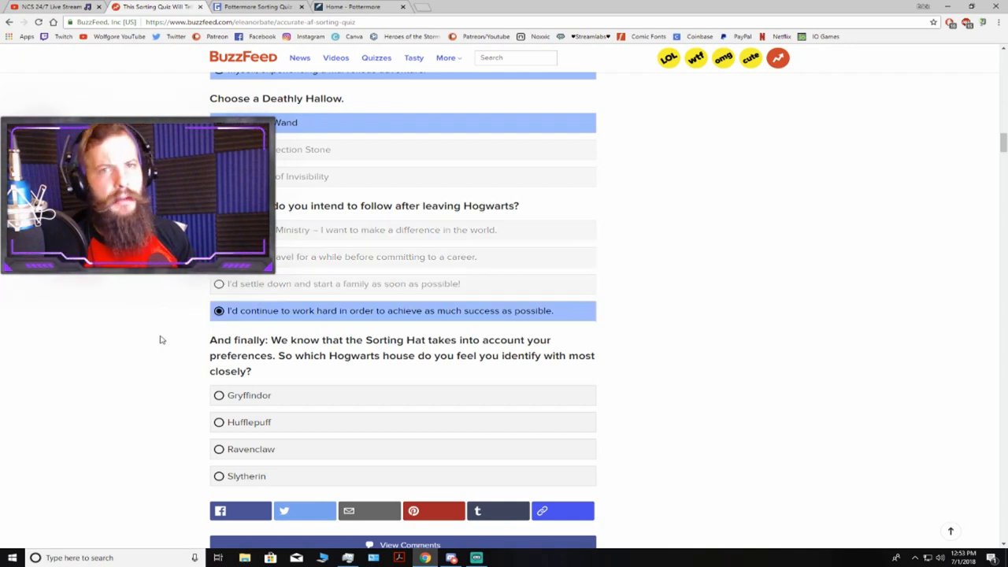
scroll(down, 3)
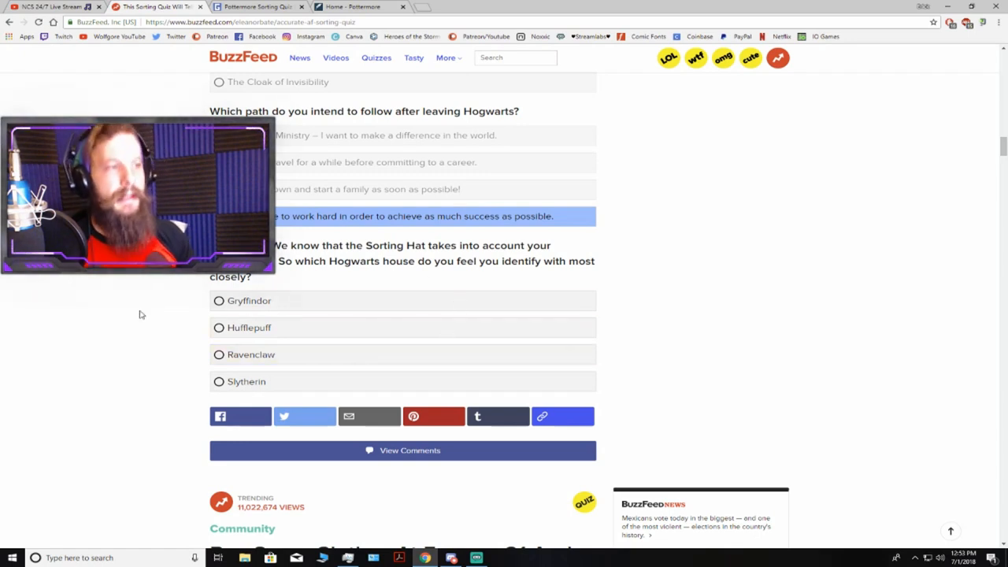
mouse_move(47, 400)
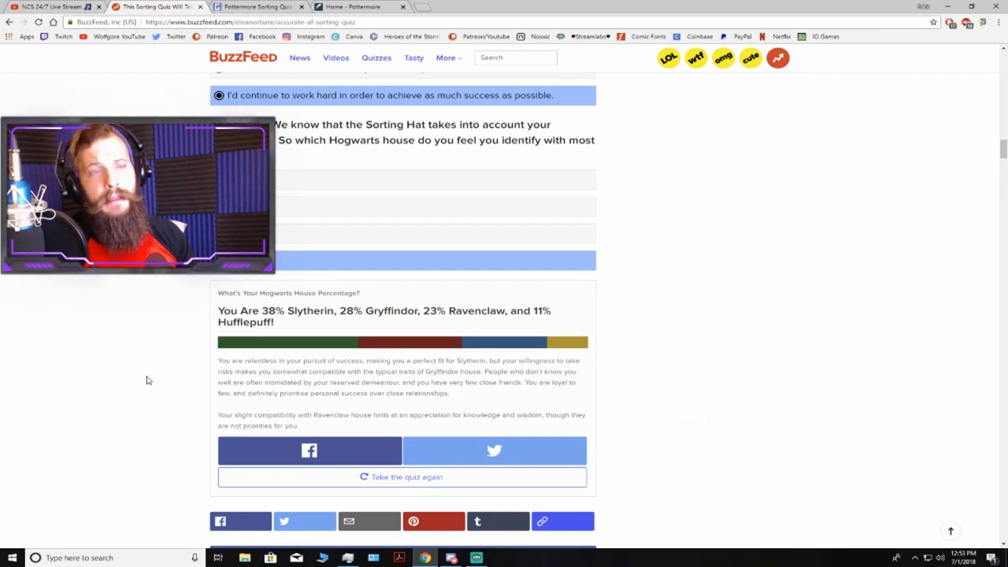
mouse_move(183, 320)
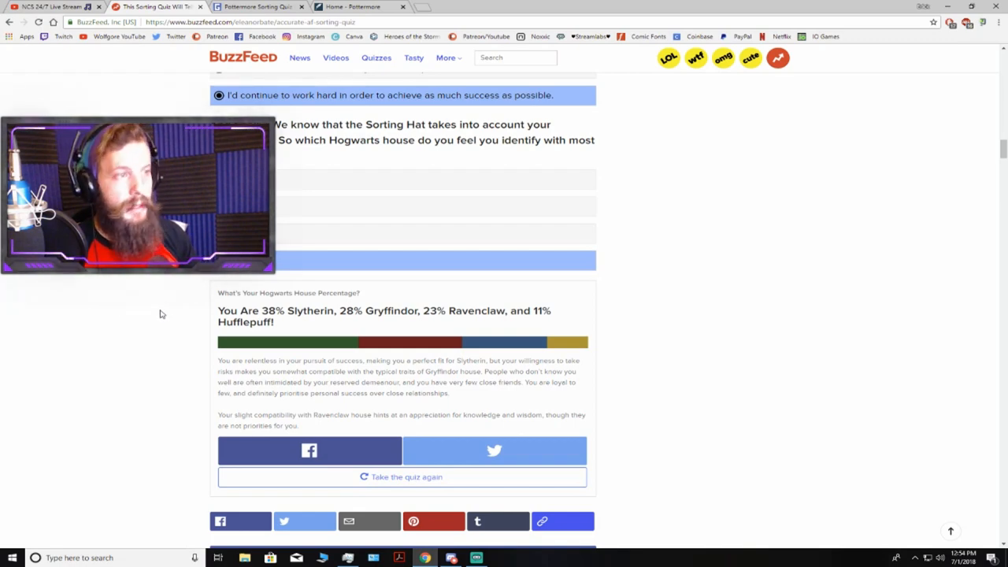
- Scroll to the house result: 38% Slytherin, 28% Gryffindor, 23% Ravenclaw, 11% Hufflepuff
scroll(down, 3)
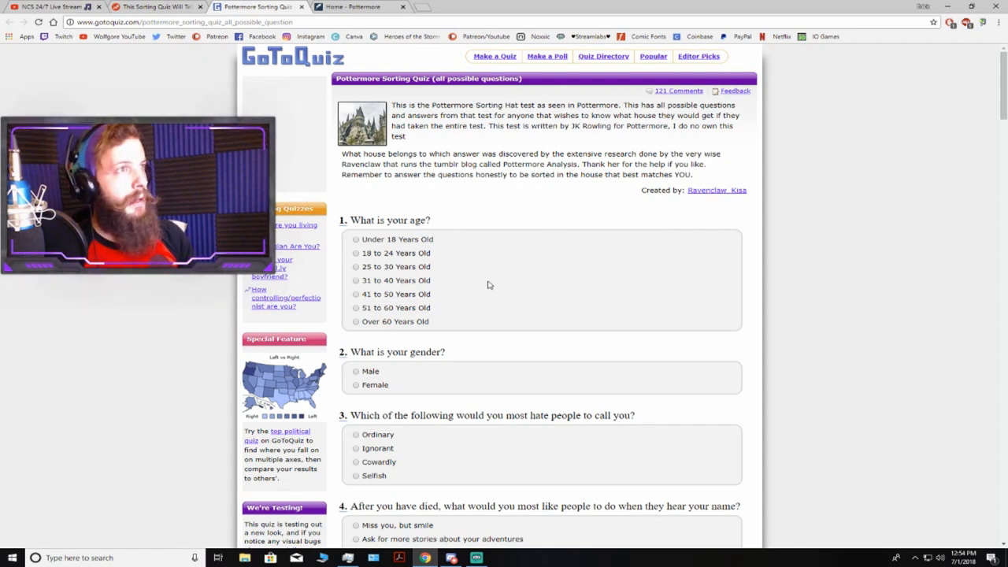
mouse_move(364, 277)
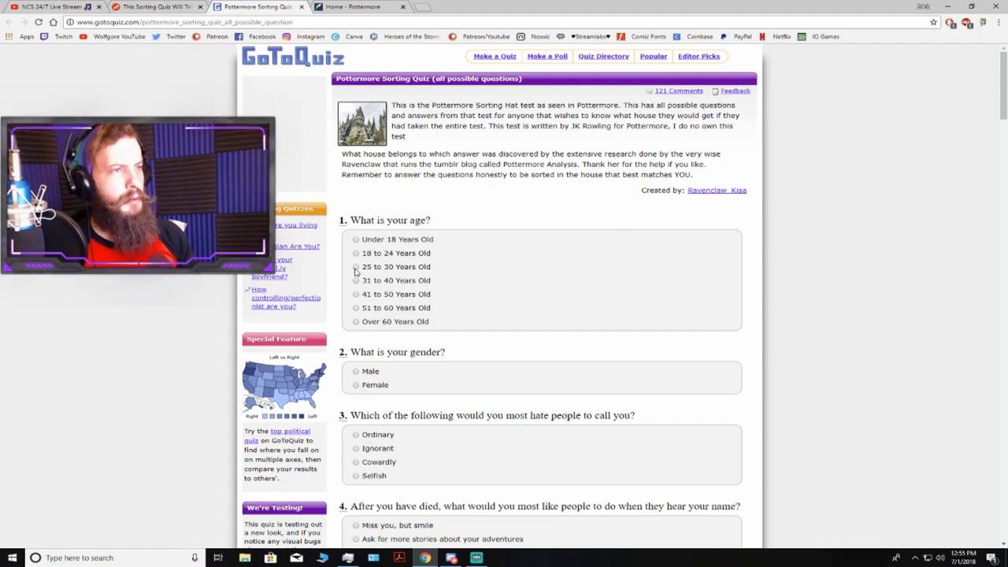
- Answer 25 to 30 years old and Ordinary as the most hated name
click(356, 266)
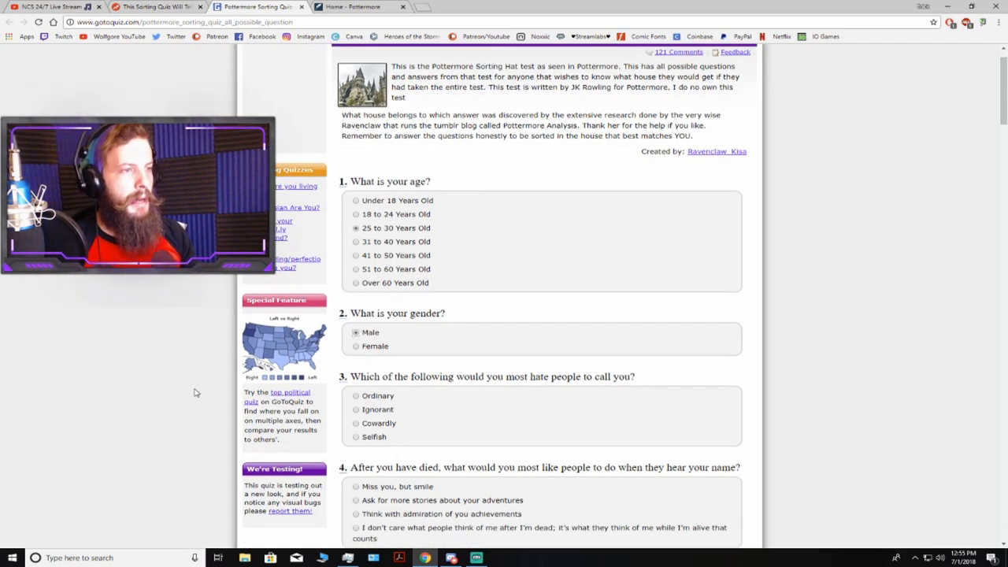
scroll(down, 3)
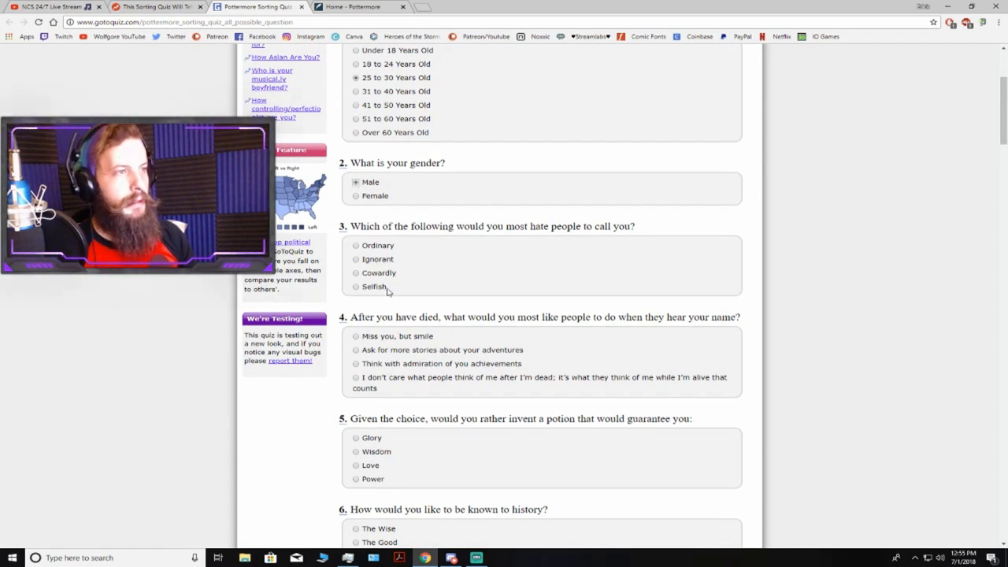
mouse_move(376, 275)
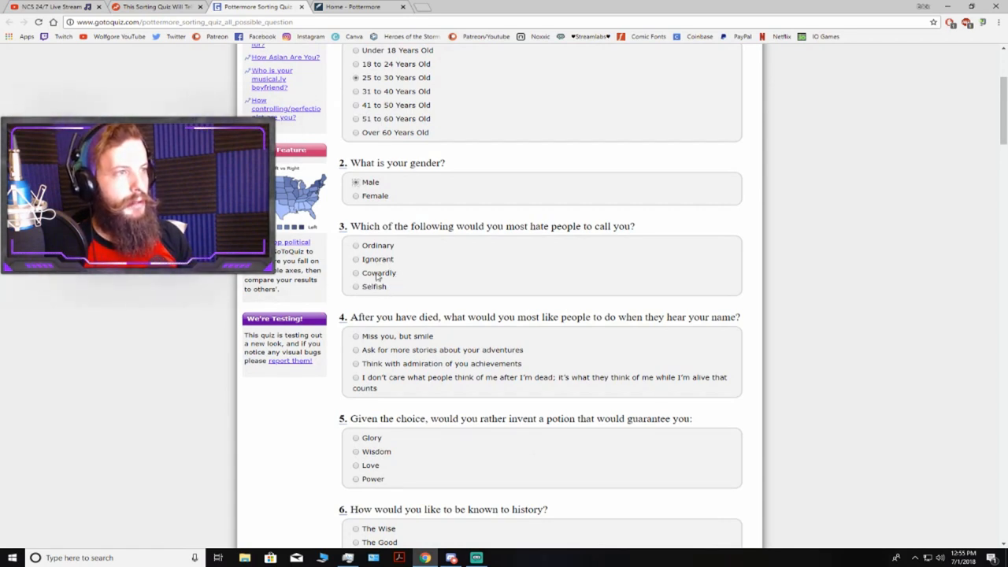
click(356, 246)
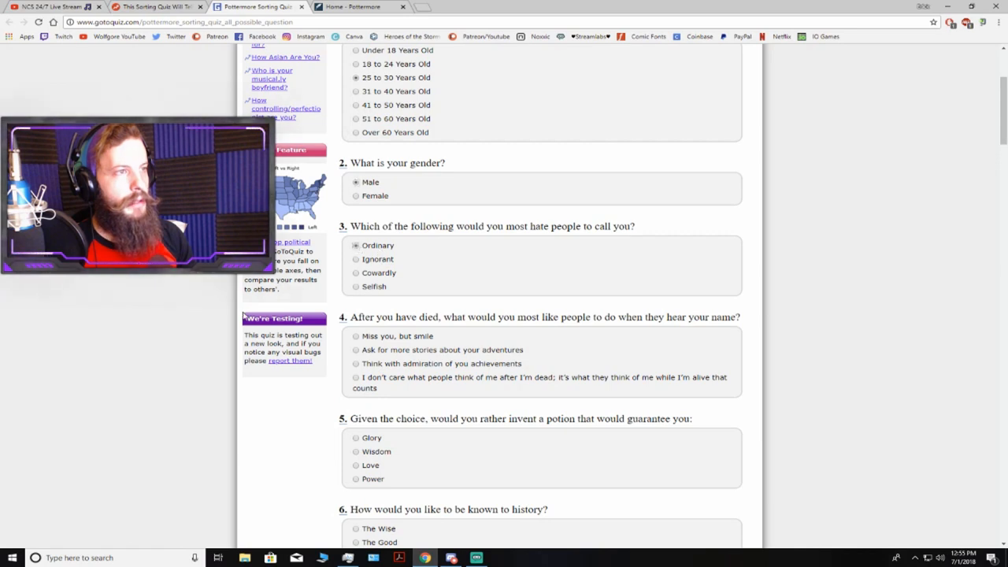
- Choose being thought of with admiration for your achievements
scroll(down, 3)
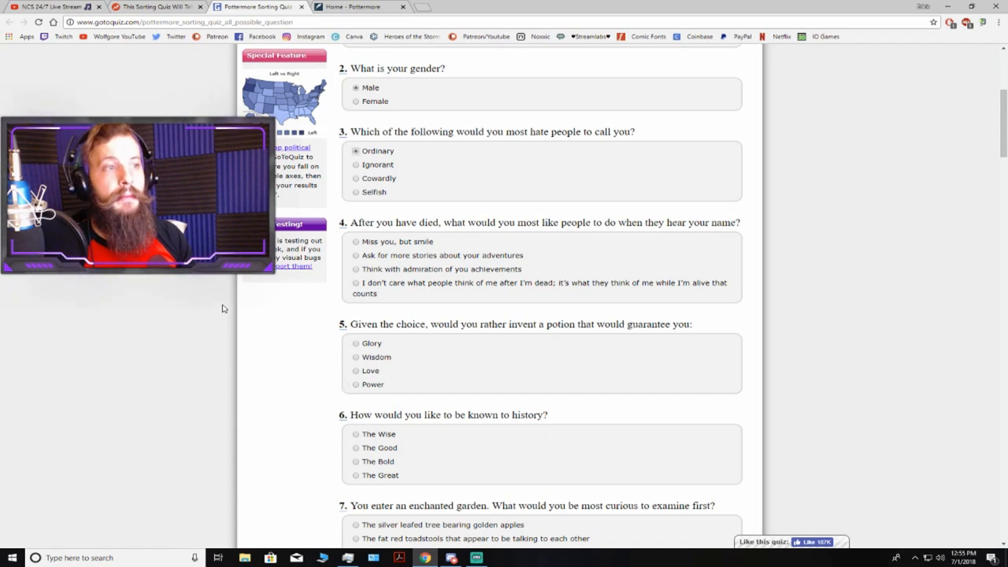
click(356, 268)
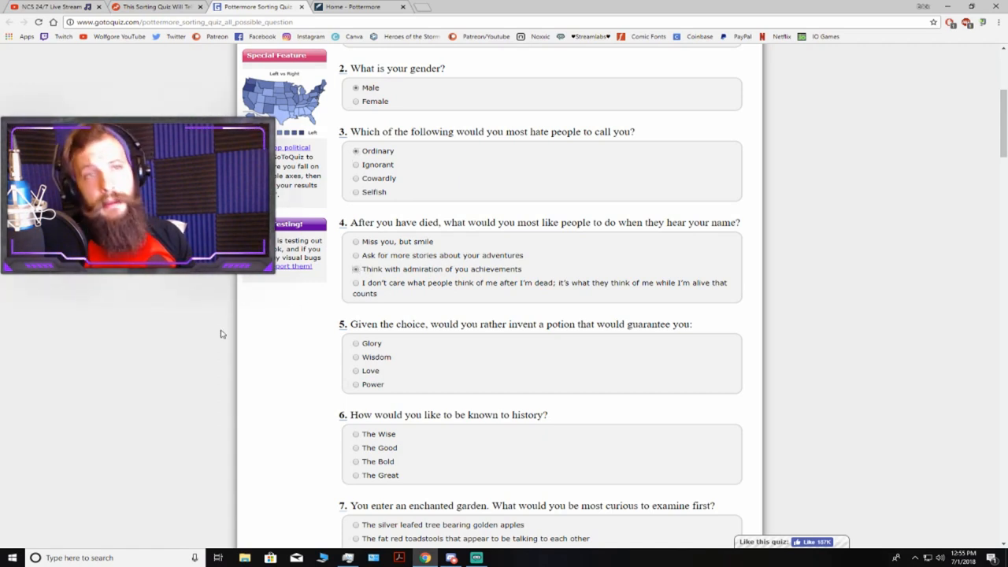
scroll(down, 3)
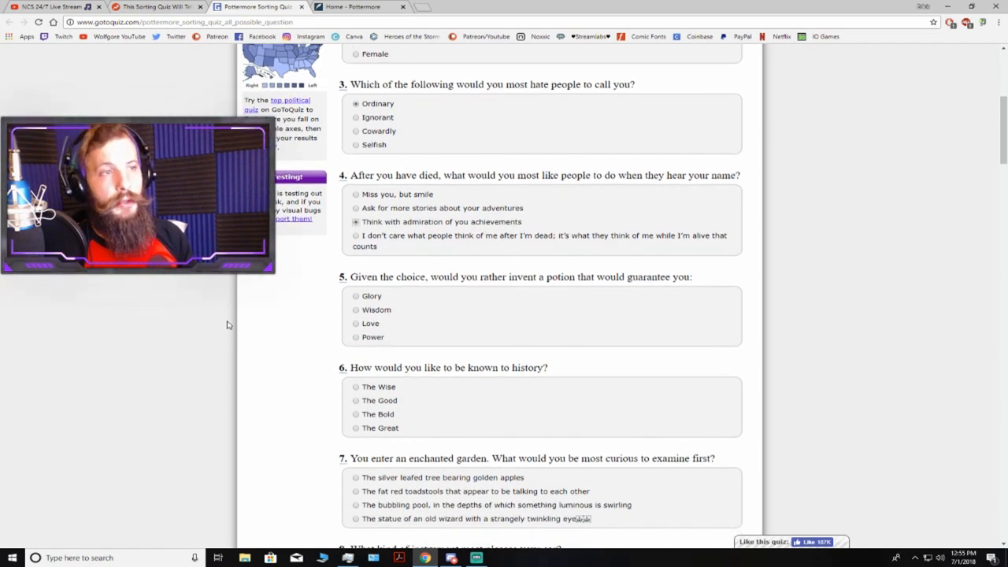
mouse_move(273, 315)
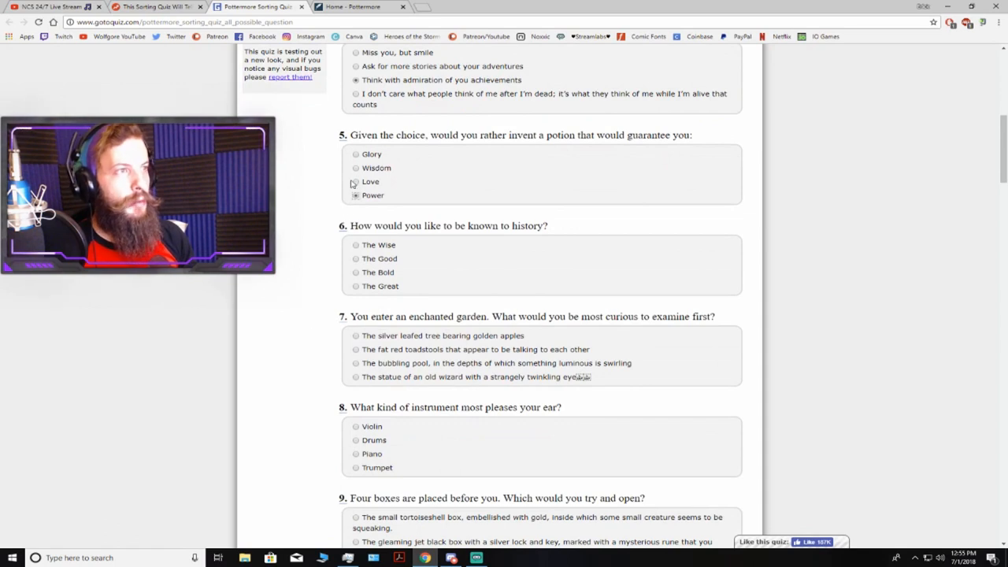
- Set the potion answer to Power after first picking Glory
click(356, 154)
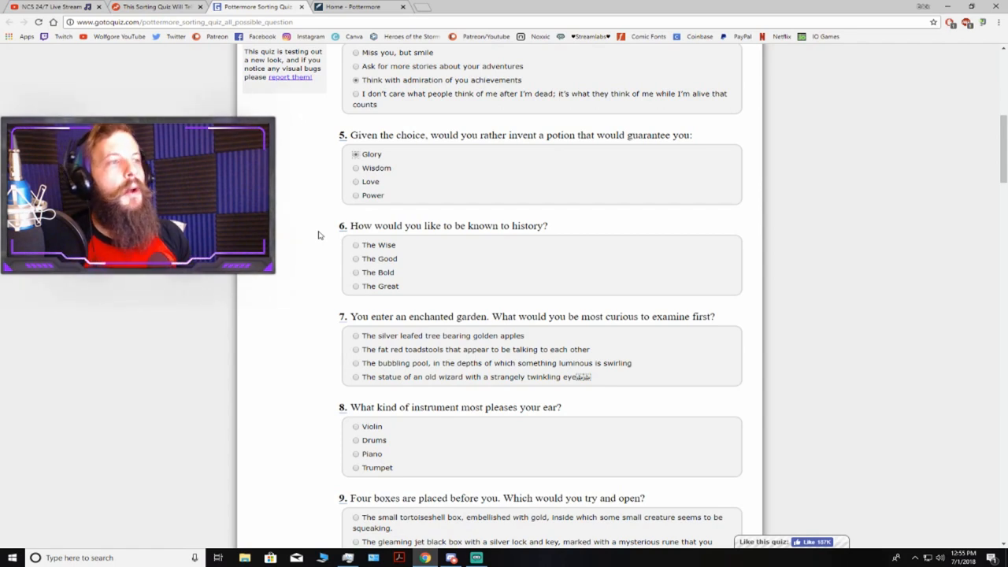
click(356, 196)
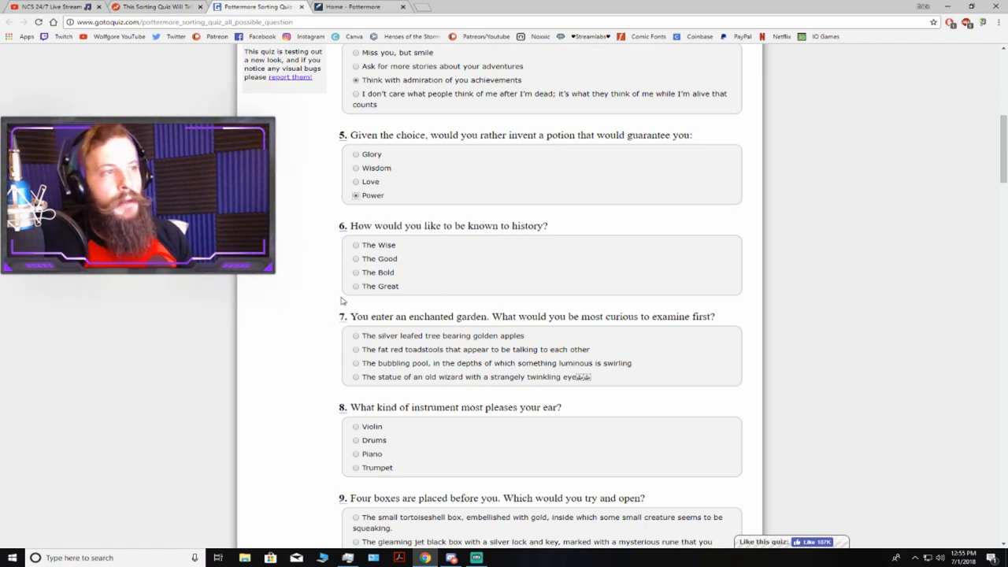
mouse_move(387, 280)
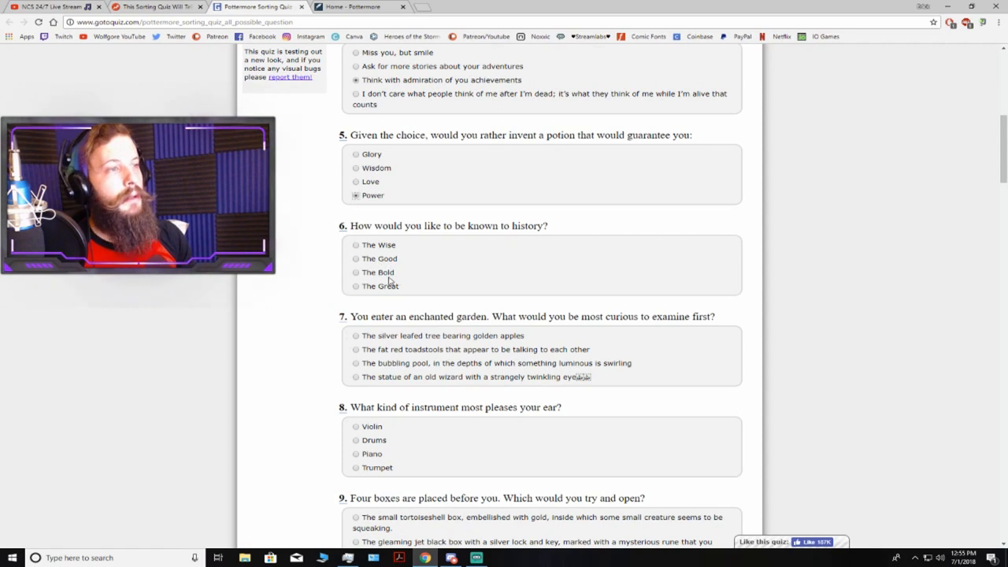
scroll(down, 3)
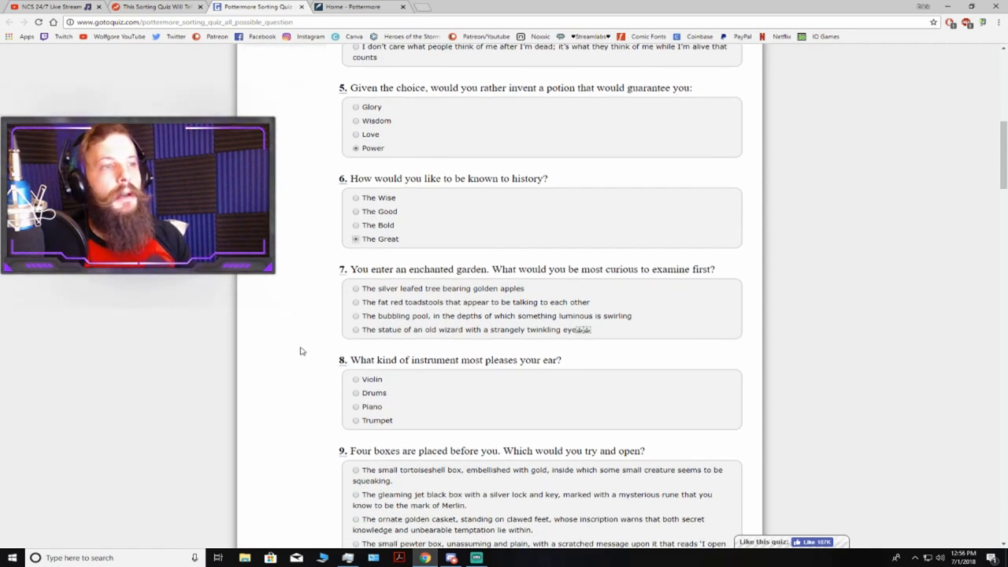
mouse_move(328, 340)
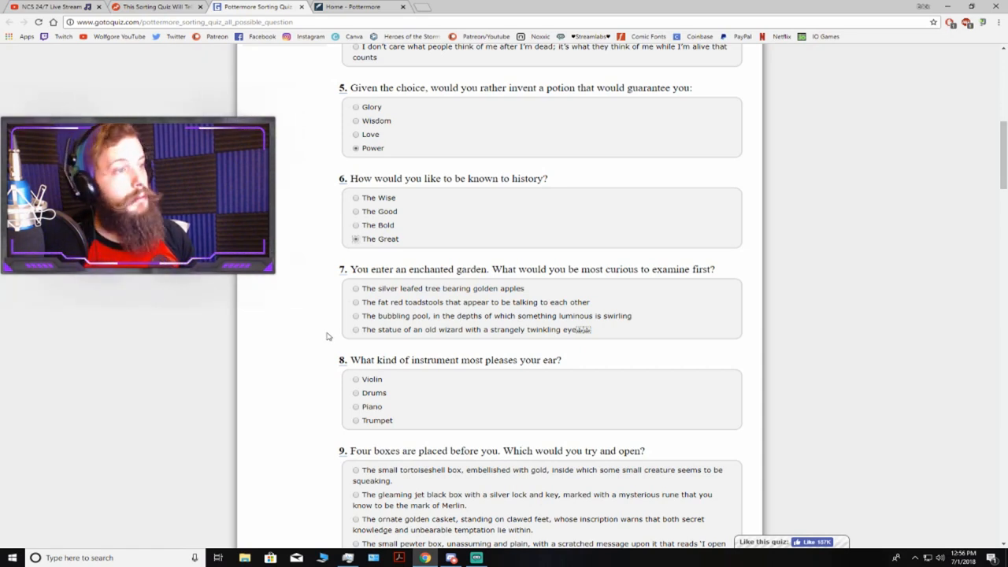
mouse_move(340, 345)
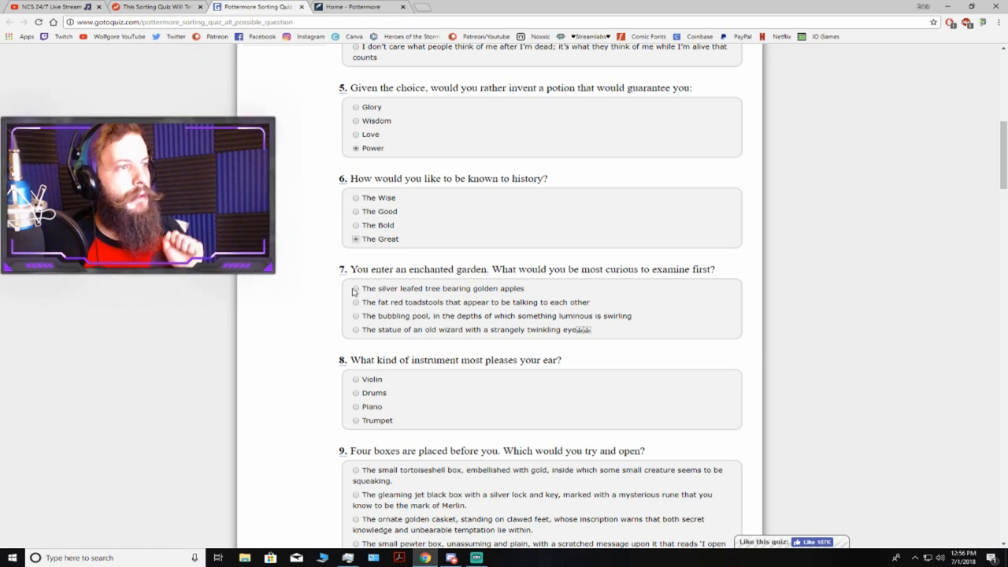
- Choose the silver-leafed golden-apple tree and settle on Violin as favourite instrument
click(356, 288)
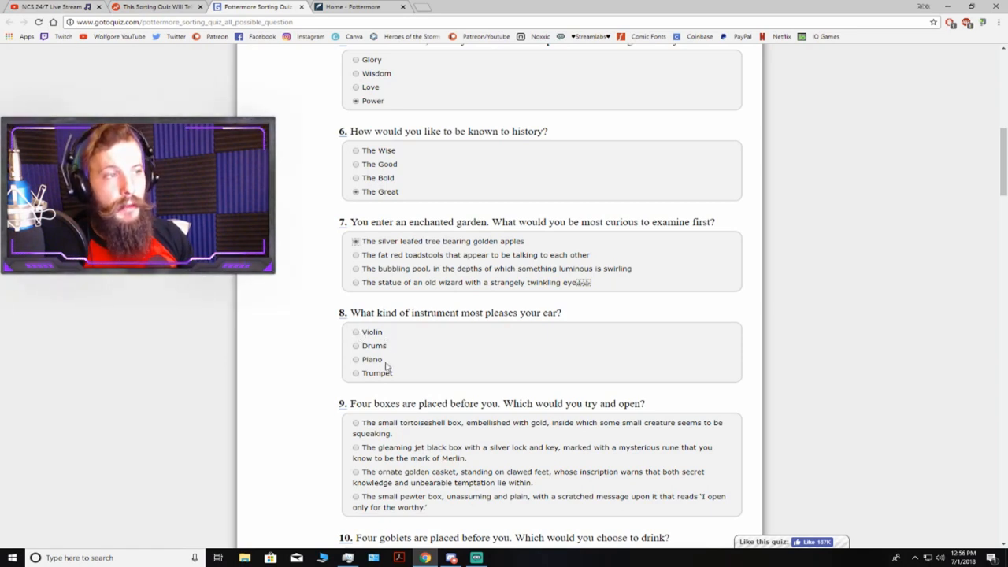
click(356, 359)
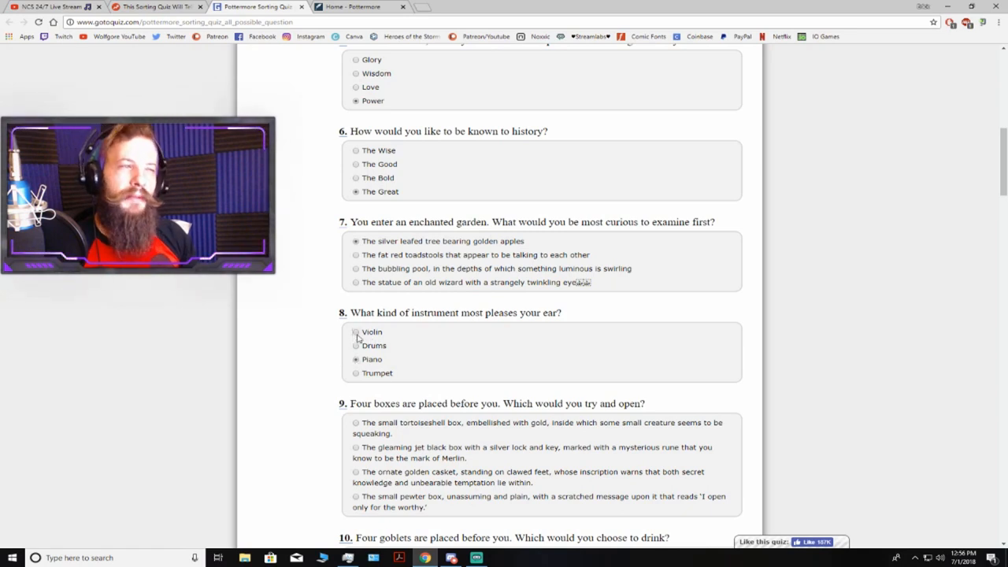
click(356, 331)
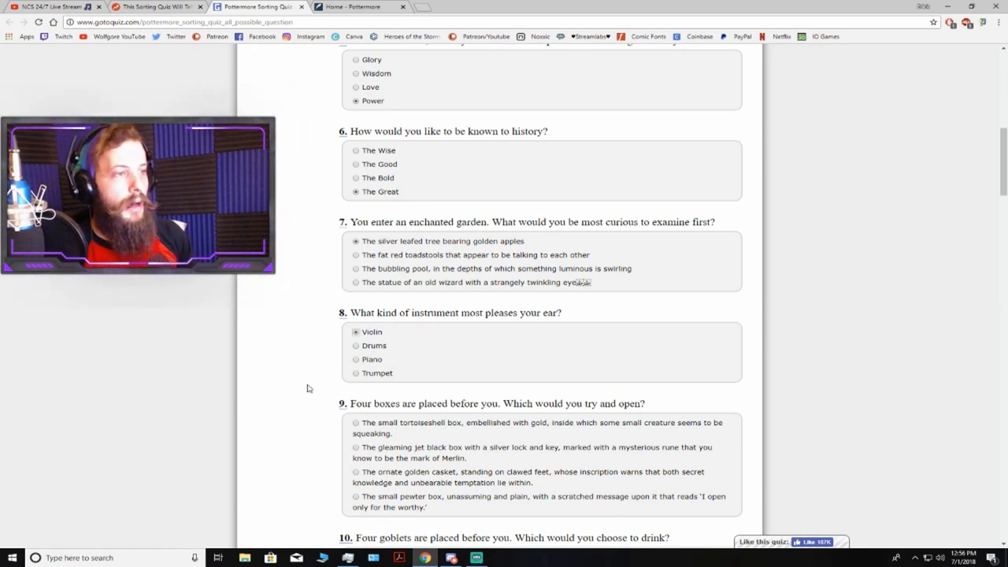
- Move down to the four-boxes question with the gleaming jet black box
scroll(down, 3)
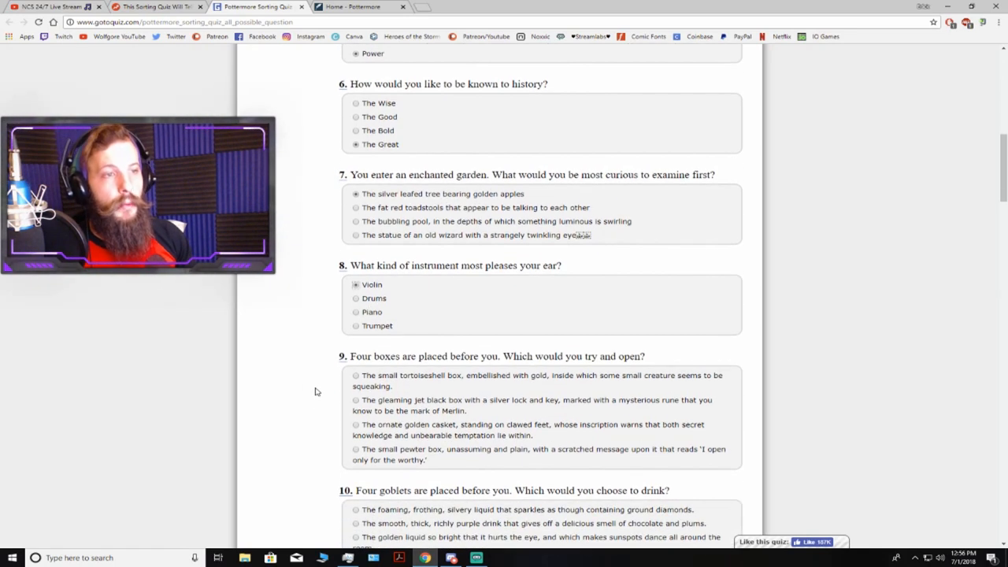
scroll(down, 3)
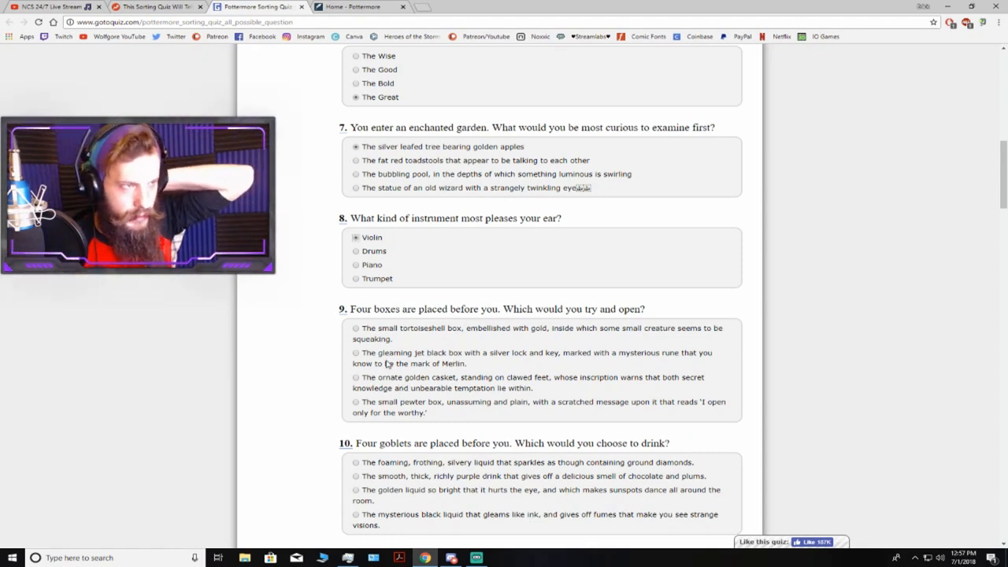
mouse_move(356, 353)
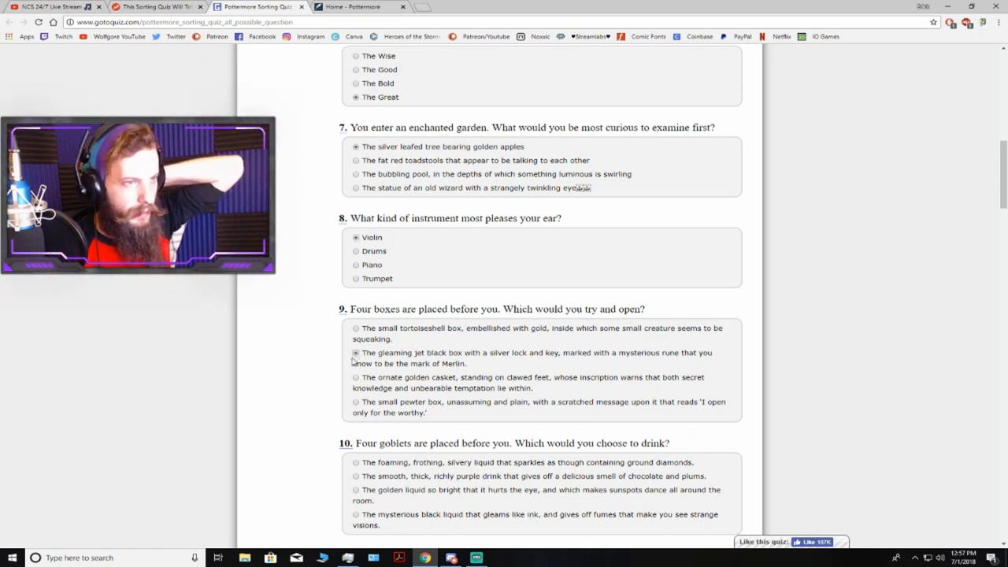
scroll(down, 3)
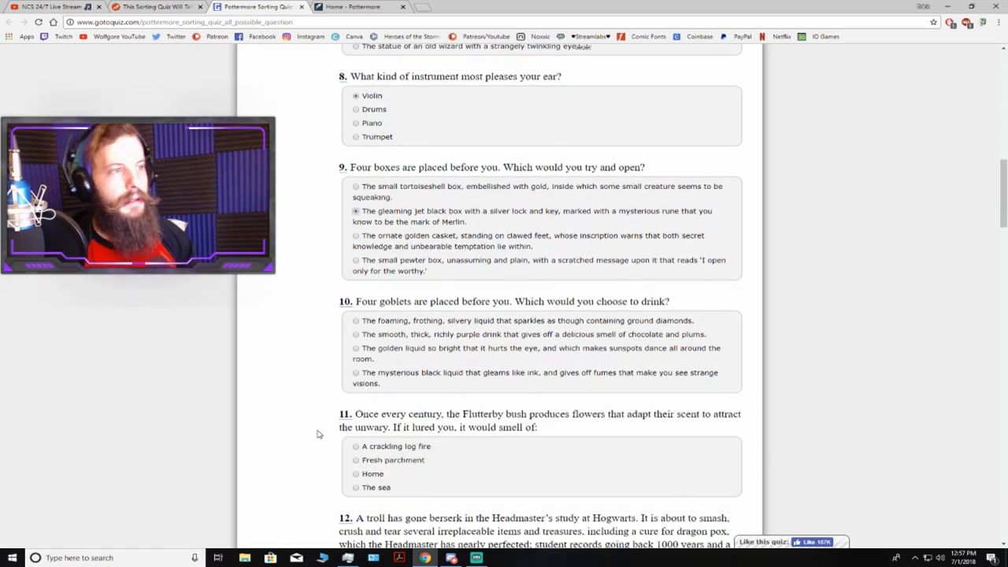
mouse_move(334, 321)
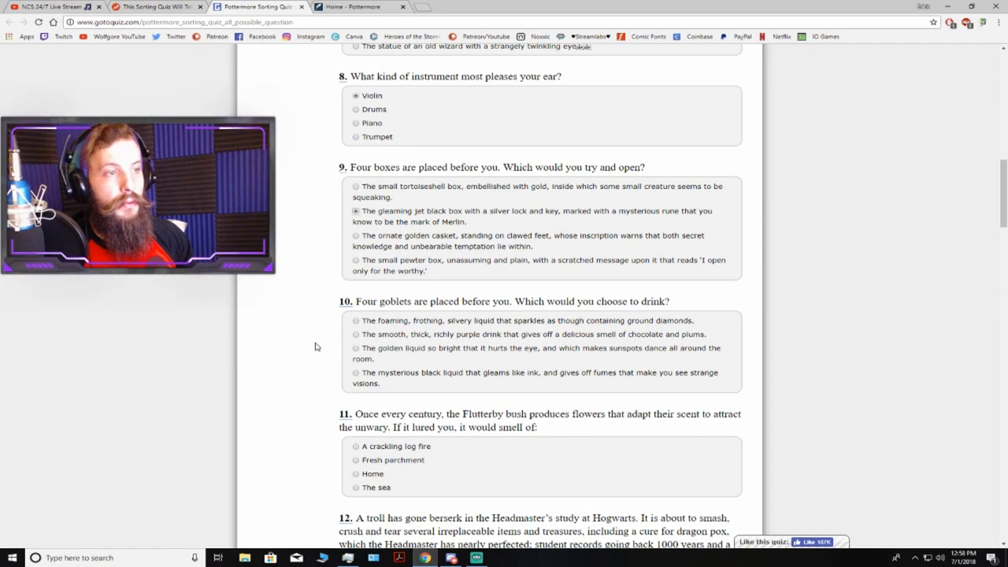
mouse_move(352, 334)
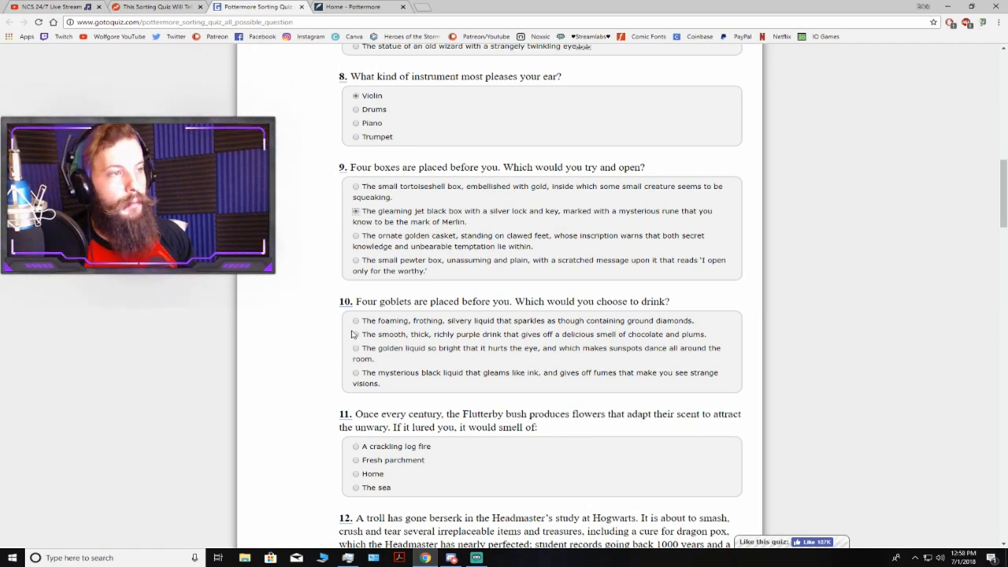
- Choose Boredom as the hardest thing to deal with for question 14
scroll(down, 3)
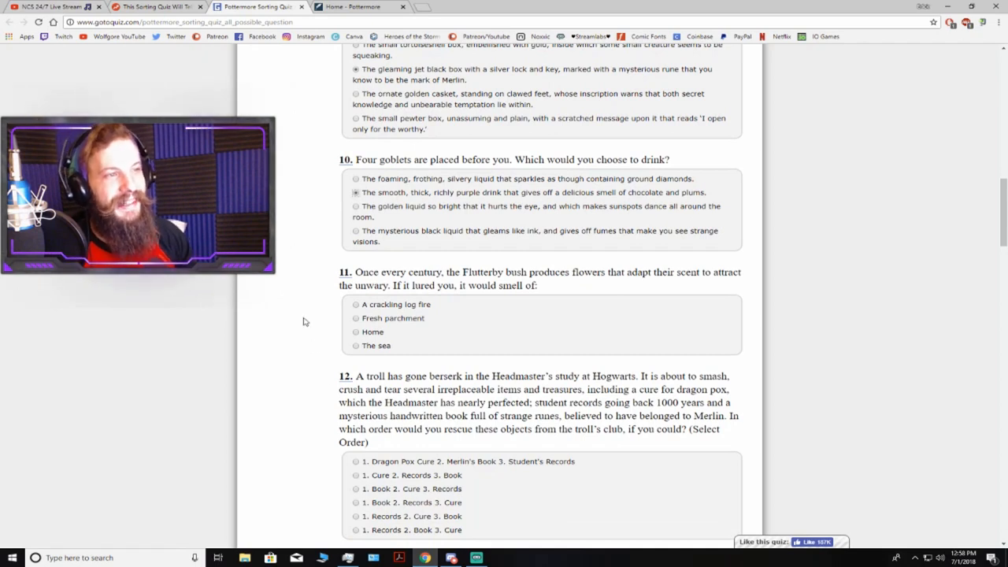
mouse_move(315, 308)
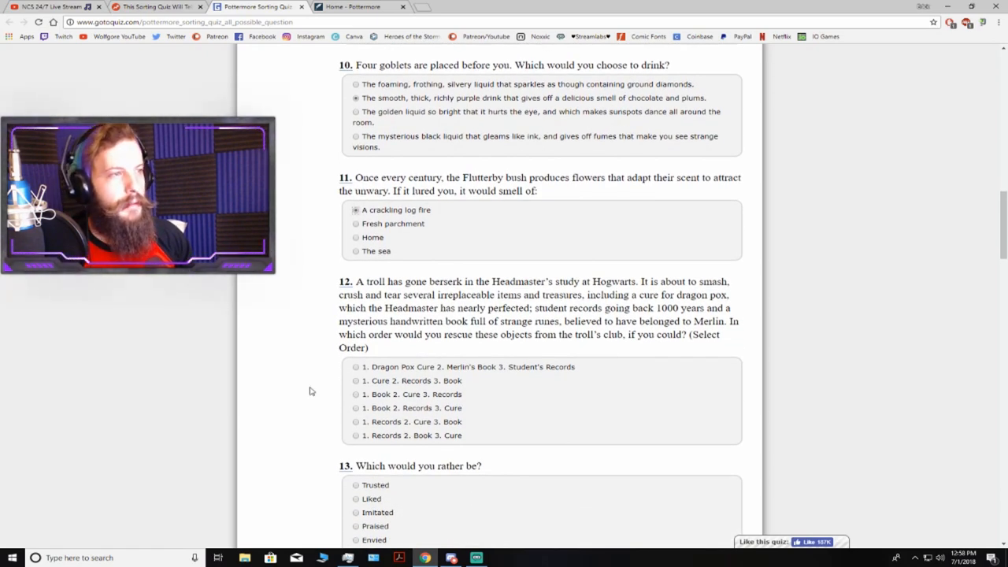
mouse_move(321, 397)
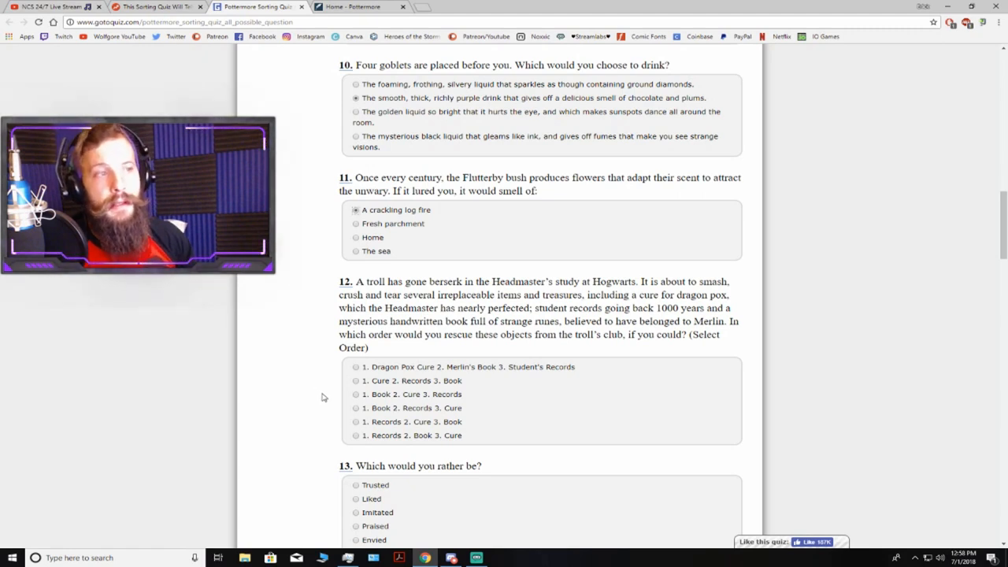
mouse_move(296, 387)
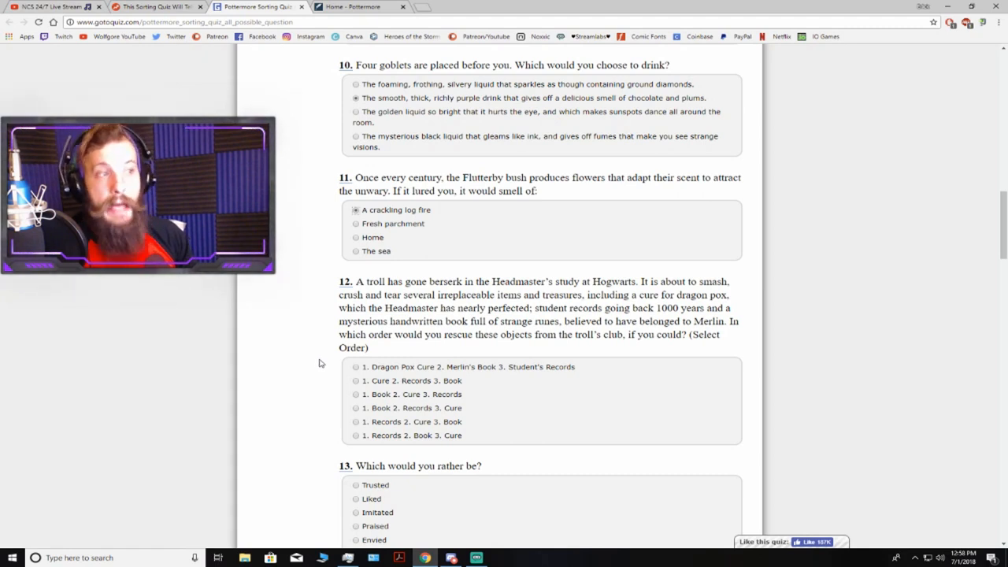
mouse_move(330, 375)
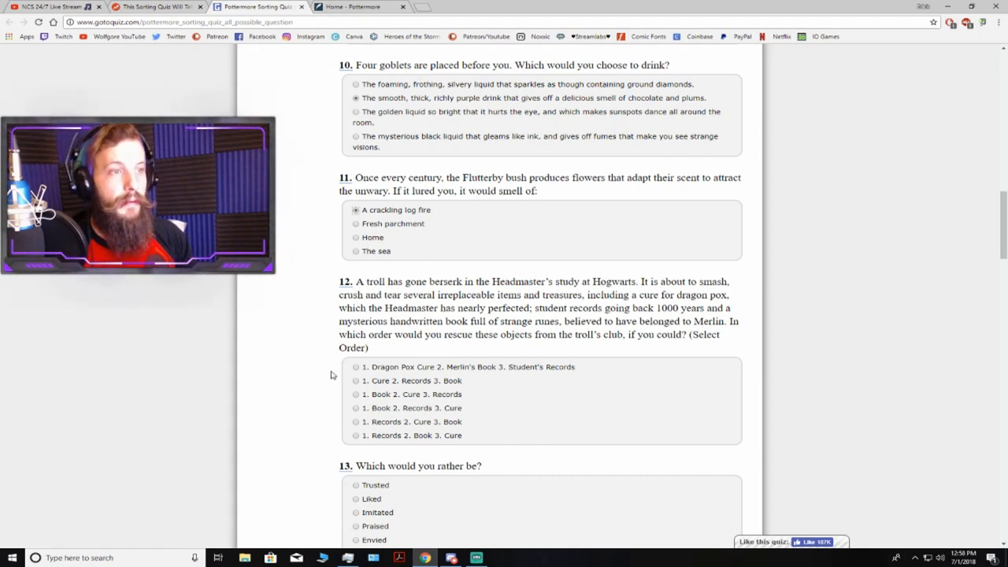
mouse_move(167, 356)
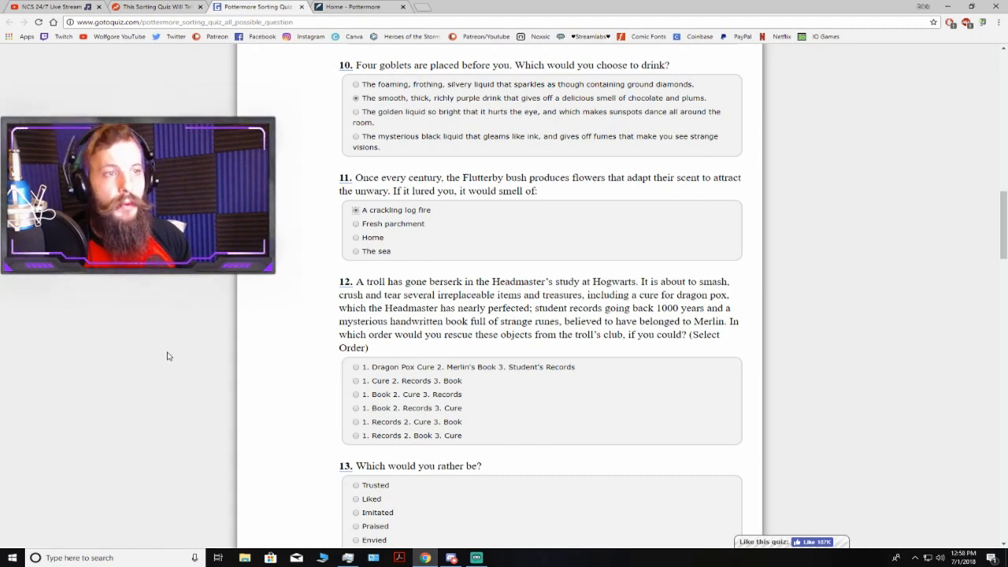
mouse_move(255, 381)
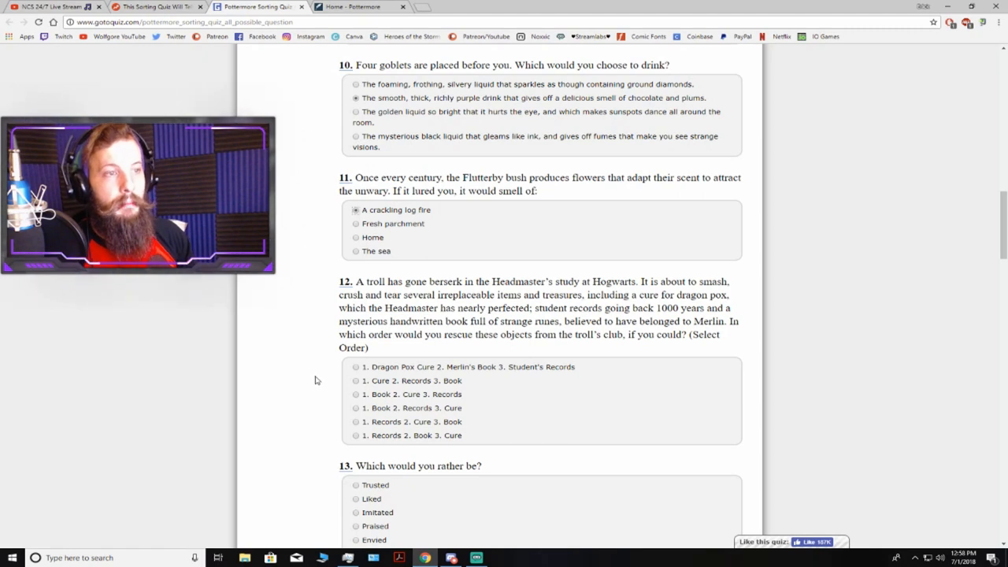
mouse_move(318, 372)
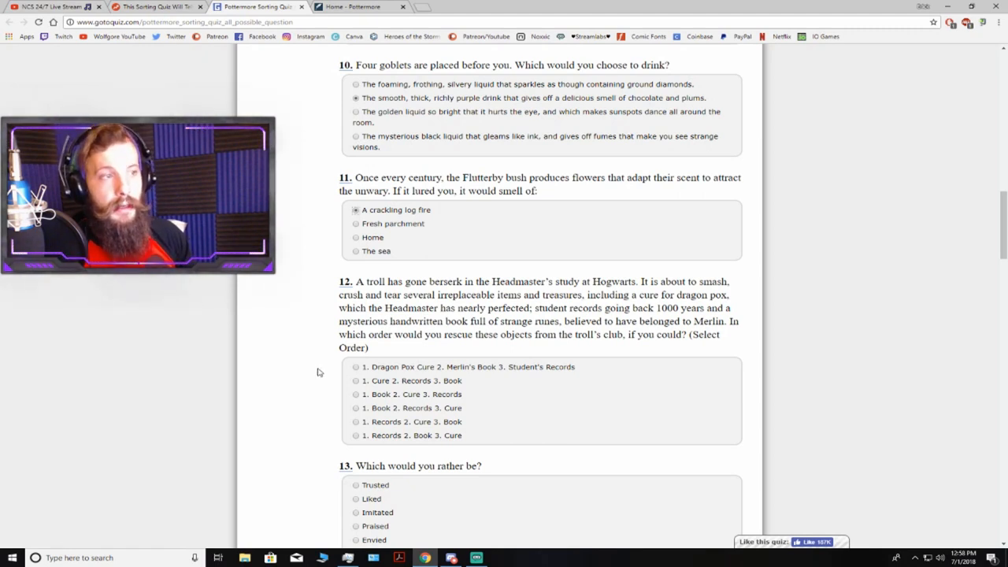
mouse_move(322, 369)
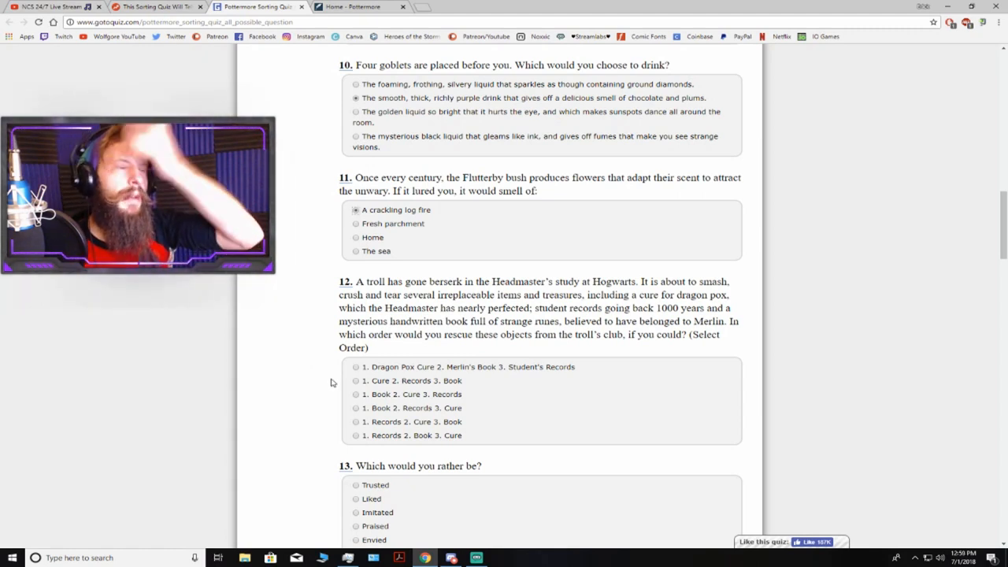
mouse_move(304, 401)
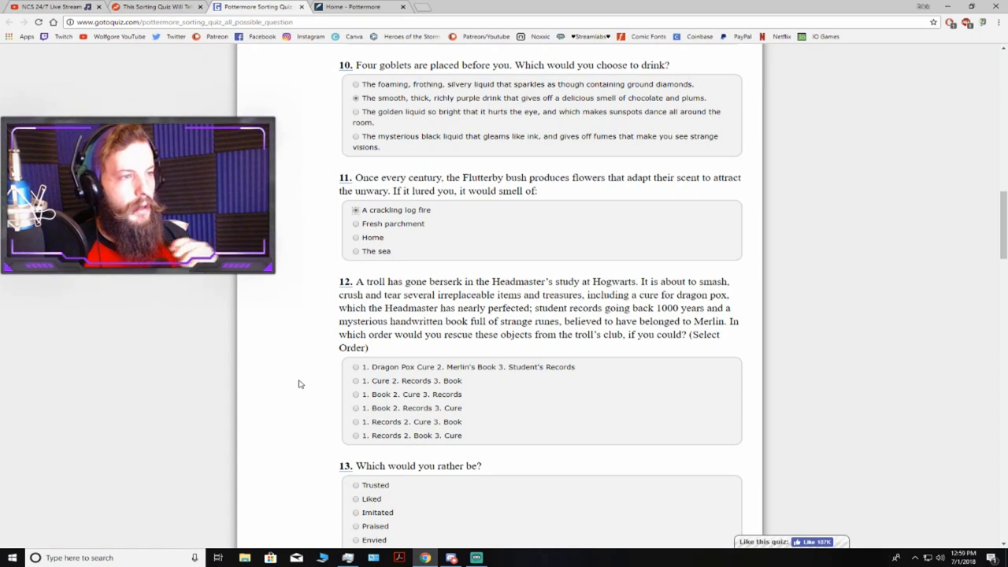
mouse_move(485, 376)
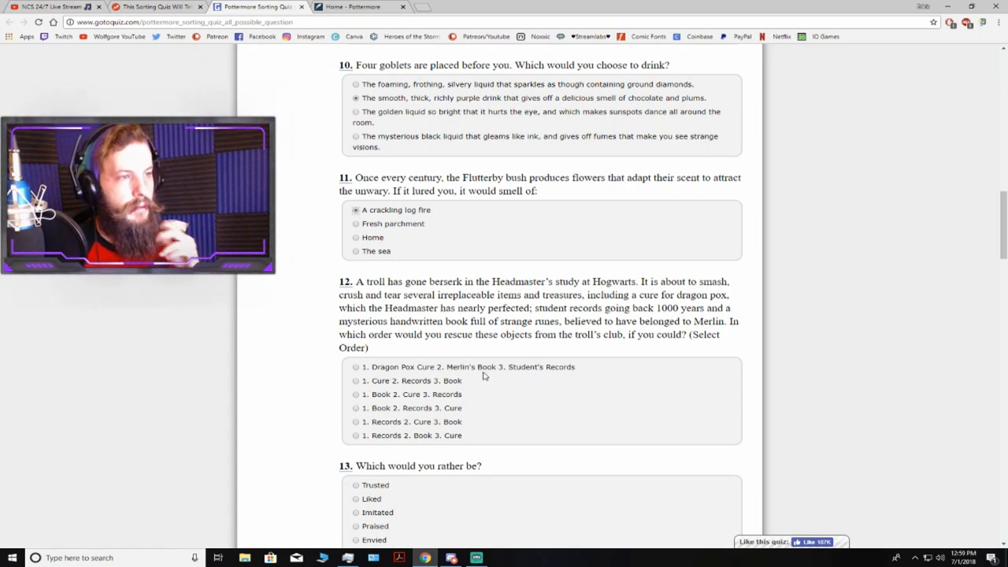
mouse_move(568, 369)
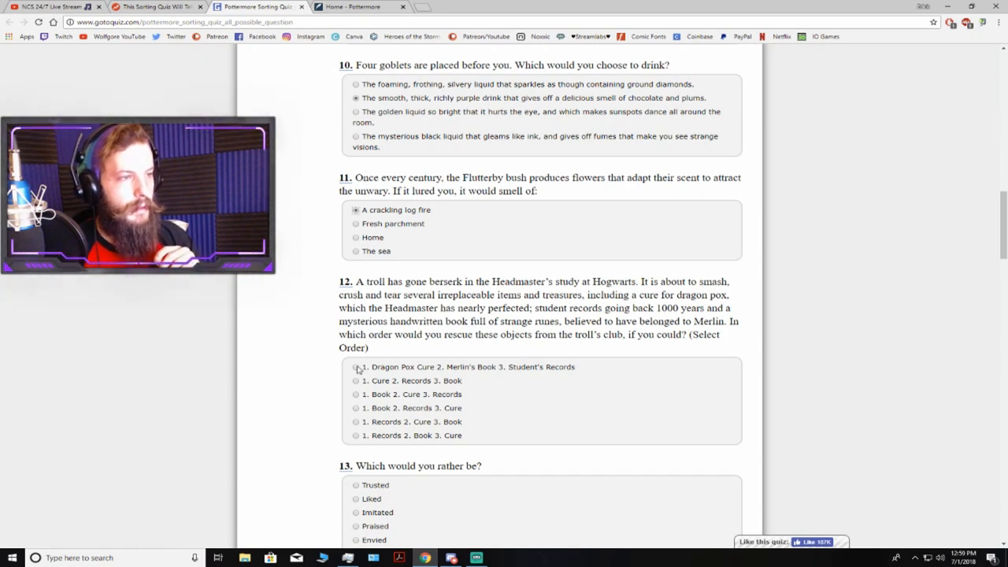
scroll(down, 3)
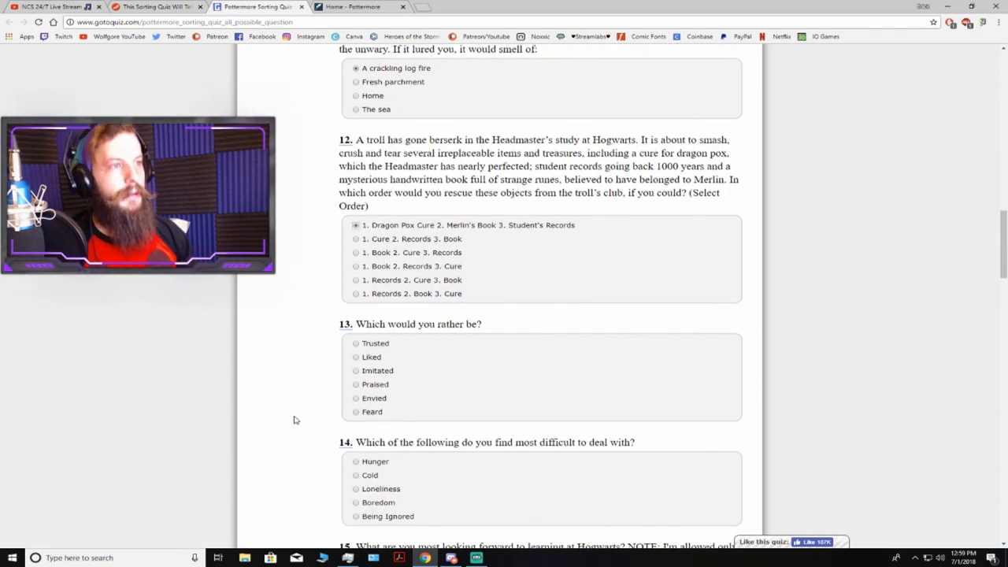
scroll(down, 3)
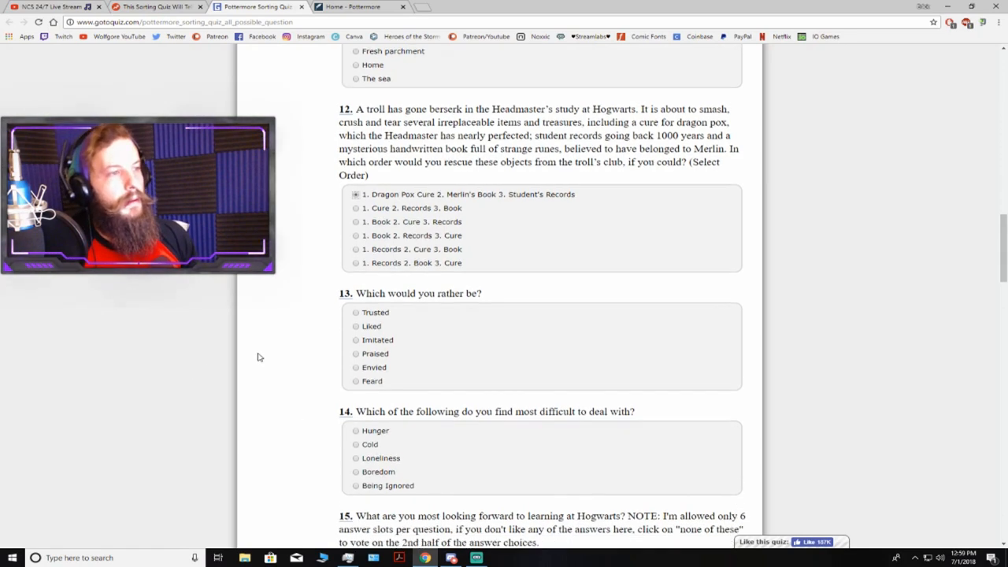
scroll(down, 3)
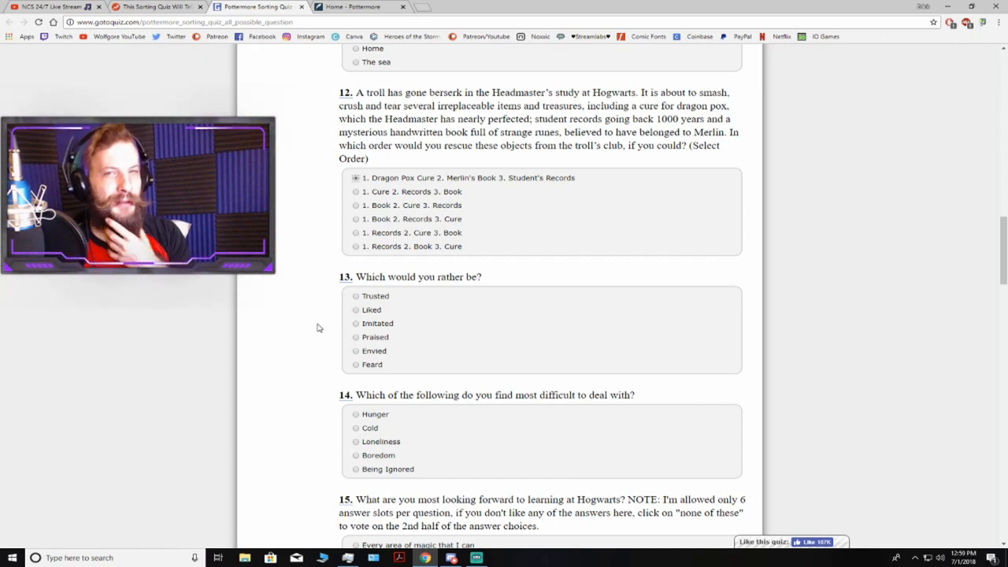
mouse_move(331, 339)
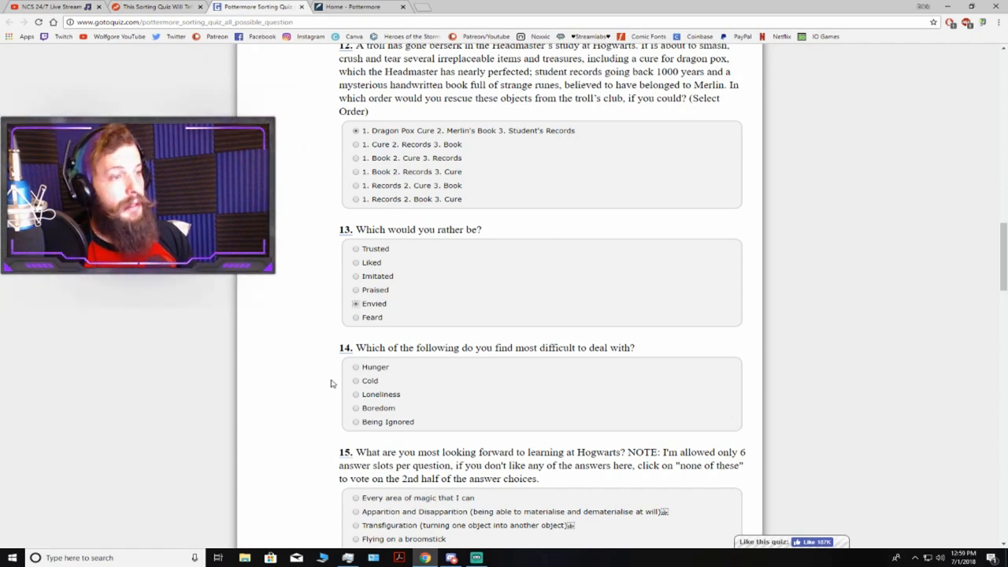
click(356, 408)
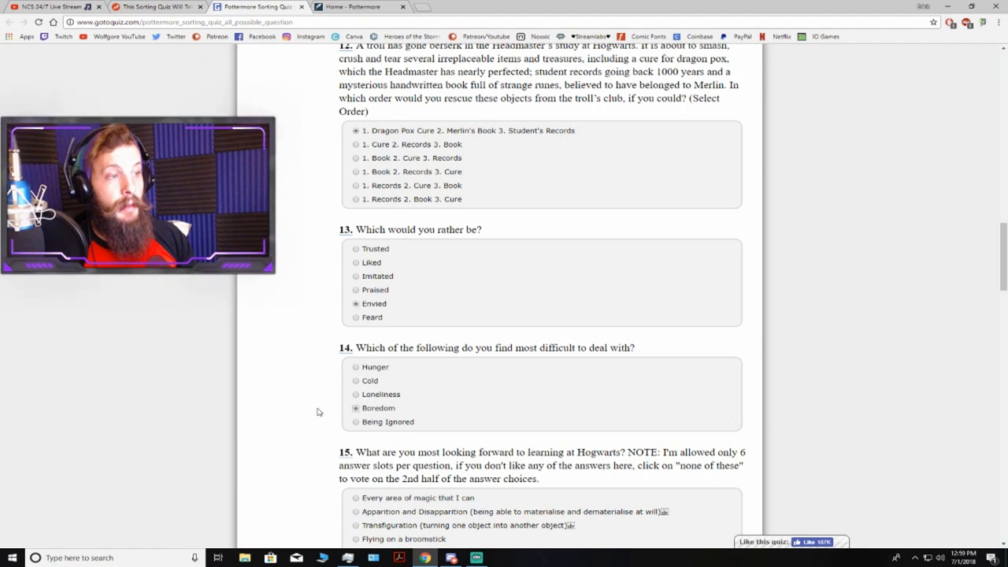
scroll(down, 3)
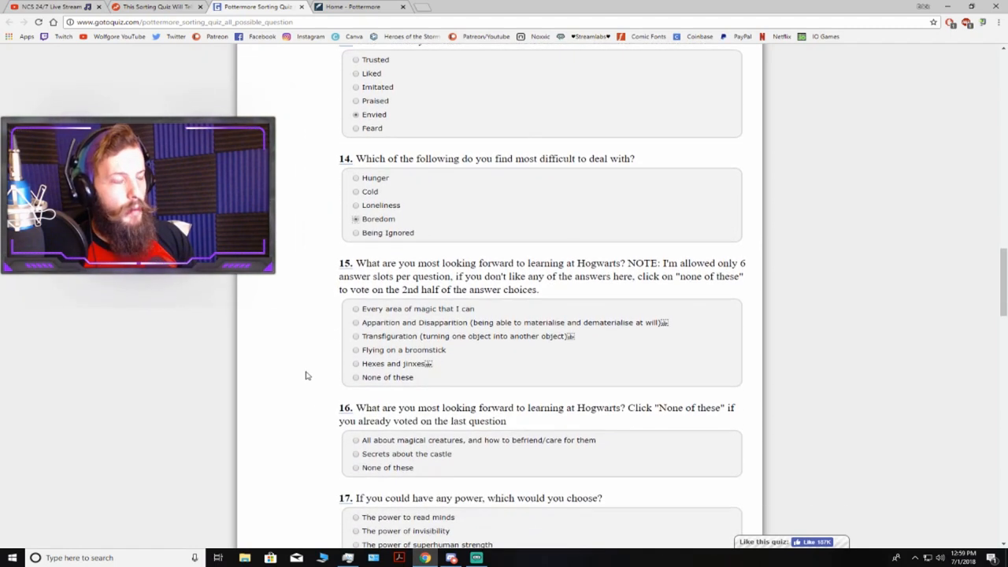
mouse_move(283, 379)
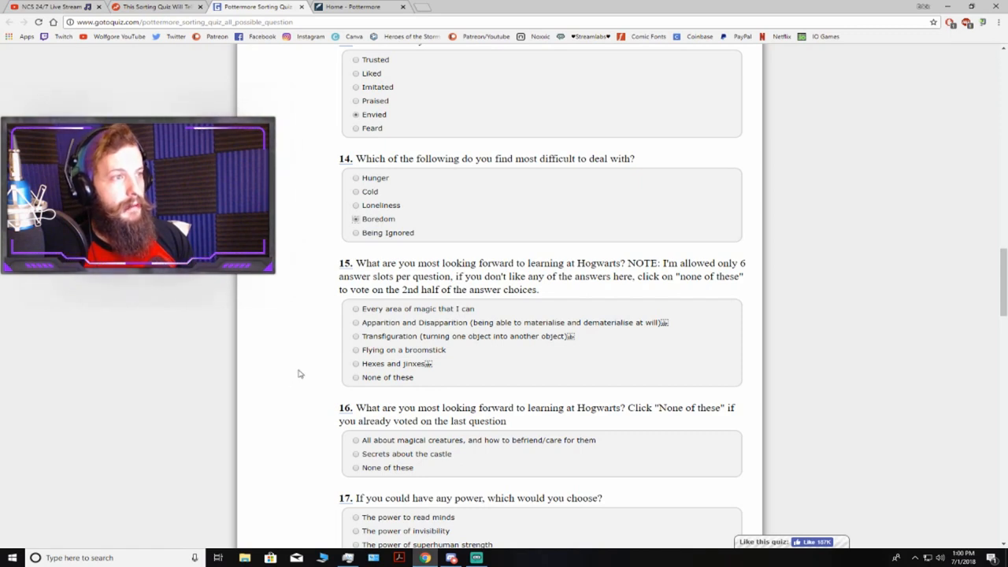
mouse_move(312, 373)
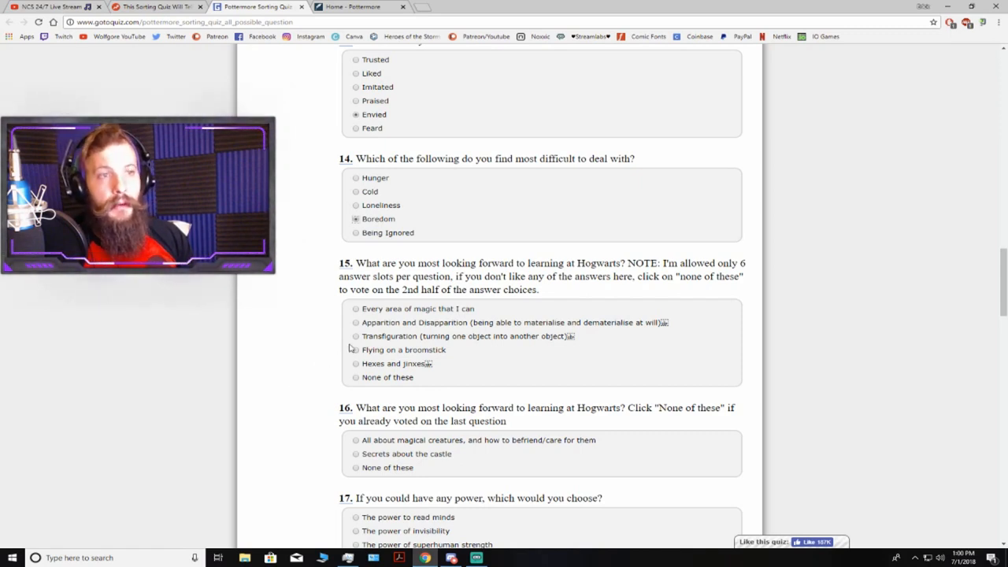
mouse_move(330, 326)
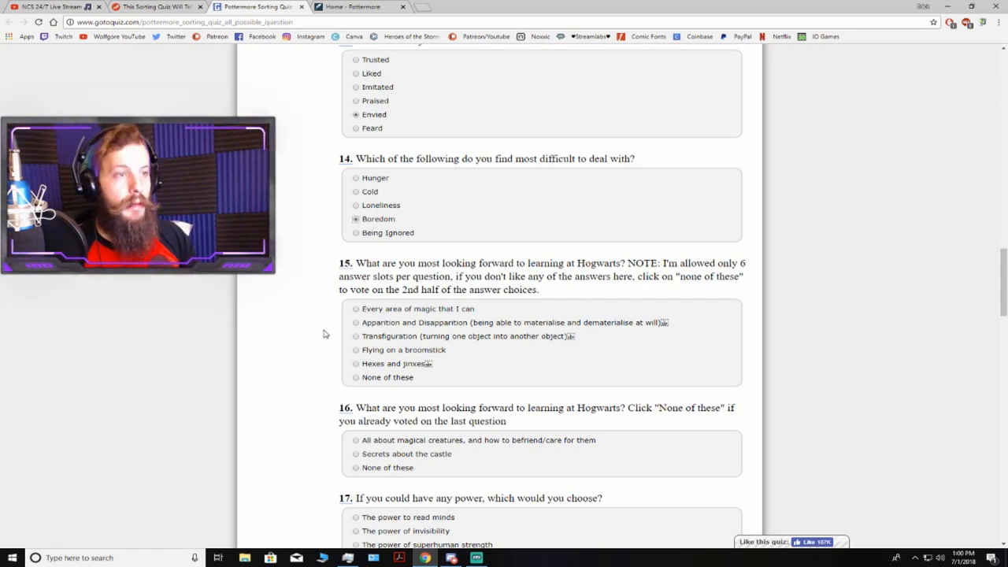
mouse_move(328, 359)
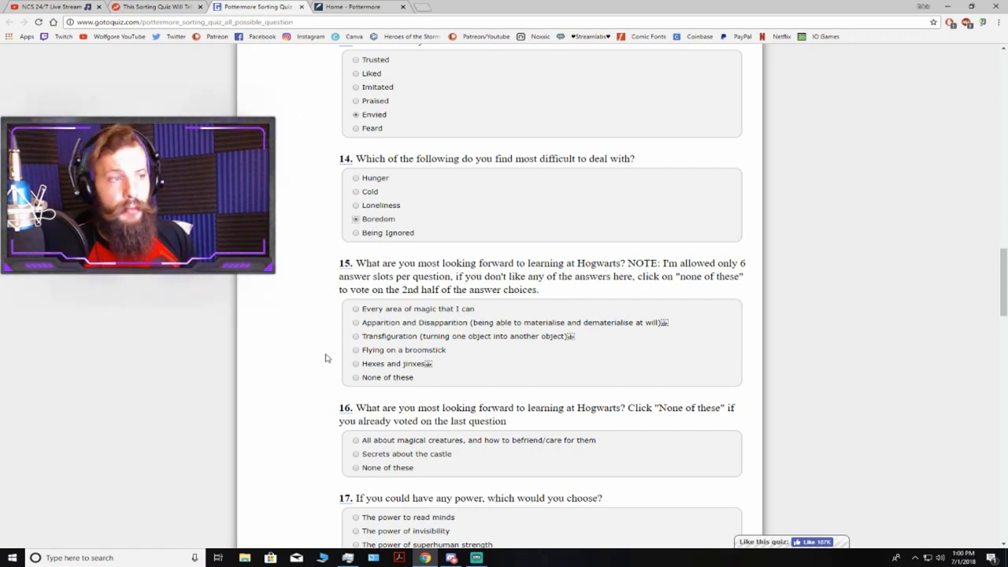
mouse_move(356, 375)
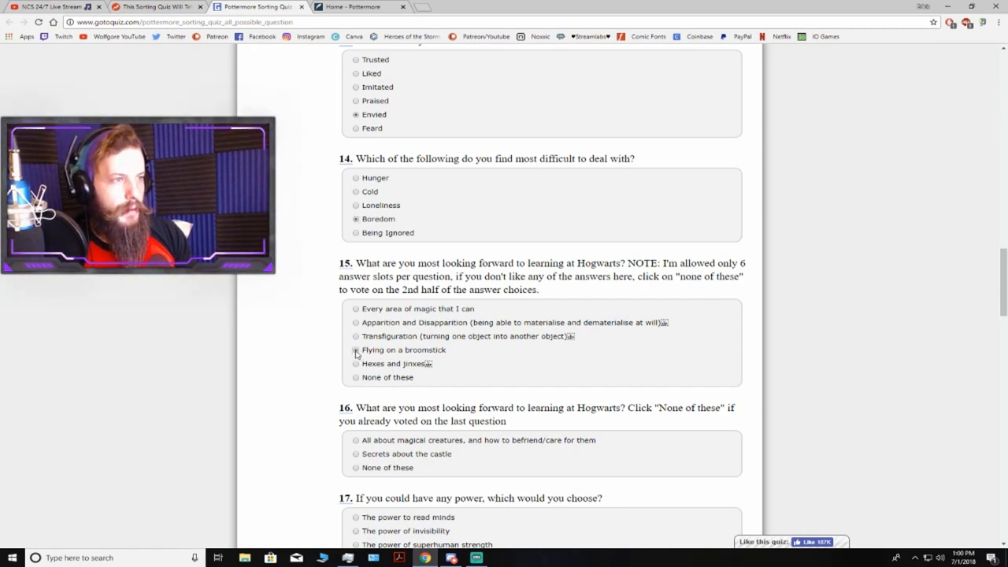
- Answer question 15 with flying on a broomstick and continue down to question 16
click(356, 349)
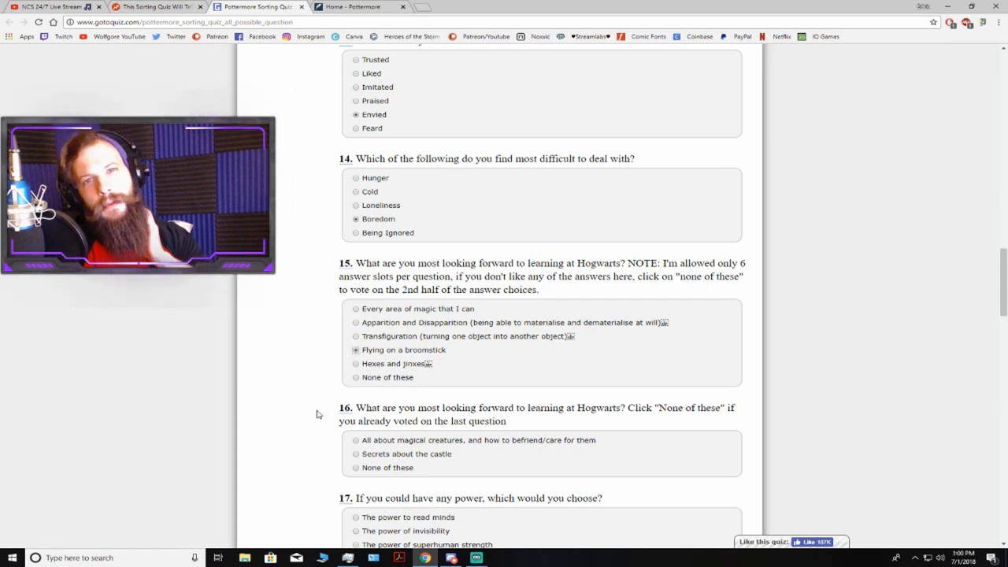
scroll(down, 3)
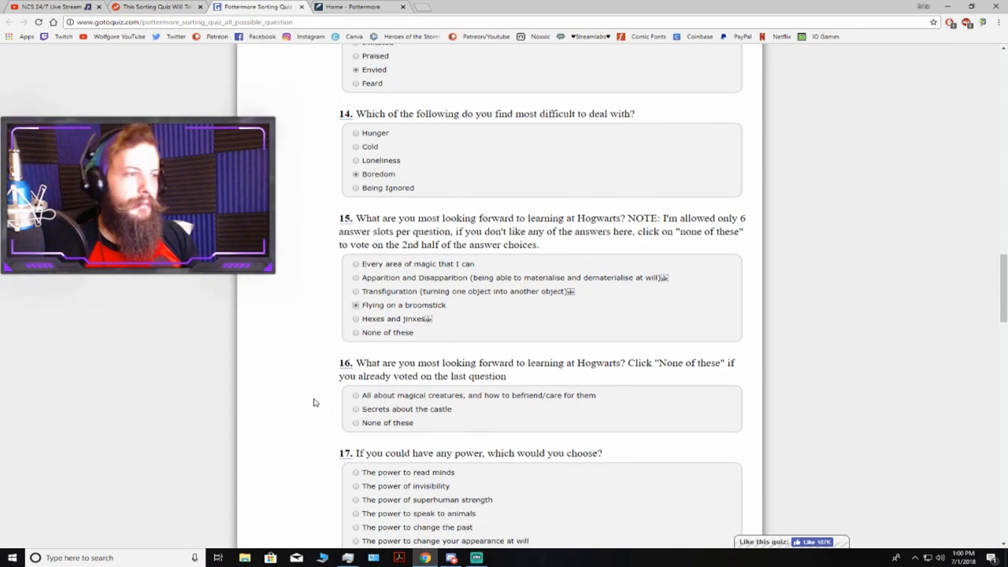
scroll(down, 3)
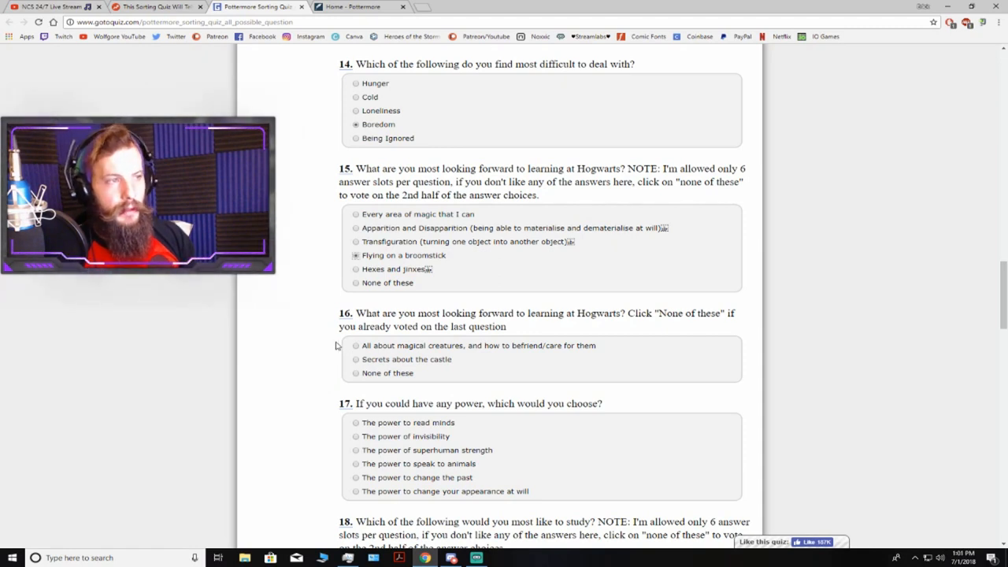
scroll(down, 3)
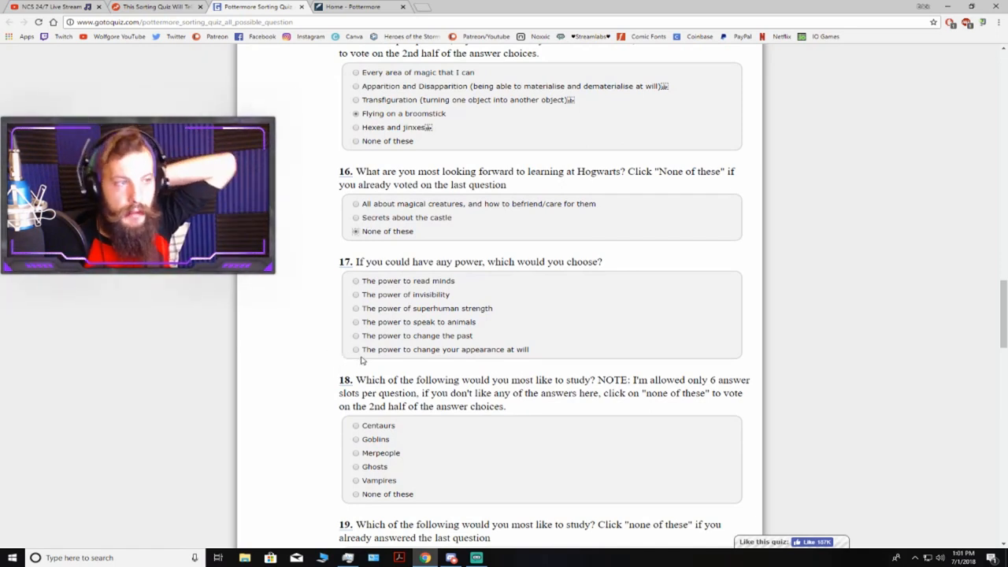
- Answer question 17 with the power to read minds and question 18 with Centaurs
click(356, 280)
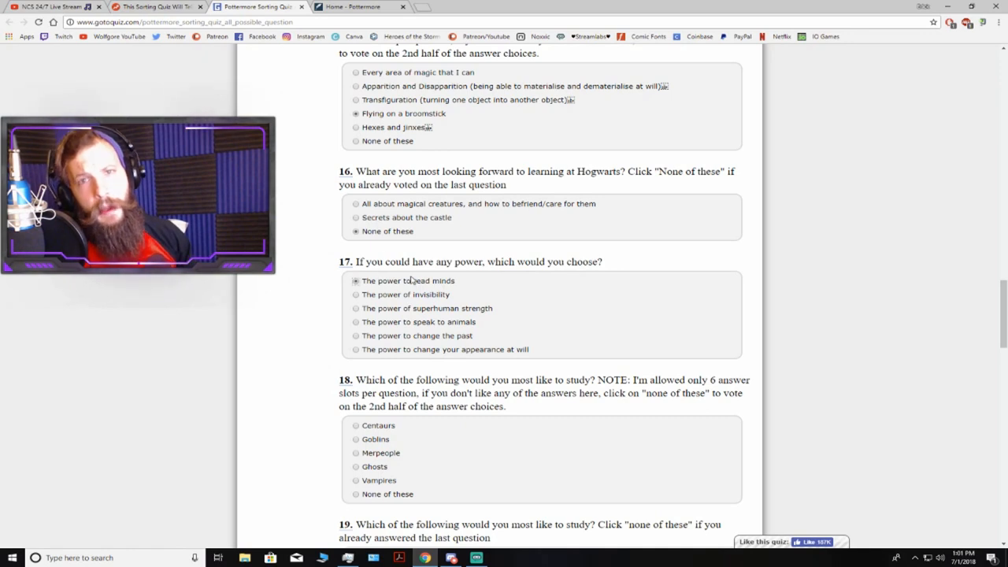
mouse_move(481, 331)
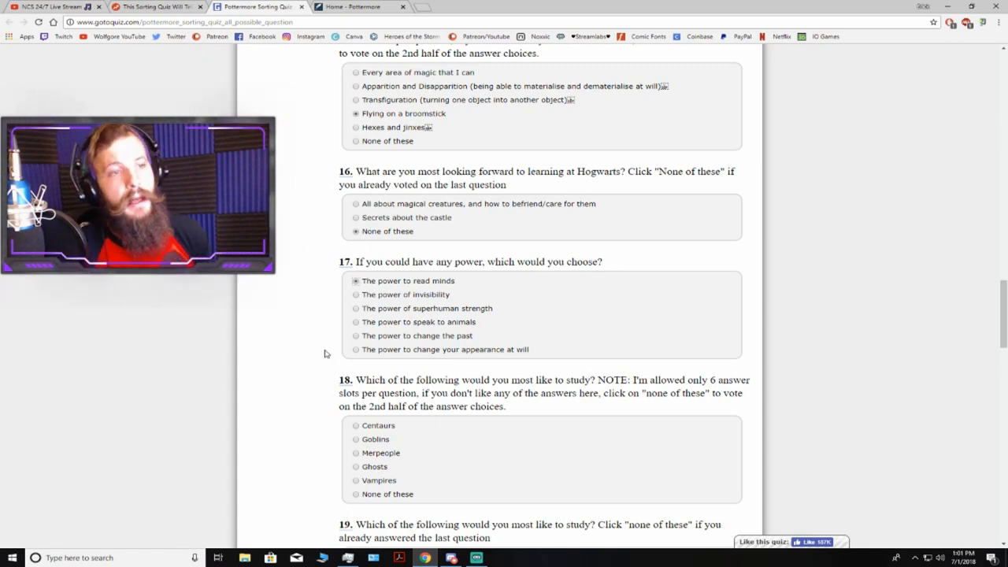
scroll(down, 3)
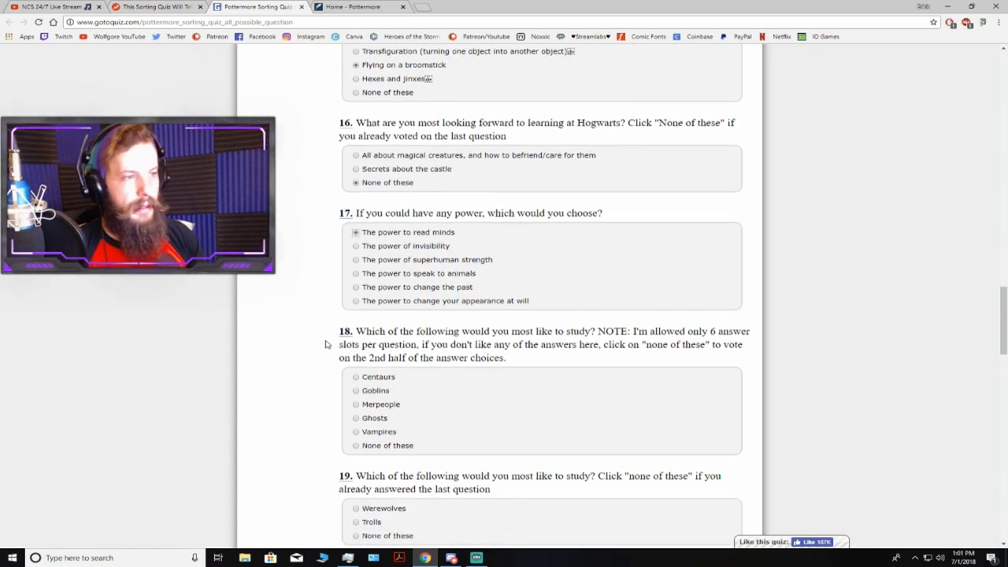
scroll(down, 3)
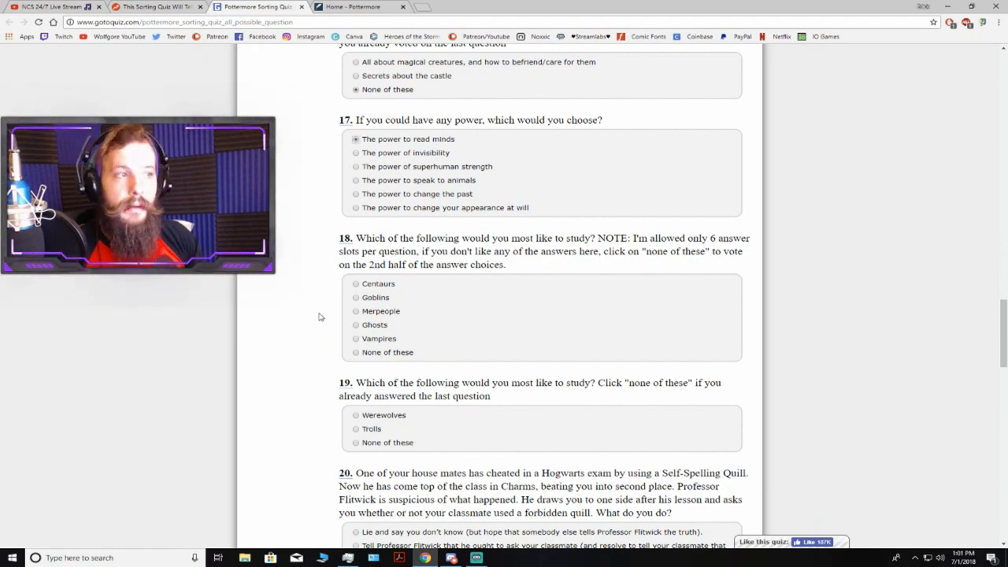
click(356, 283)
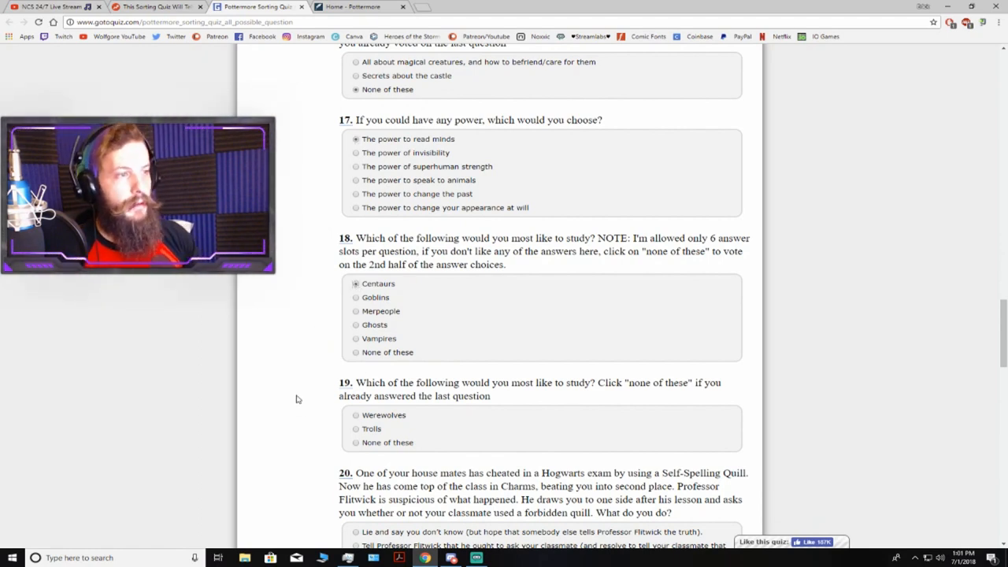
scroll(down, 3)
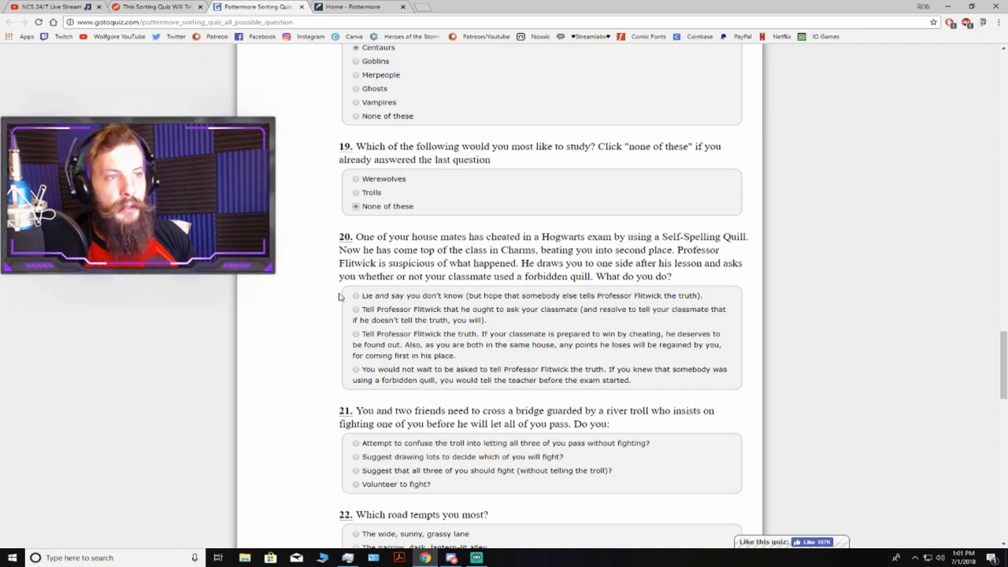
mouse_move(321, 296)
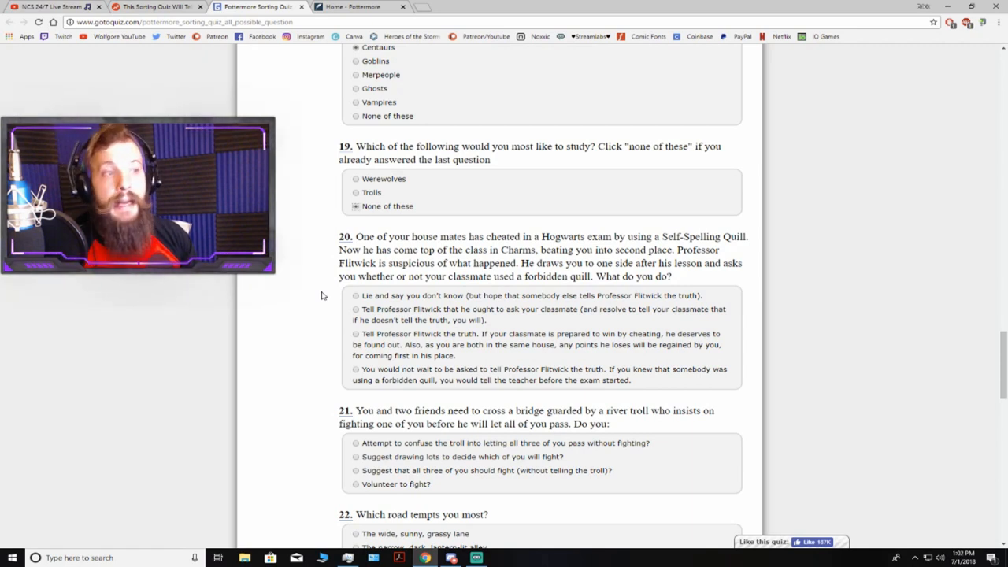
mouse_move(309, 288)
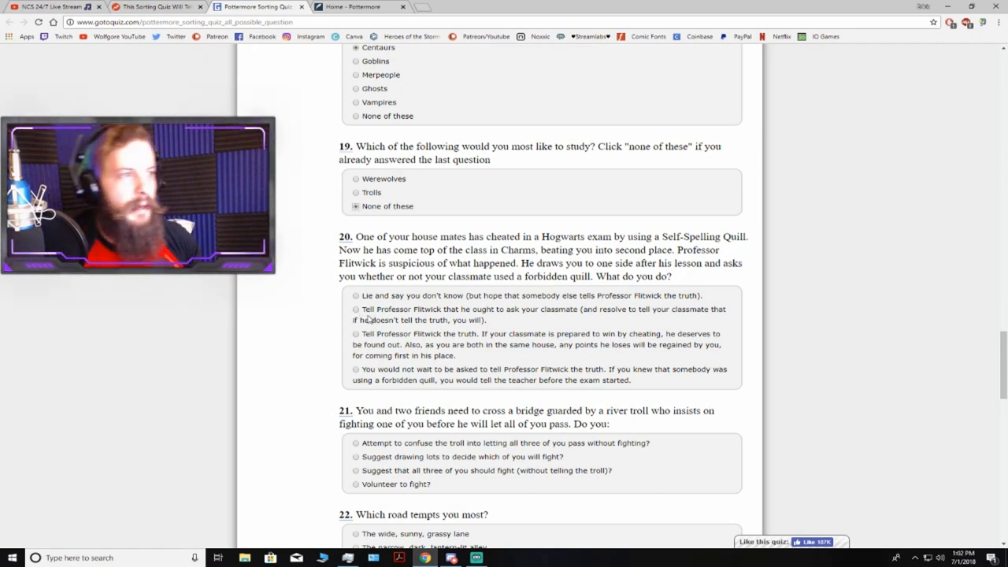
- Answer question 20 with telling Professor Flitwick he ought to ask your classmate
click(356, 309)
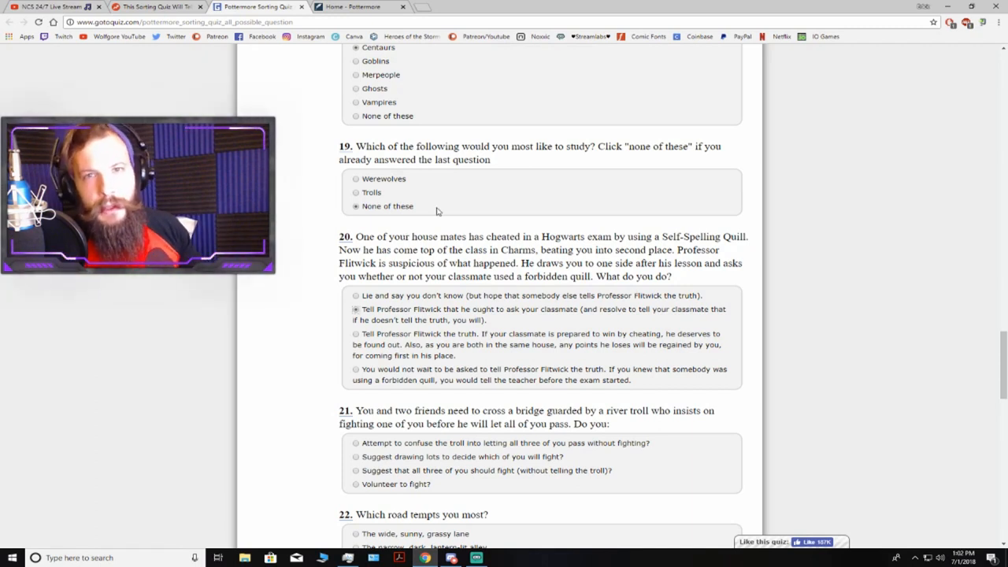
scroll(down, 3)
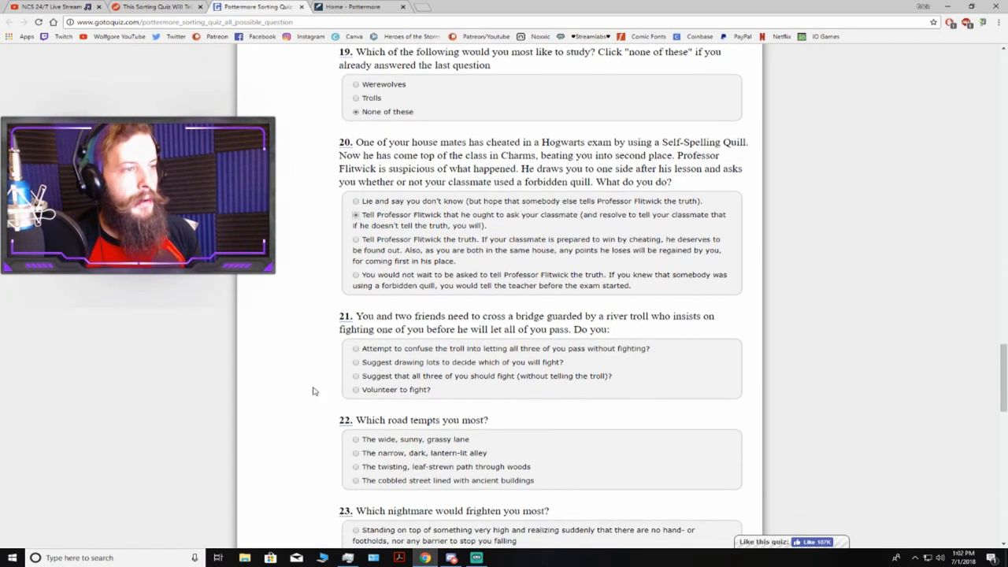
scroll(down, 3)
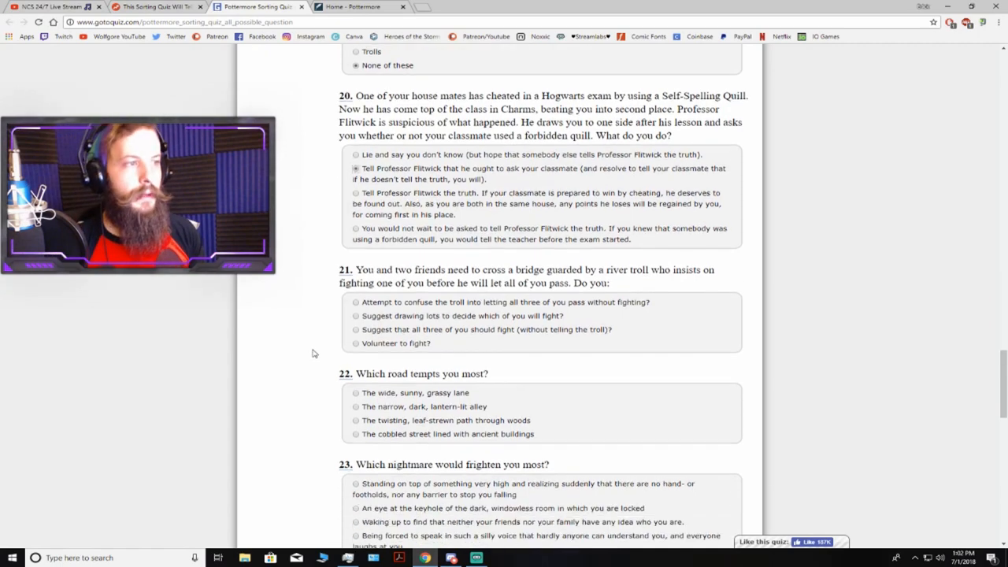
scroll(down, 3)
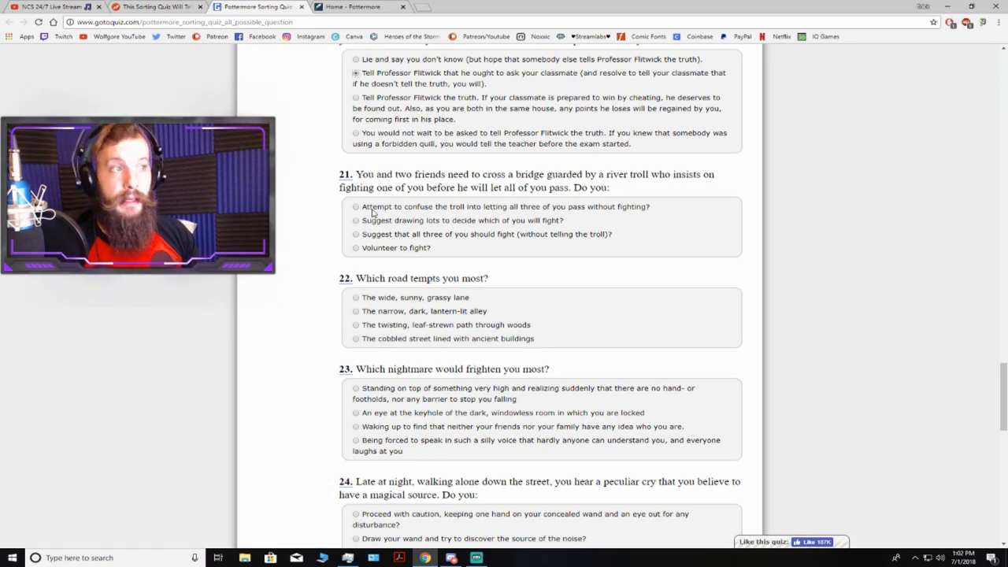
- Answer question 21 with confusing the troll and question 22 with the cobbled street
click(356, 206)
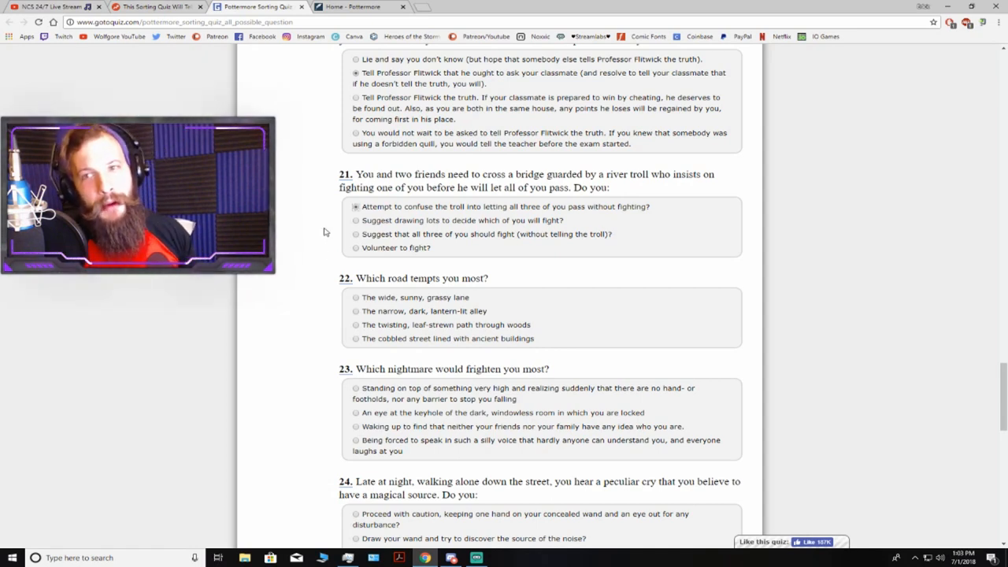
mouse_move(325, 230)
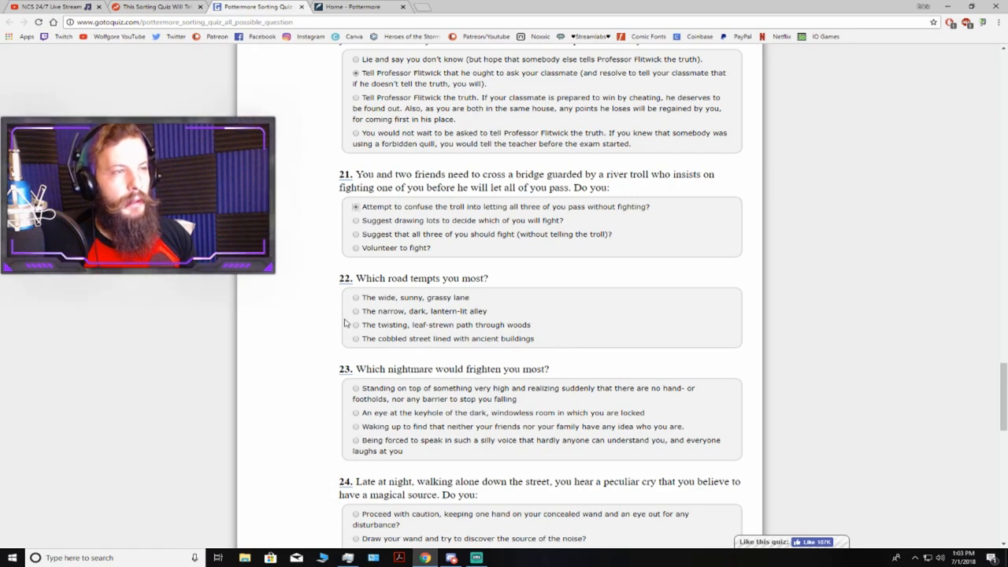
click(355, 337)
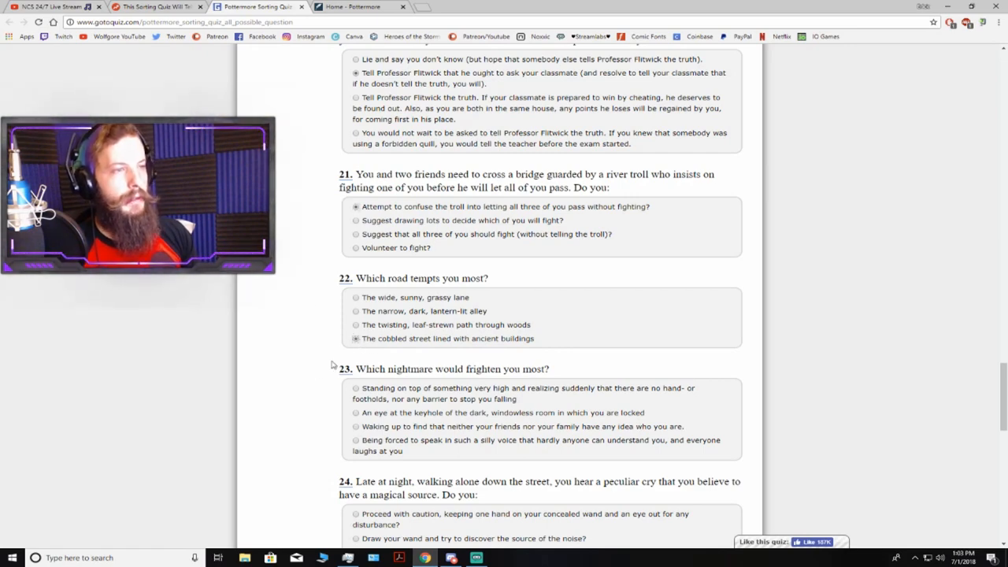
scroll(down, 3)
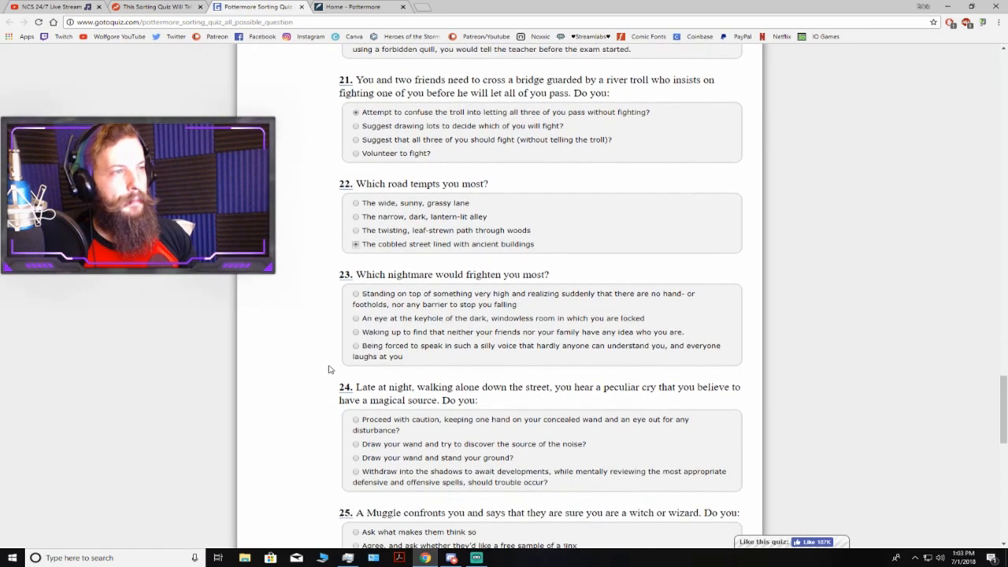
scroll(down, 3)
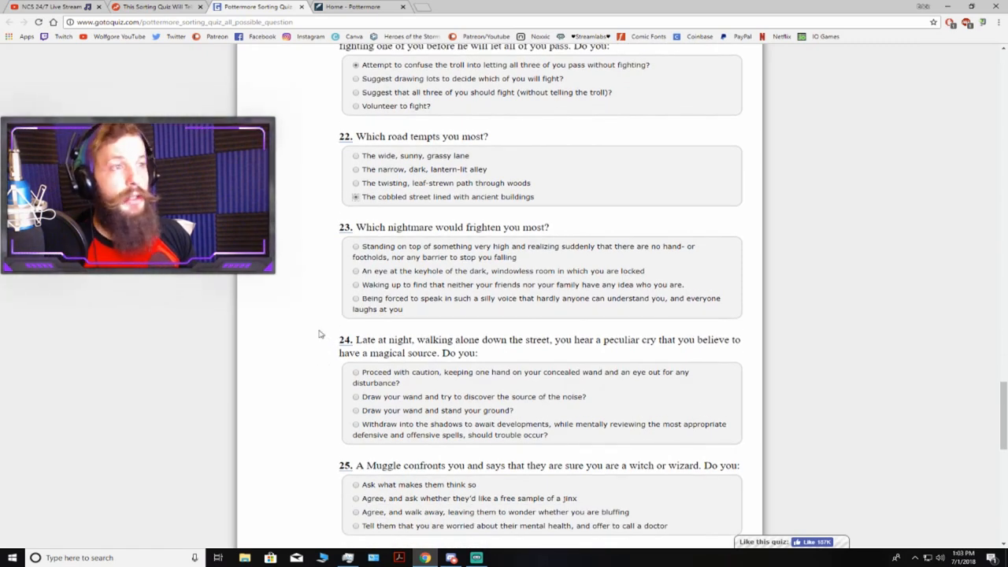
mouse_move(308, 329)
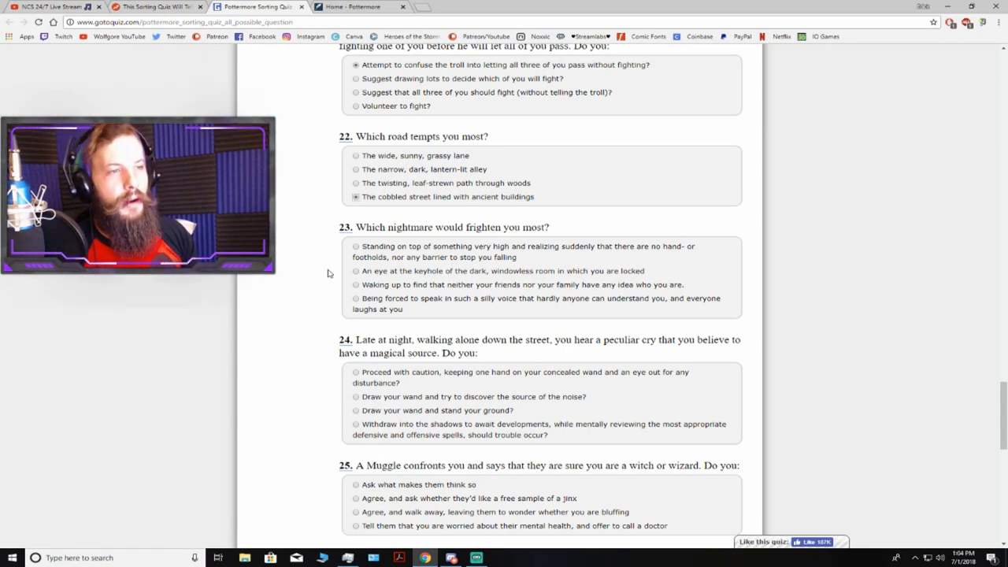
mouse_move(341, 282)
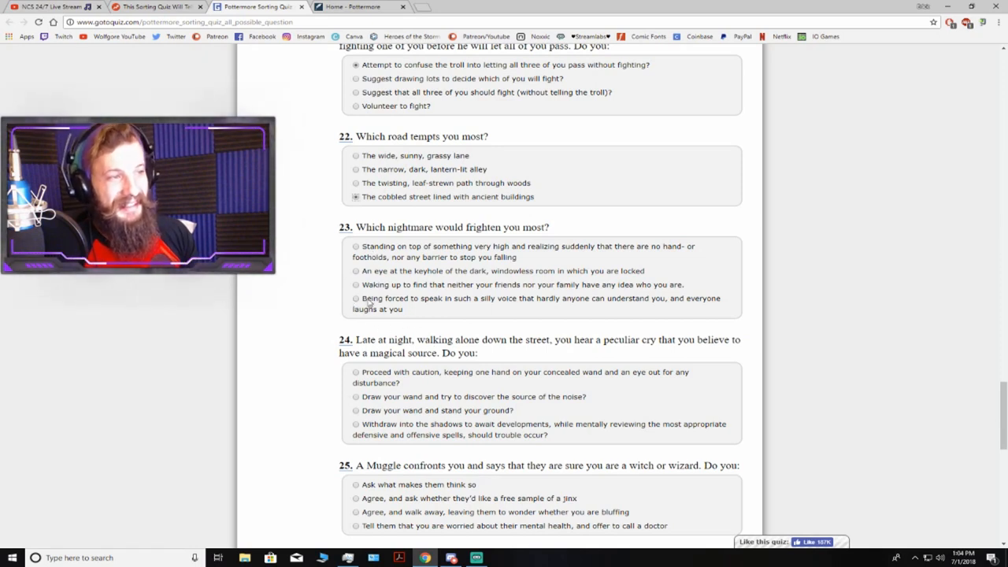
- Answer question 23 with the silly-voice nightmare and continue down to question 24
click(355, 298)
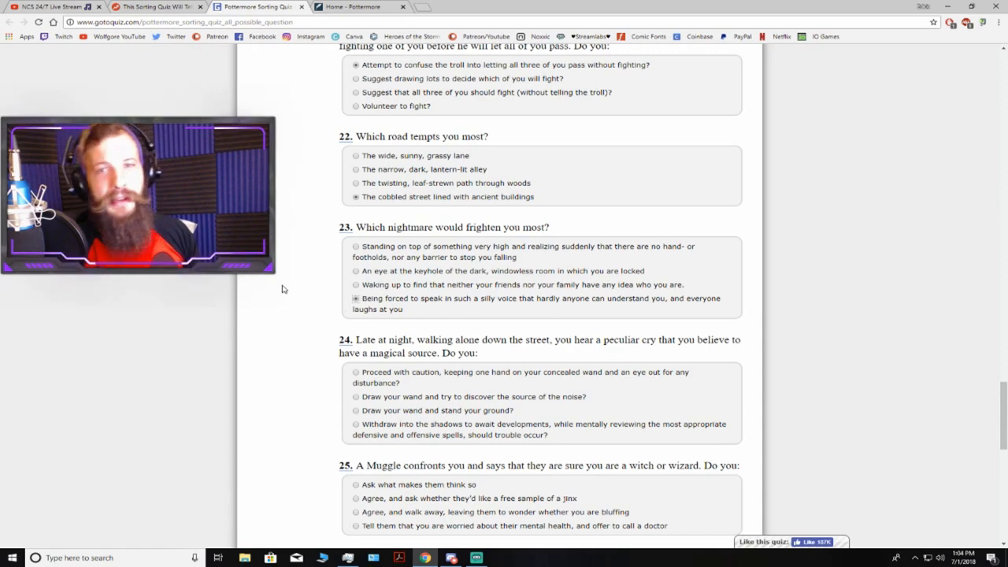
mouse_move(285, 276)
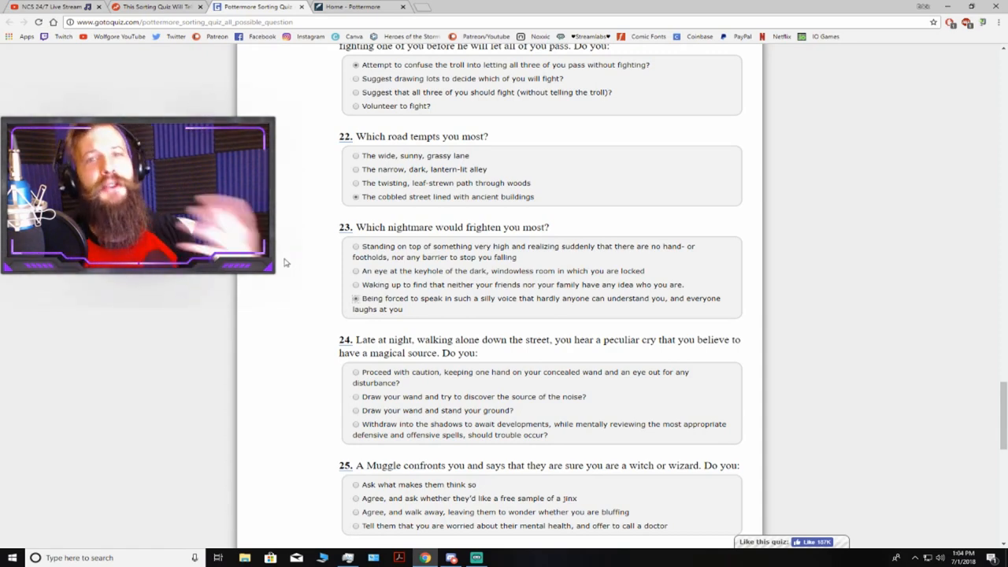
scroll(down, 3)
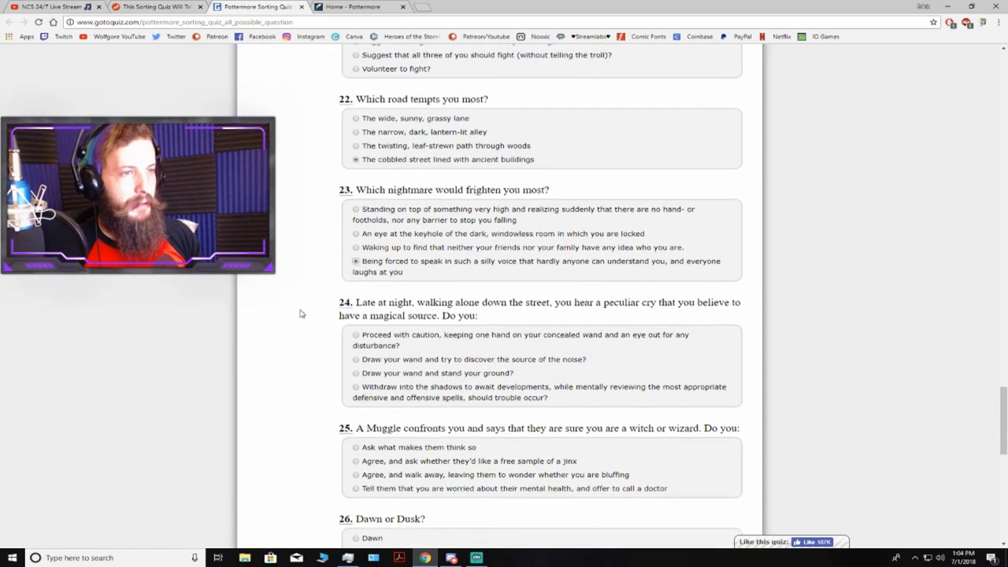
scroll(down, 3)
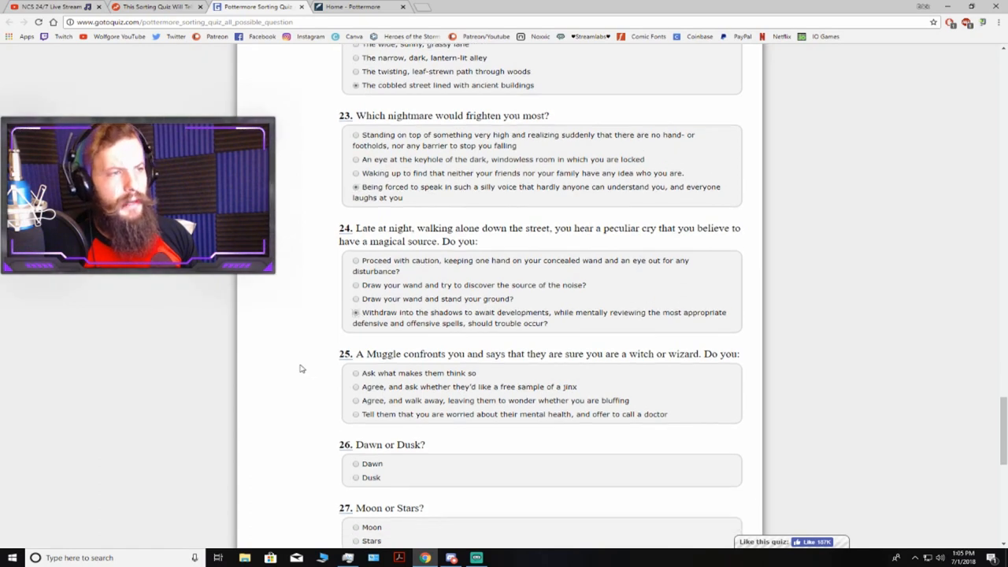
scroll(down, 3)
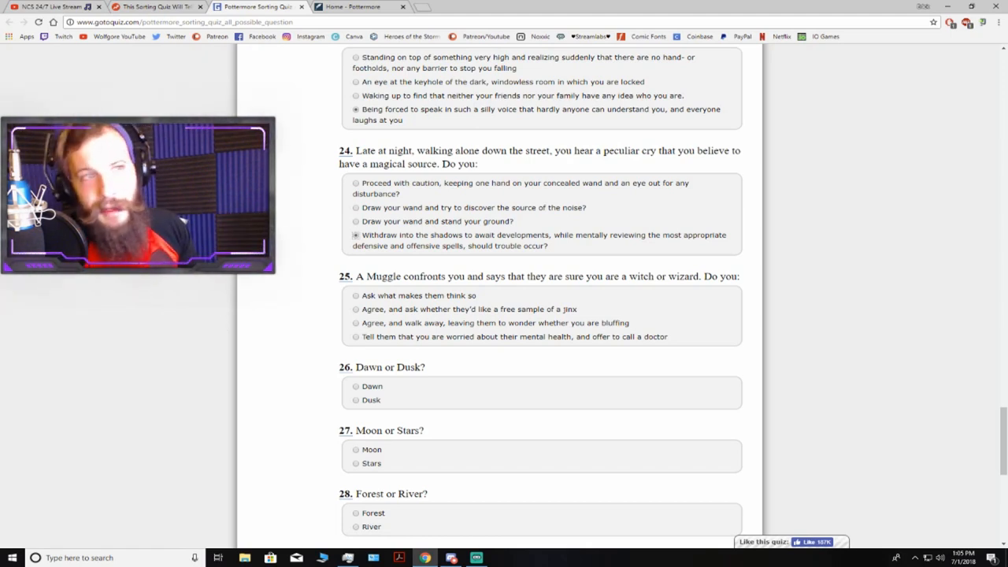
mouse_move(319, 296)
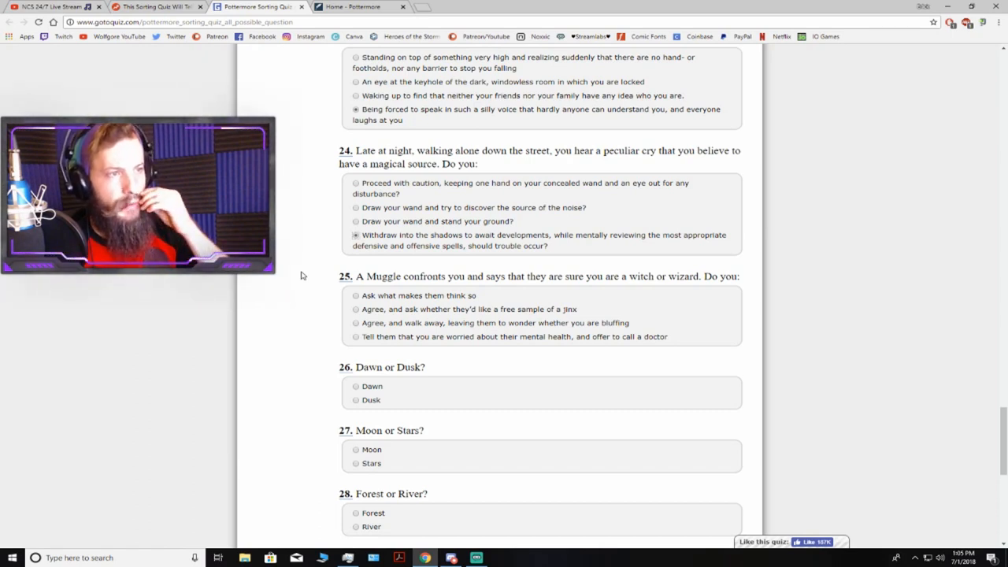
mouse_move(294, 290)
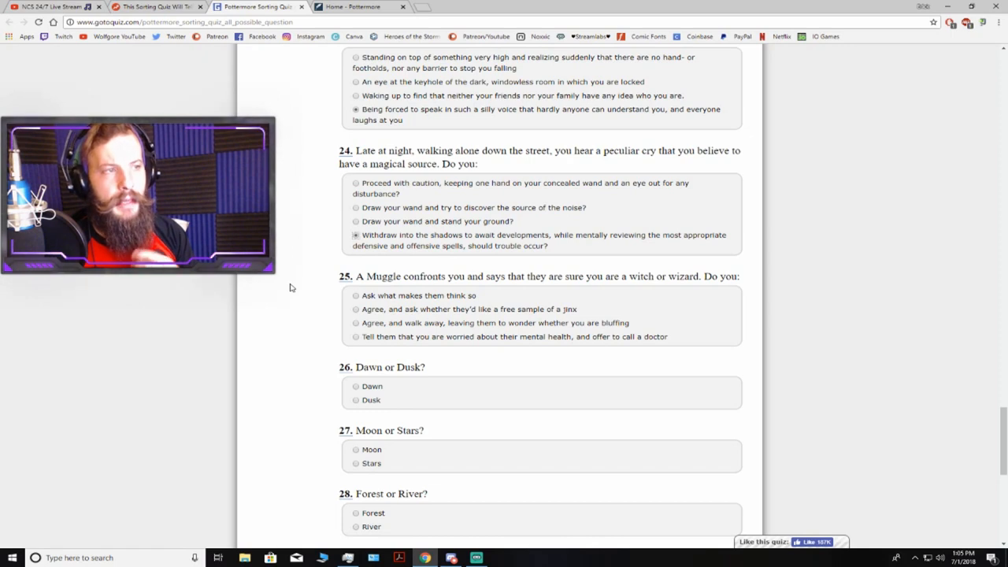
mouse_move(286, 315)
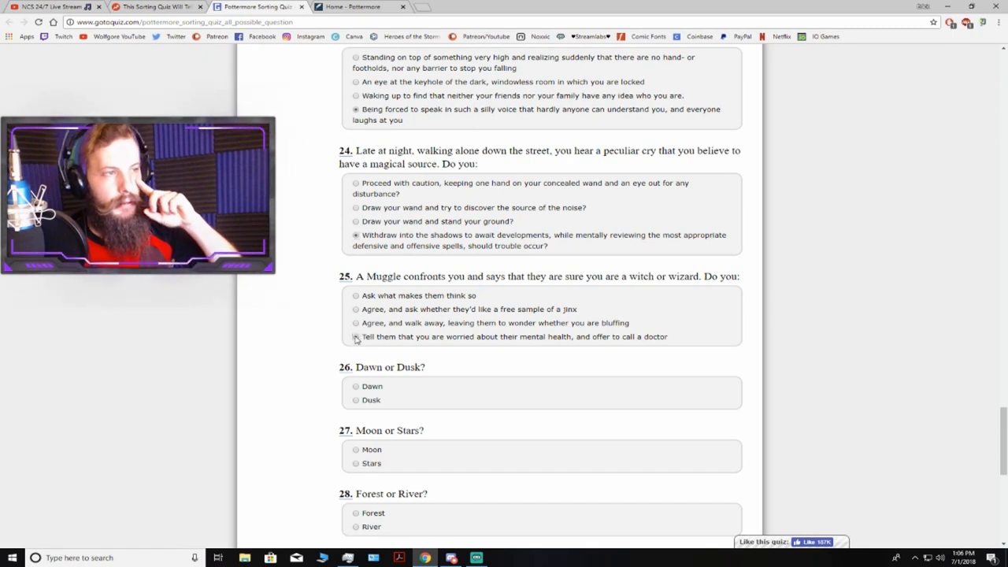
- Answer question 25 with telling the Muggle you're worried about their mental health
click(355, 337)
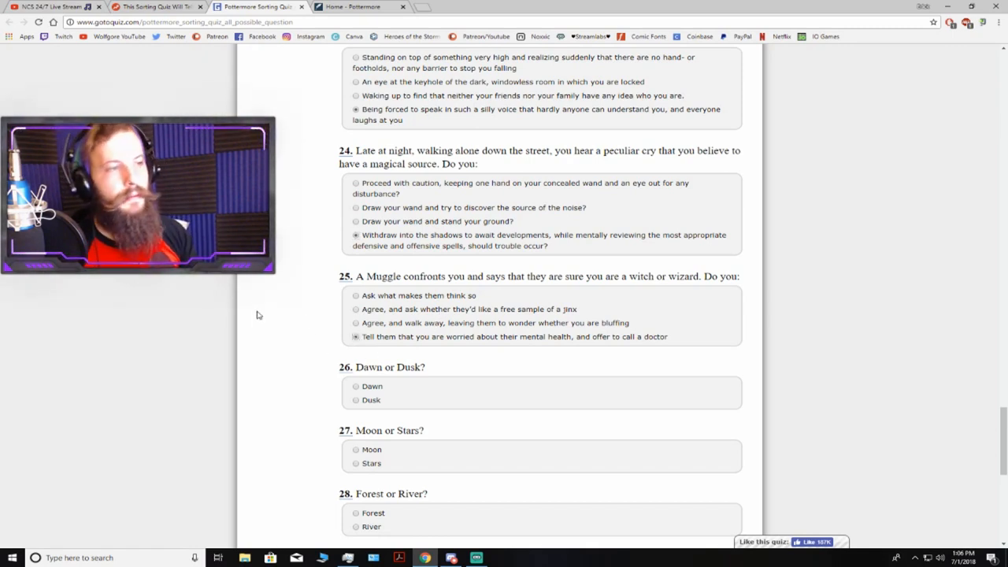
mouse_move(294, 374)
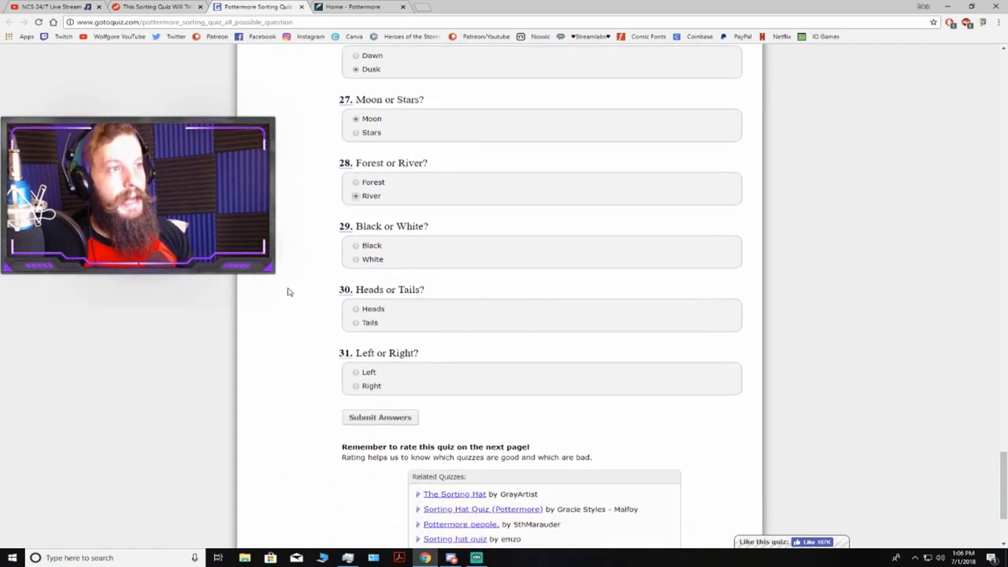
- Answer Tails and Left, then submit the quiz for a Slytherin 84% result
scroll(down, 3)
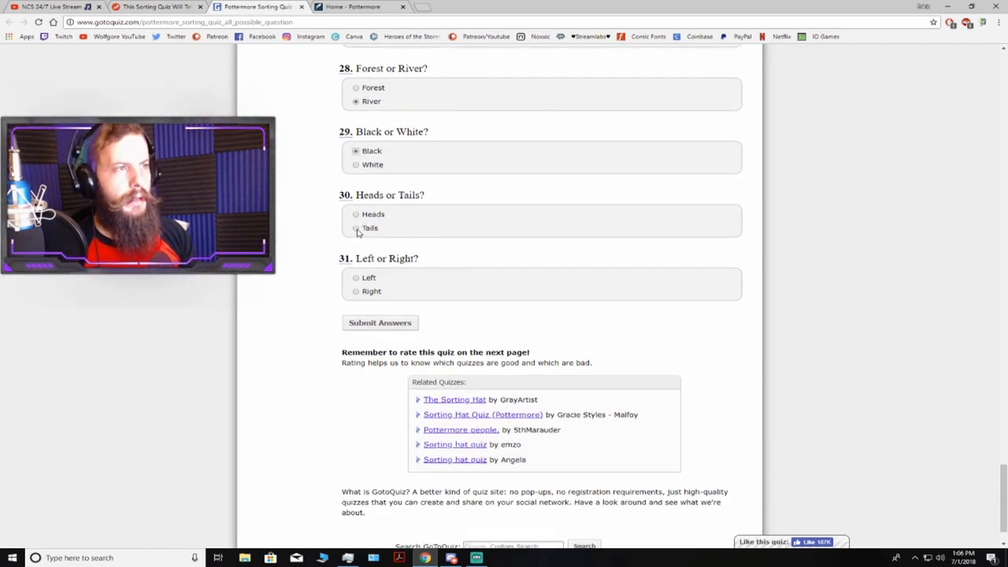
click(356, 227)
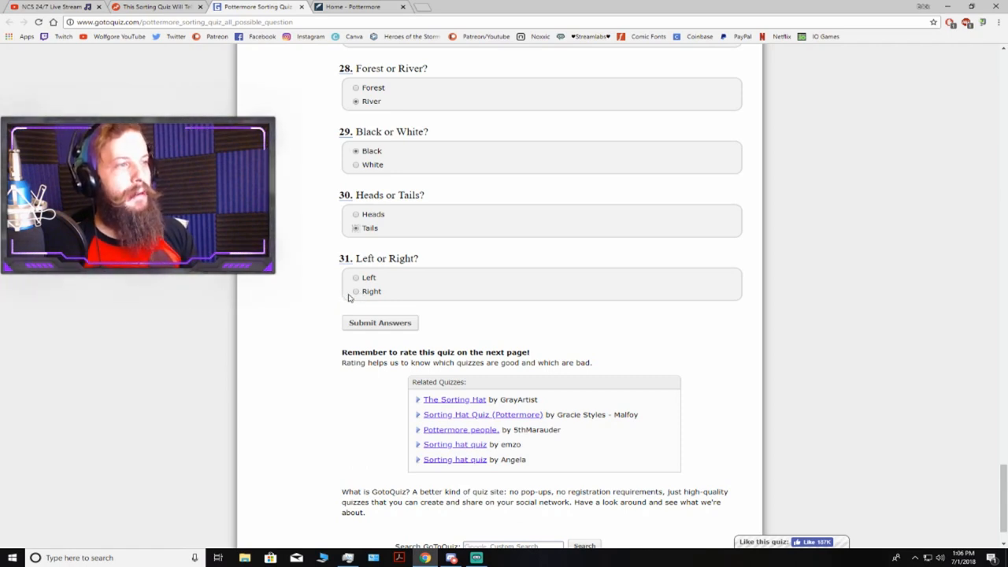
click(356, 277)
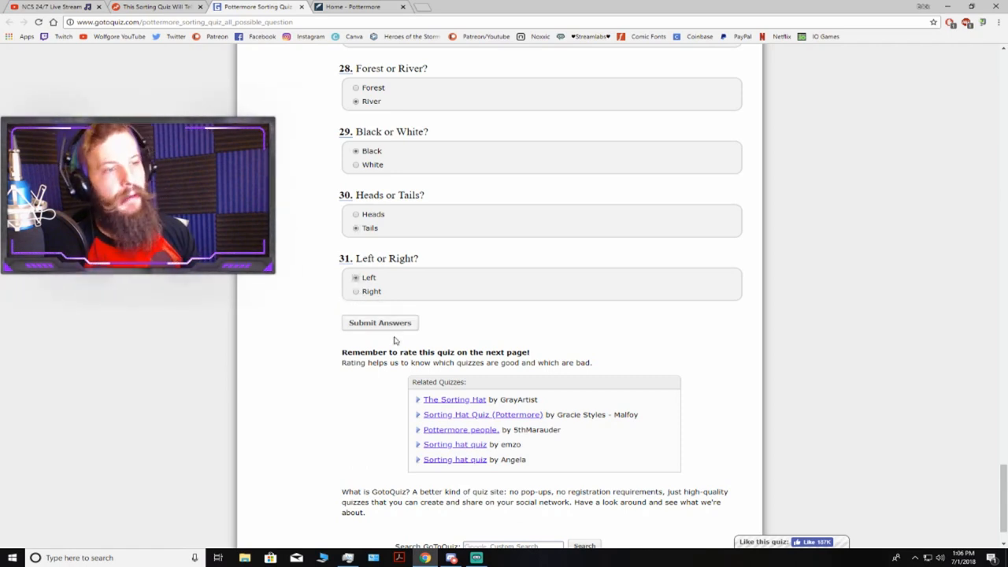
click(379, 323)
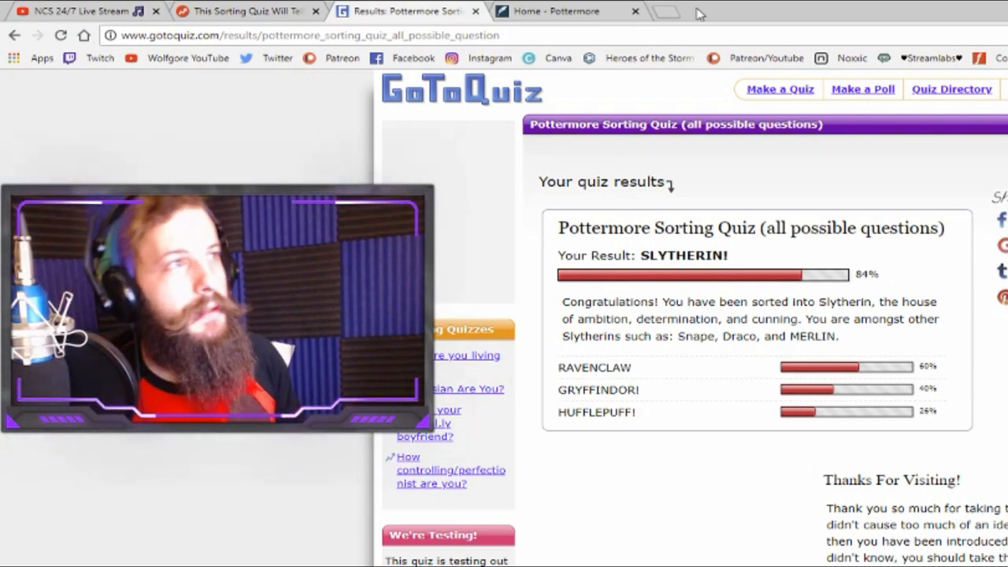
- Switch from the GoToQuiz results to the Pottermore personal home page
click(551, 11)
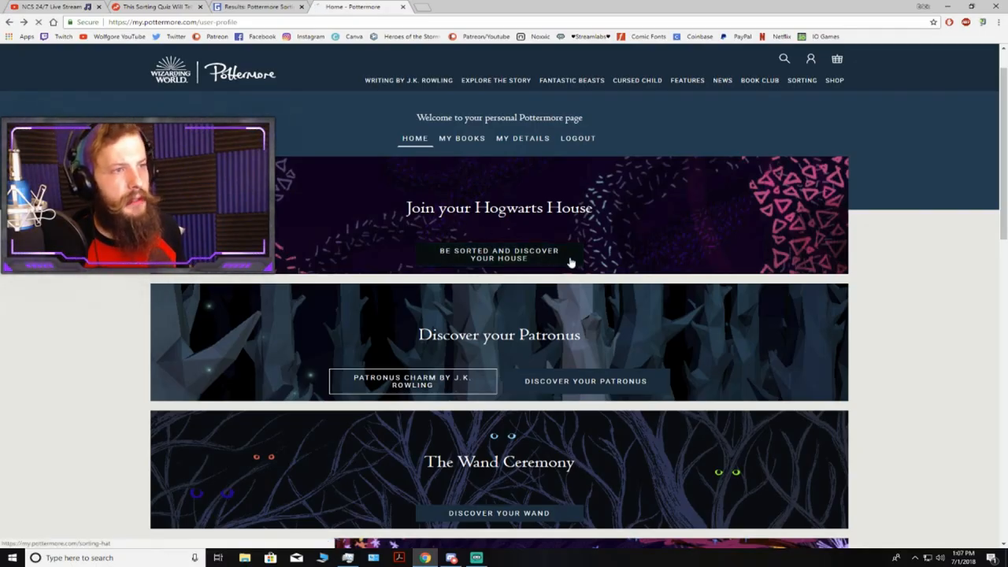
- Start the Sorting Ceremony via Be Sorted and answer the moon-or-stars question with Moon
click(498, 255)
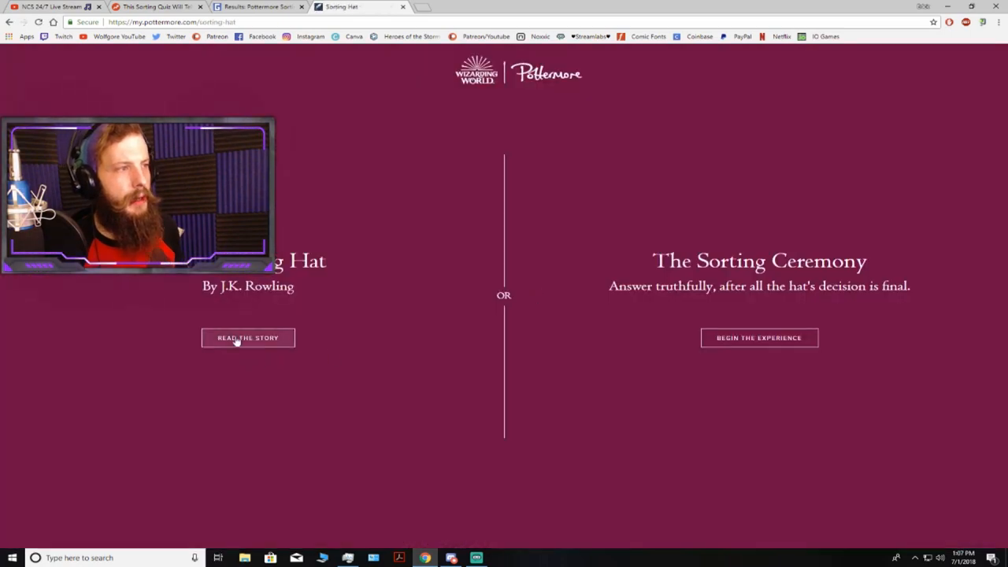
click(759, 337)
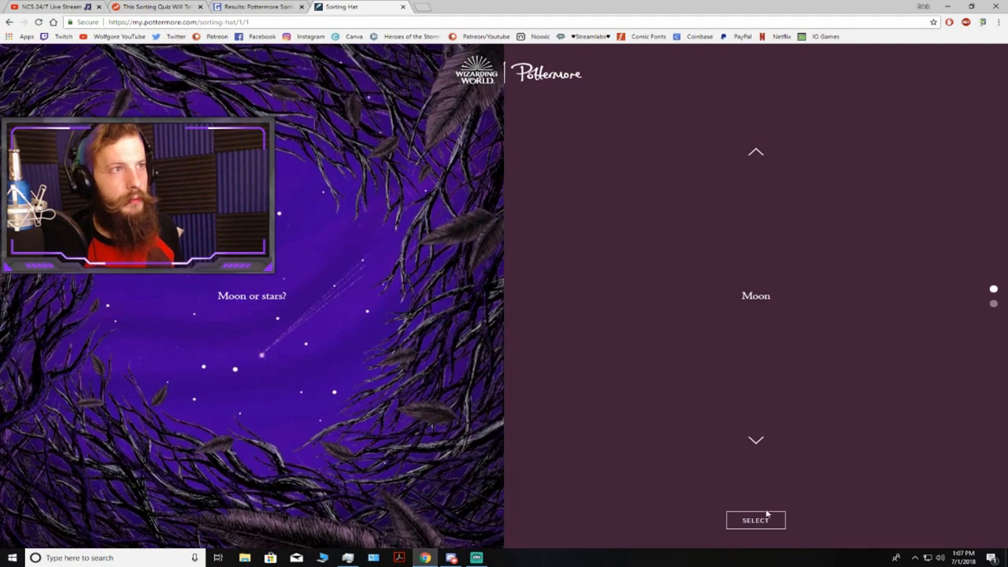
mouse_move(759, 479)
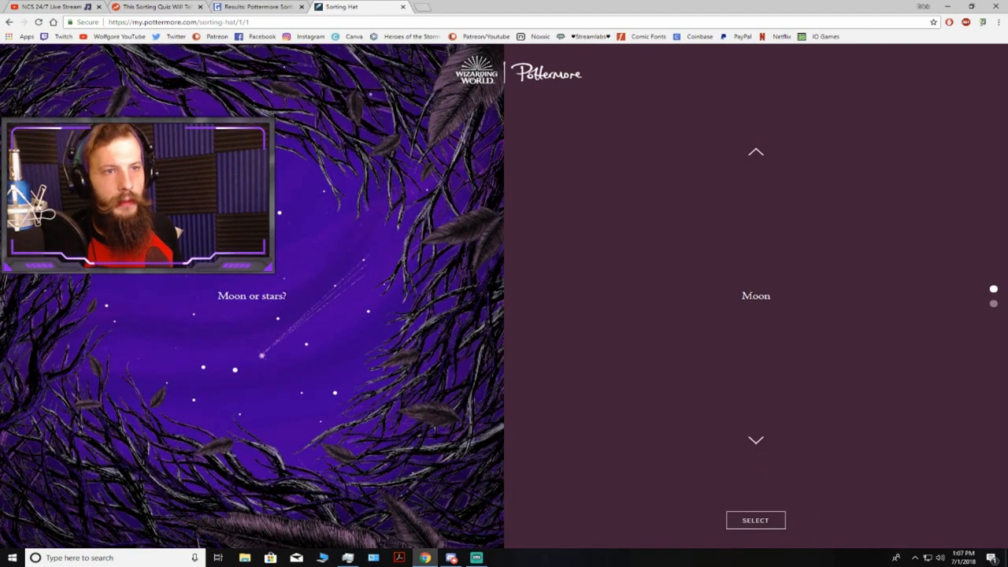
mouse_move(806, 318)
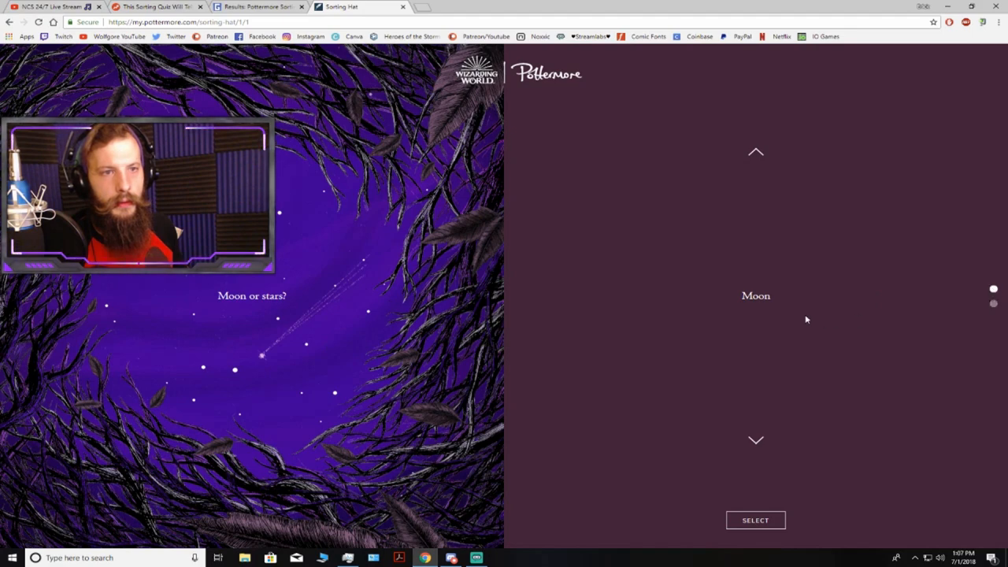
click(756, 439)
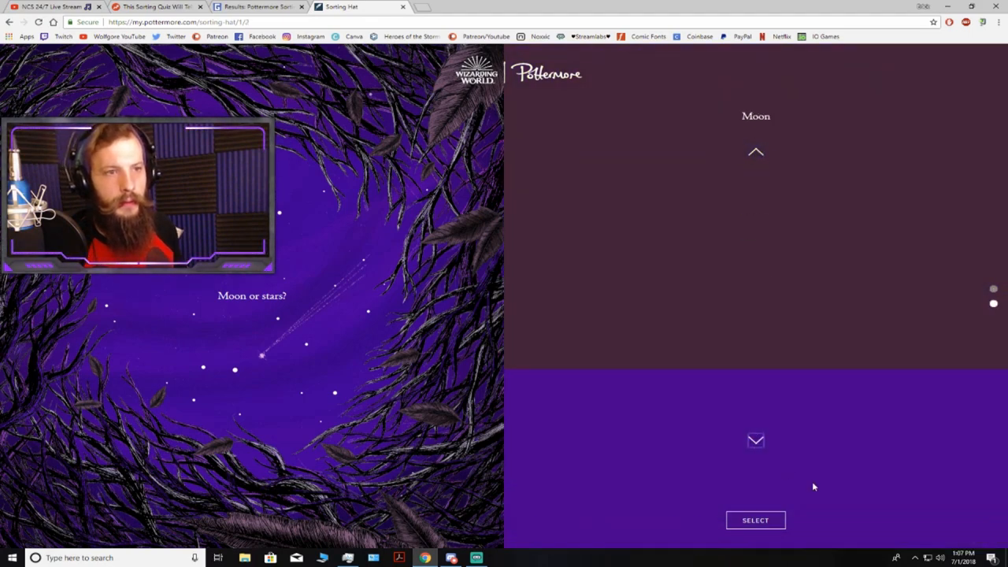
click(755, 520)
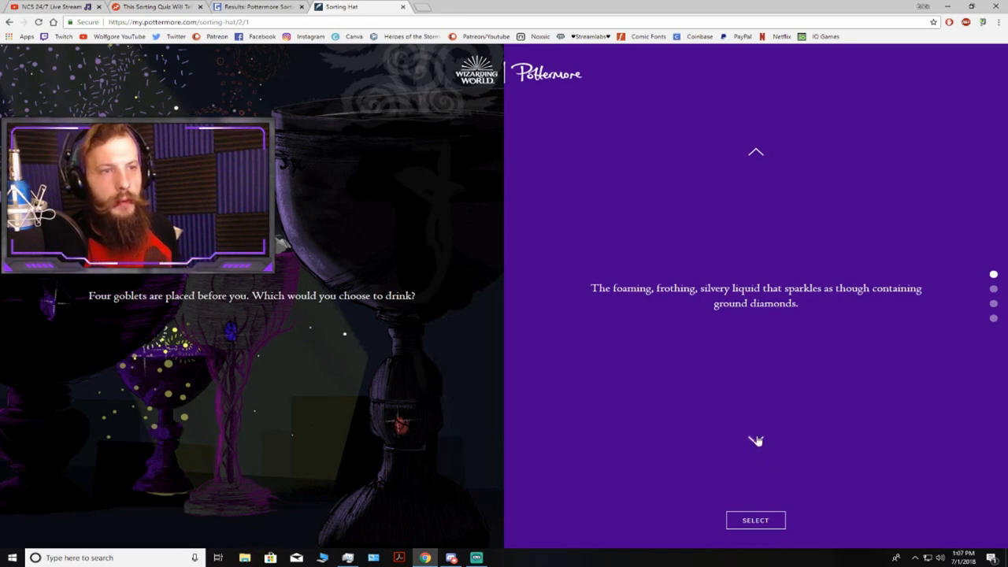
mouse_move(755, 439)
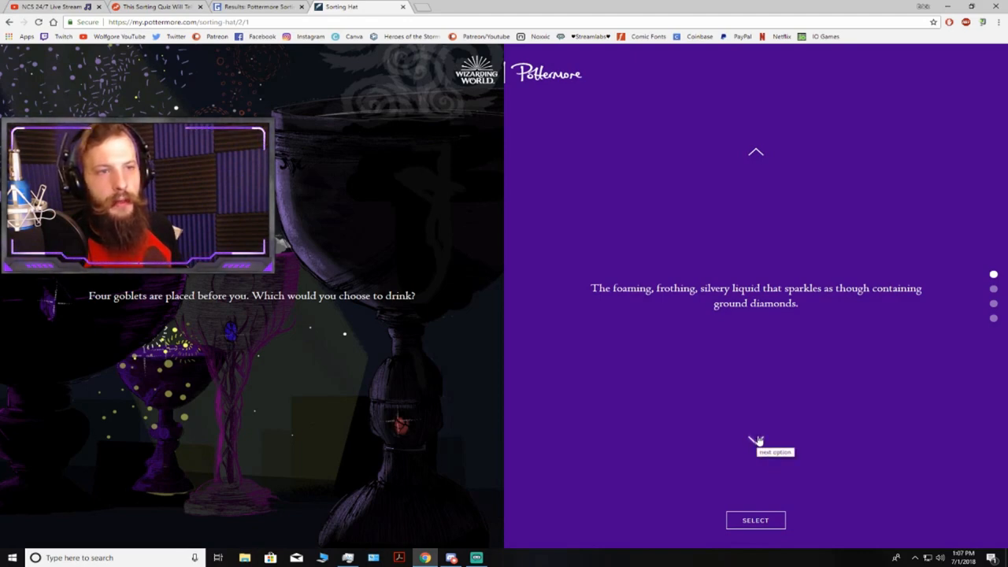
- Browse through the goblet drink choices with the arrows
click(754, 439)
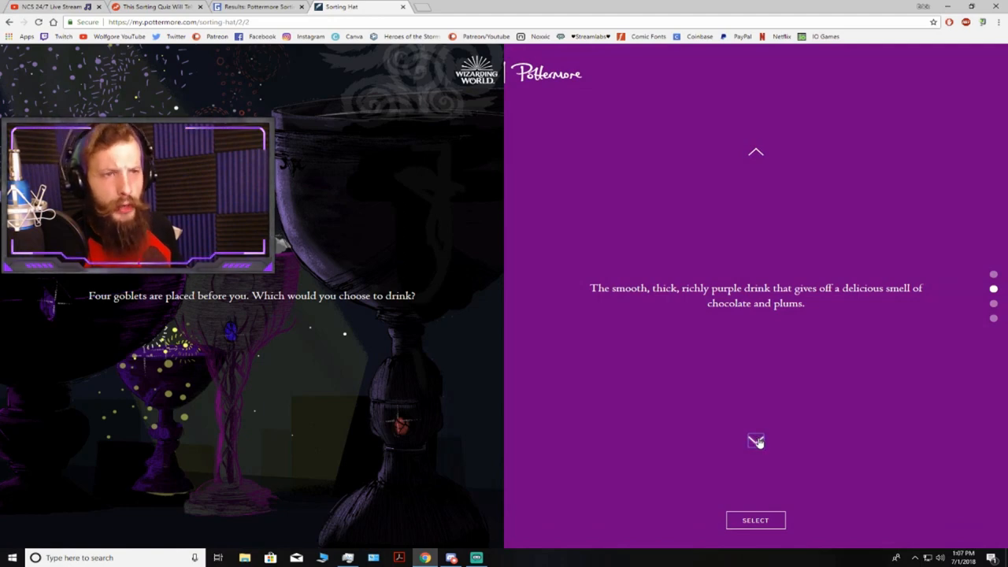
click(754, 520)
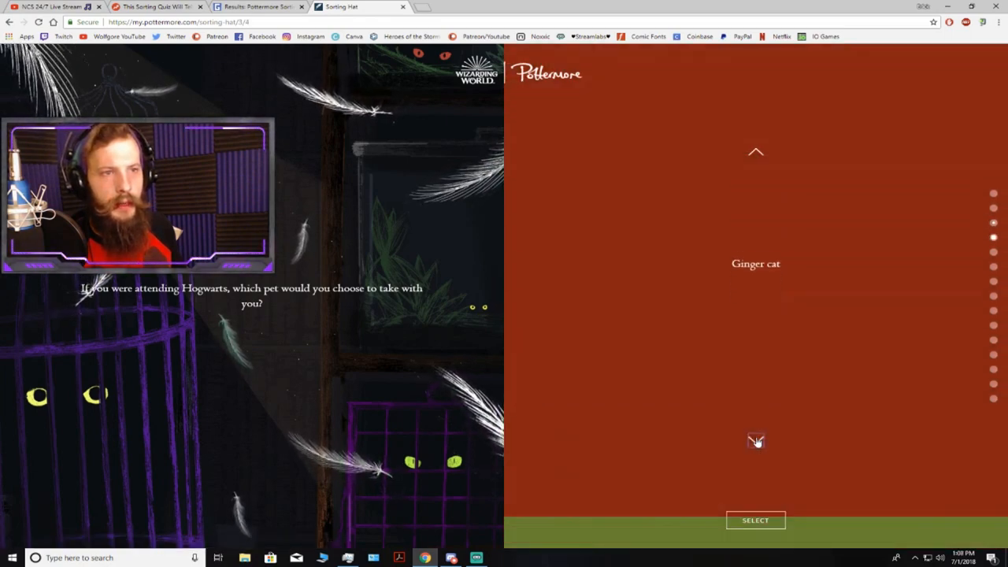
click(756, 440)
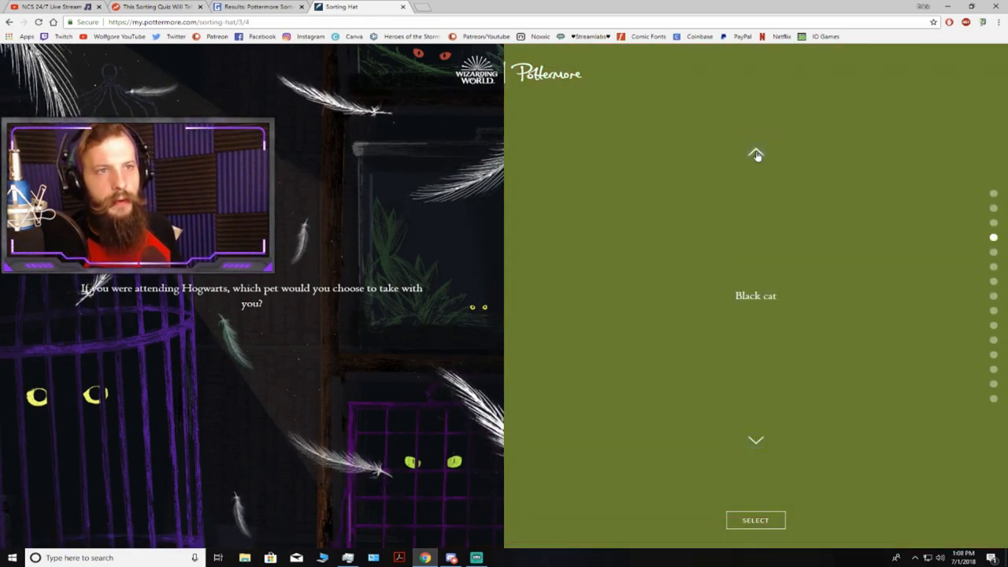
click(754, 153)
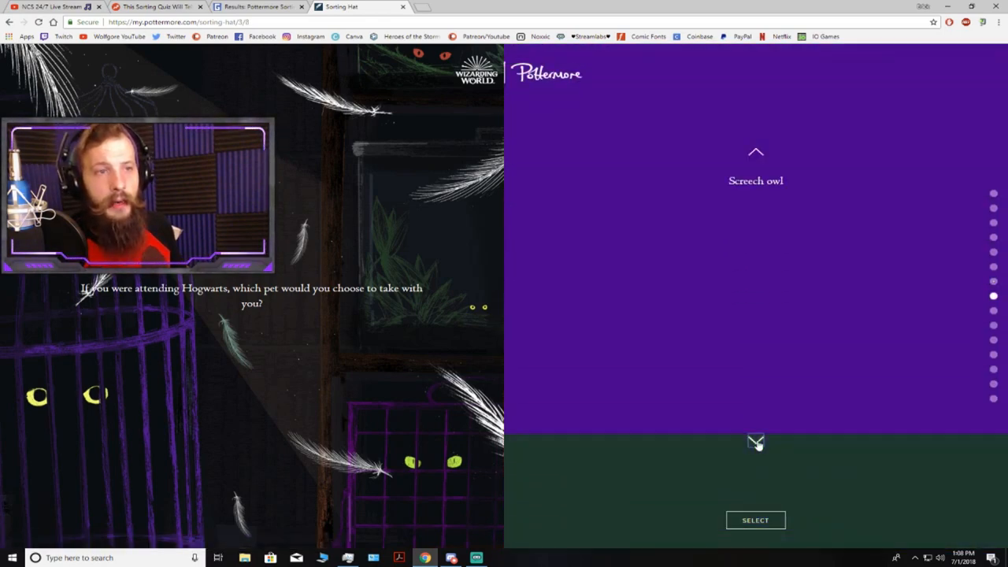
click(756, 440)
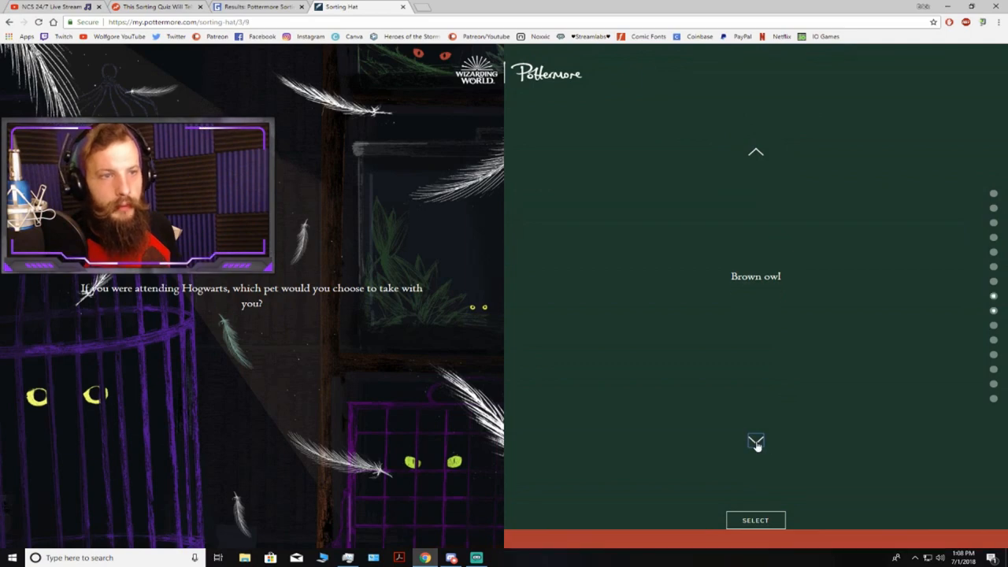
click(755, 441)
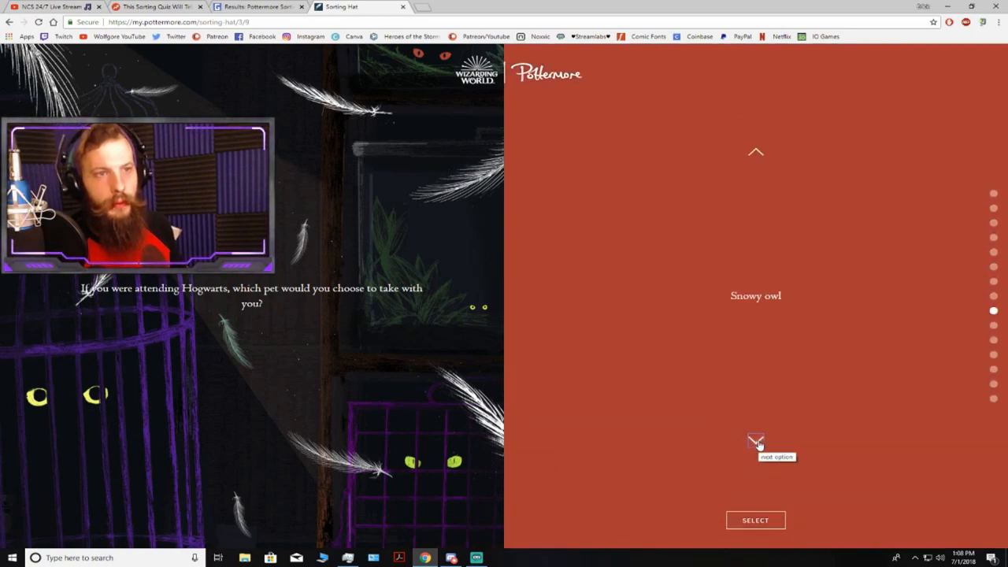
click(755, 441)
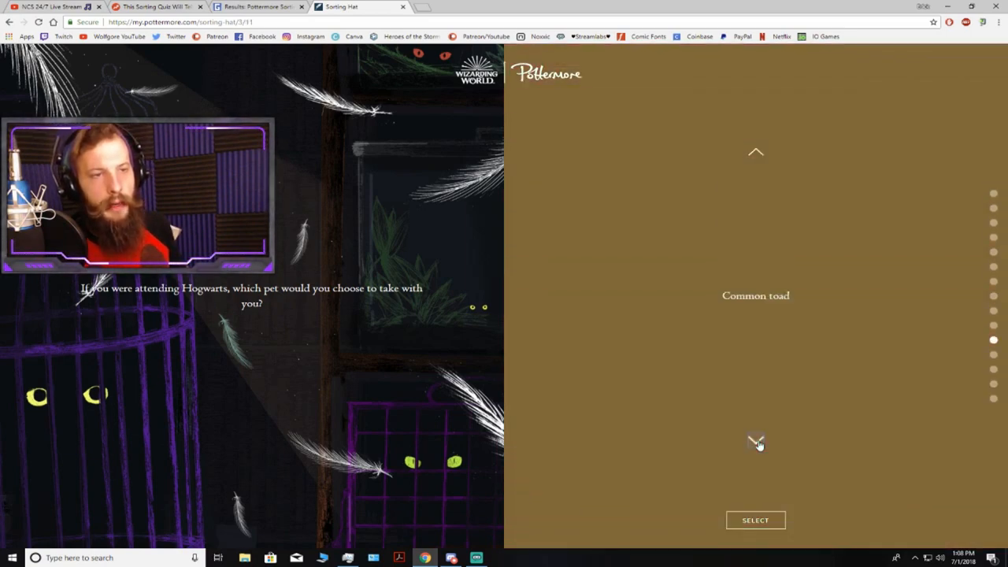
click(755, 441)
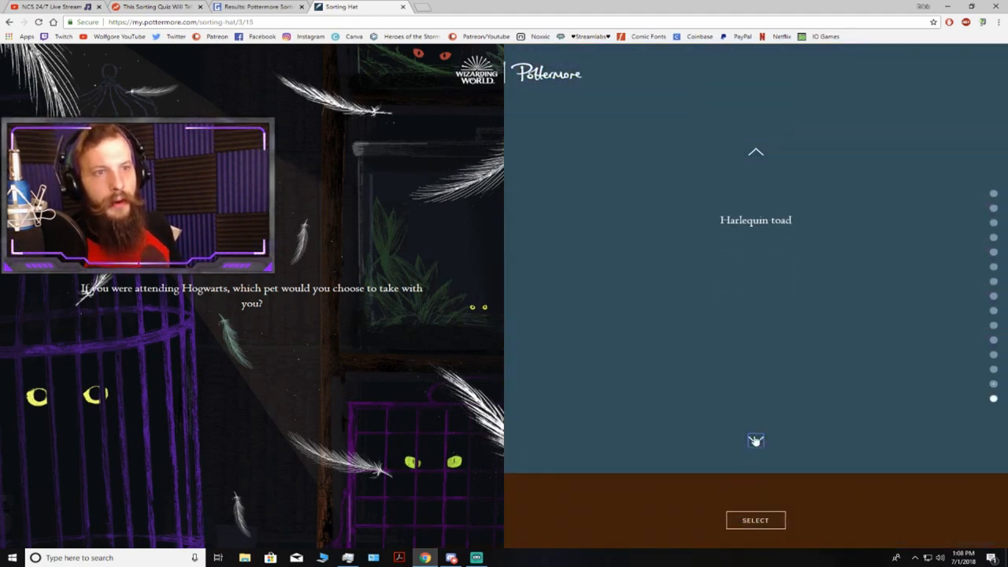
click(756, 151)
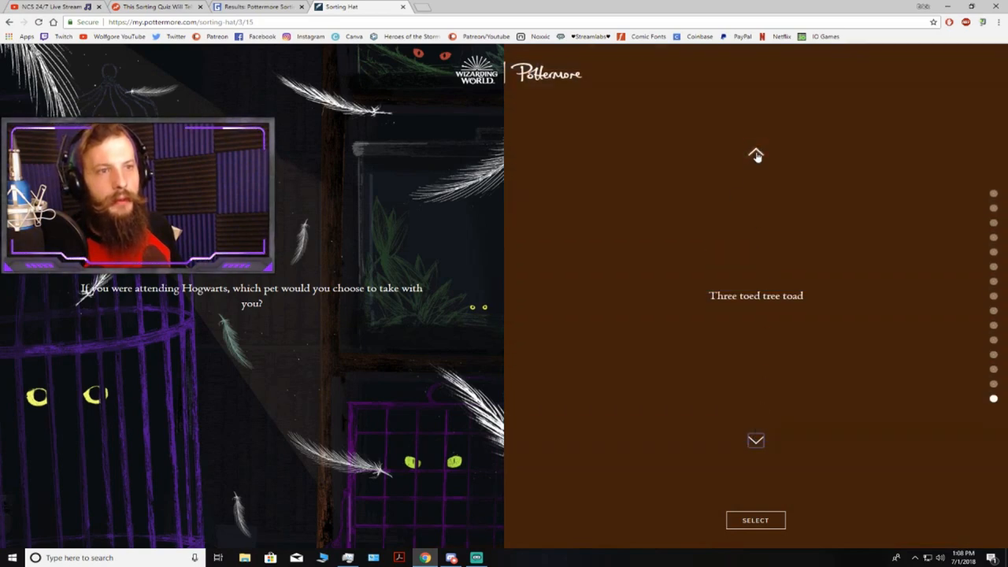
click(756, 151)
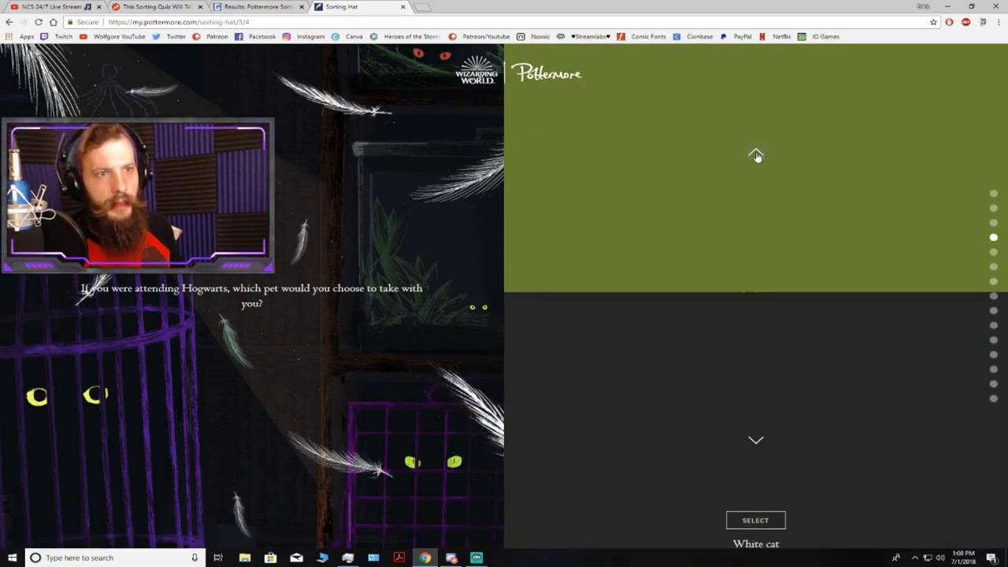
click(756, 520)
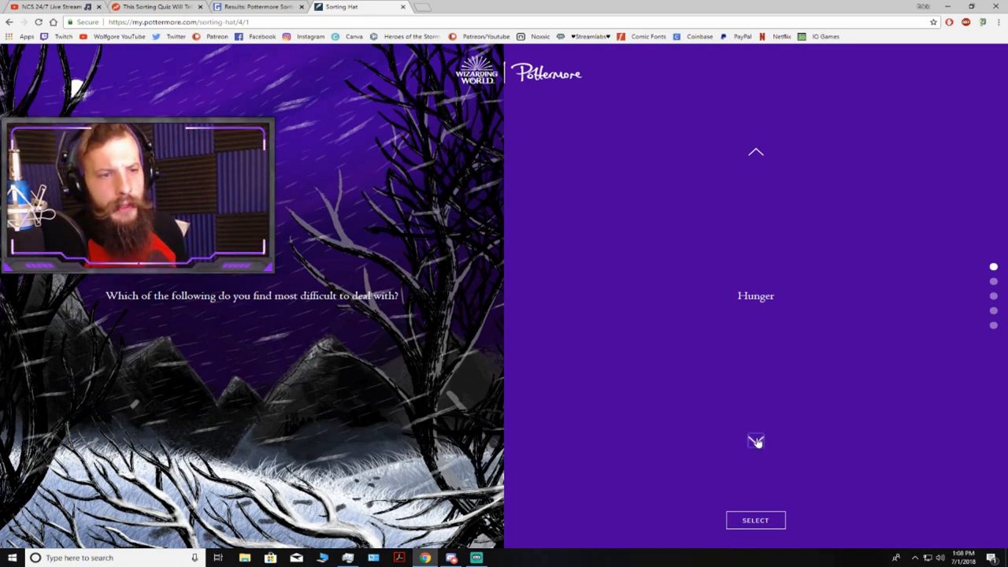
- Browse the hardest-to-deal-with options Hunger, Boredom and Being ignored without choosing
click(756, 441)
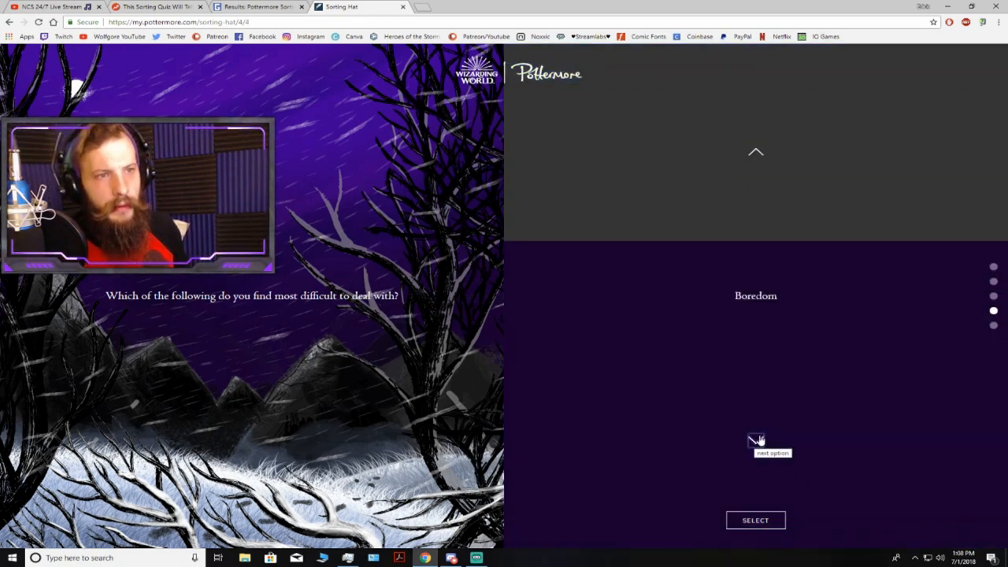
click(756, 441)
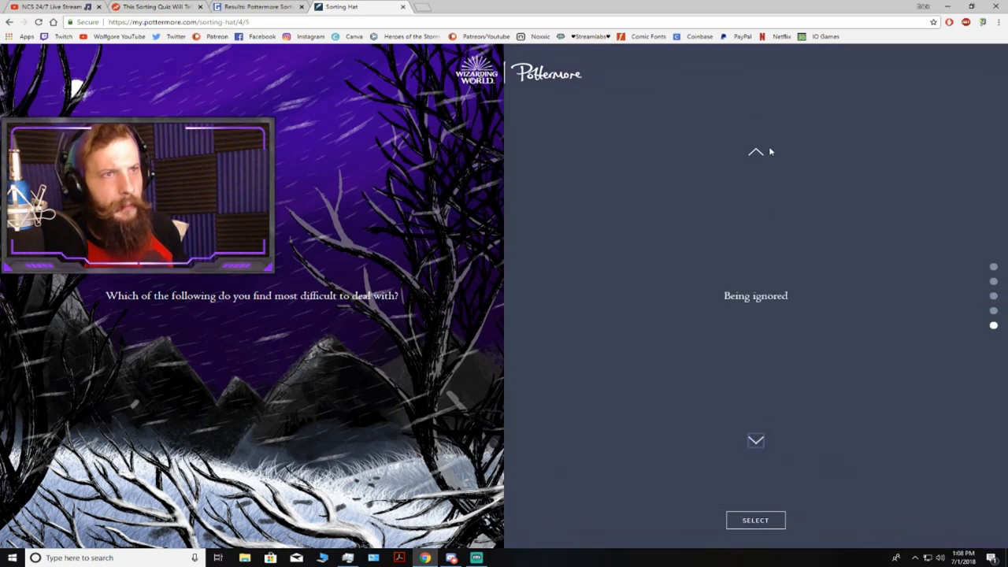